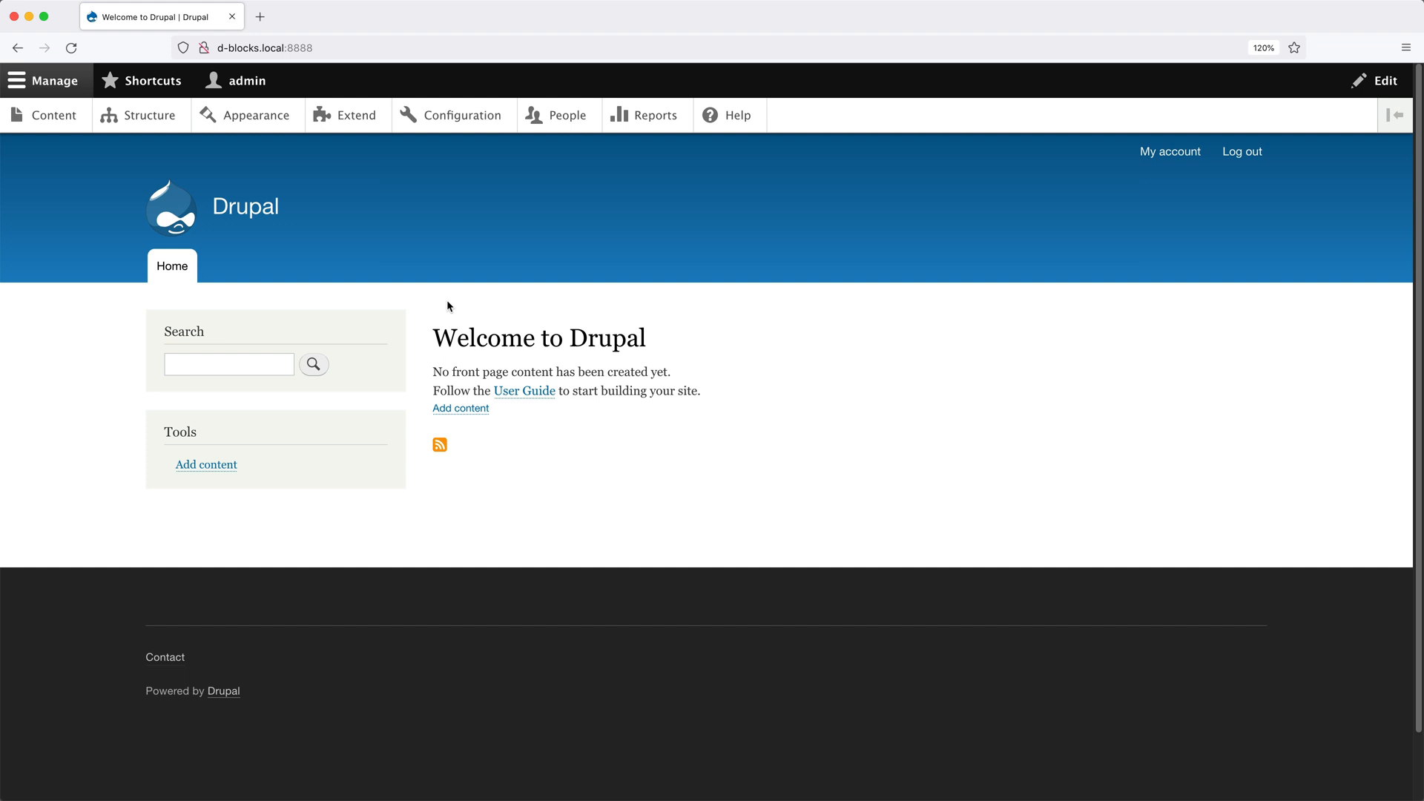
mouse_move(148, 116)
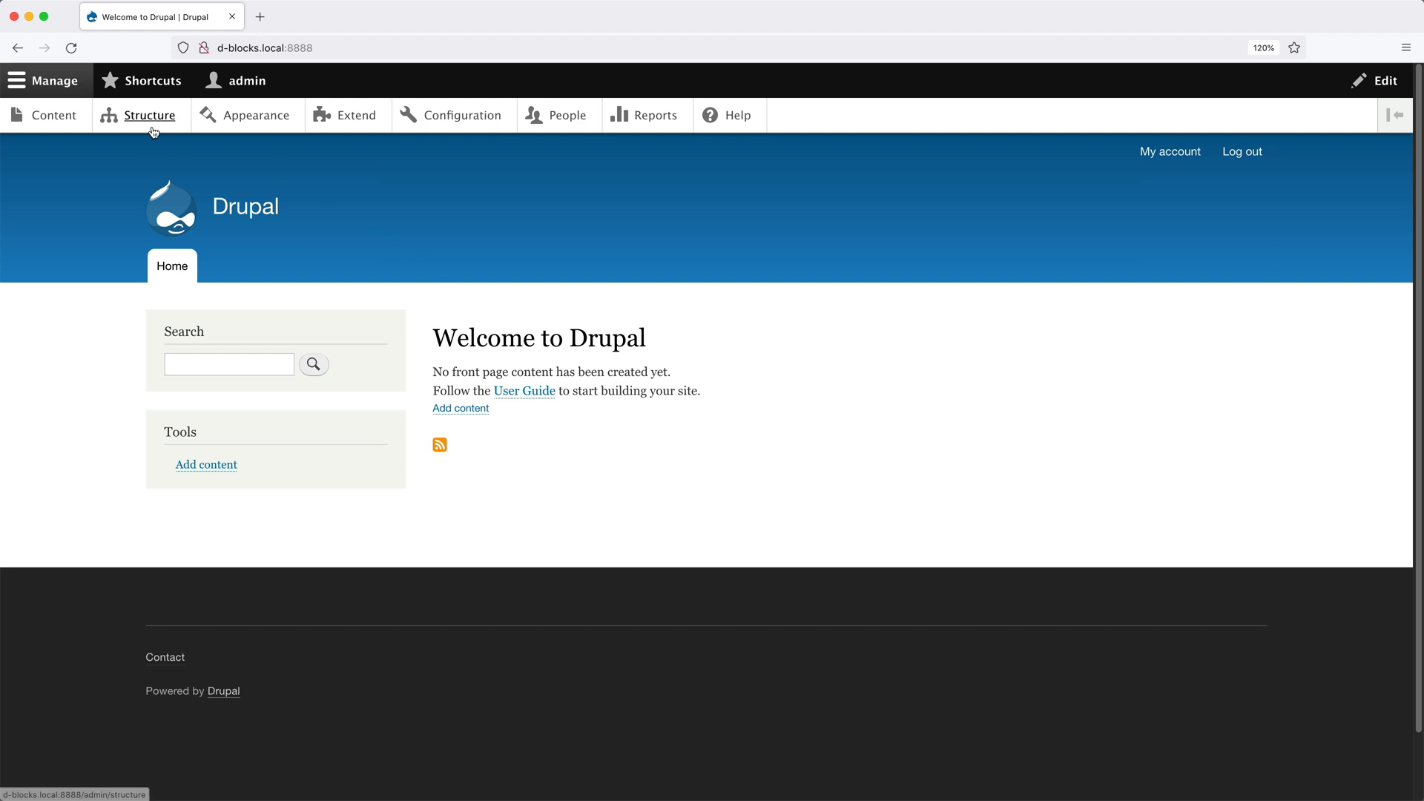
- Go to the Structure administration page from the admin toolbar
click(148, 116)
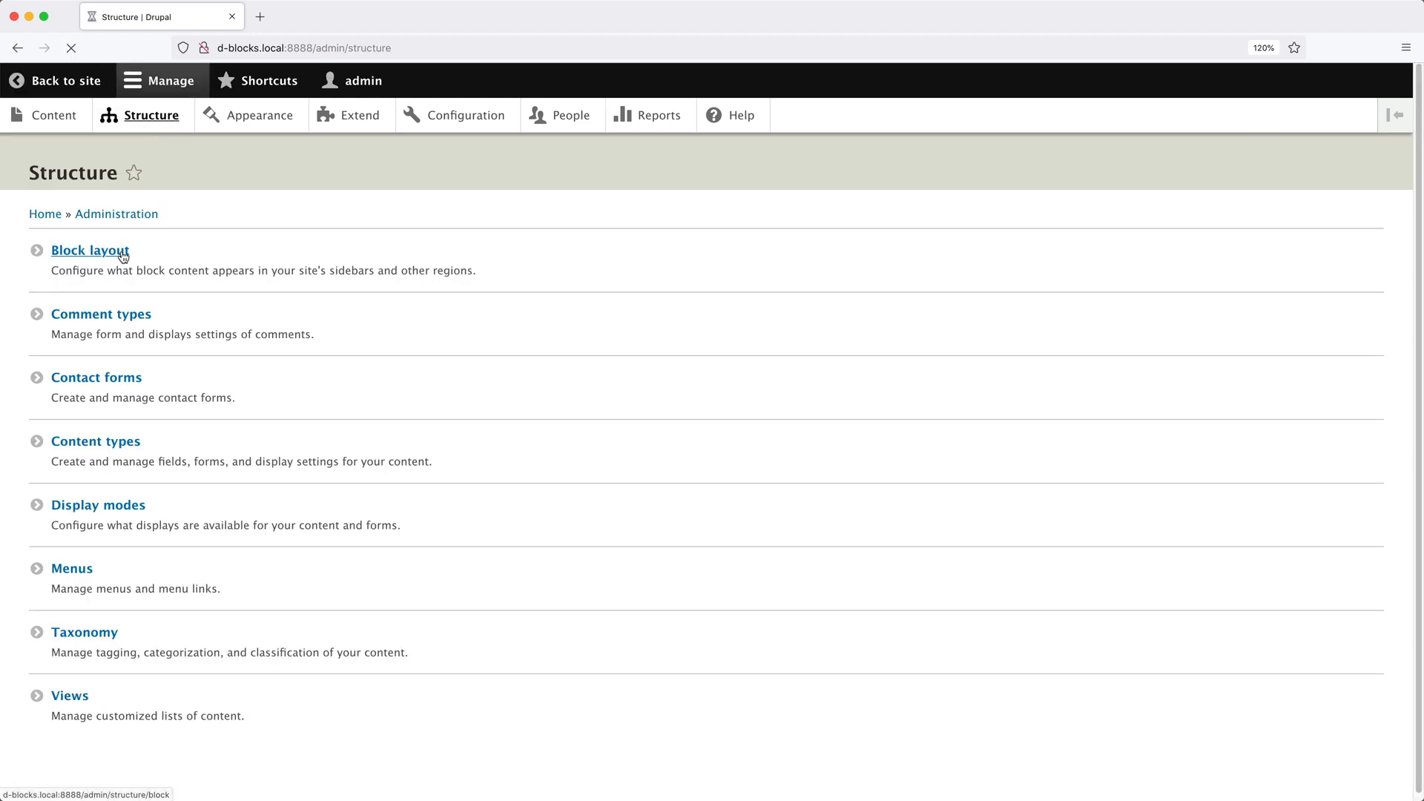
- Review the Bartik Block layout regions from Header down to Footer fifth and back to the top
click(90, 249)
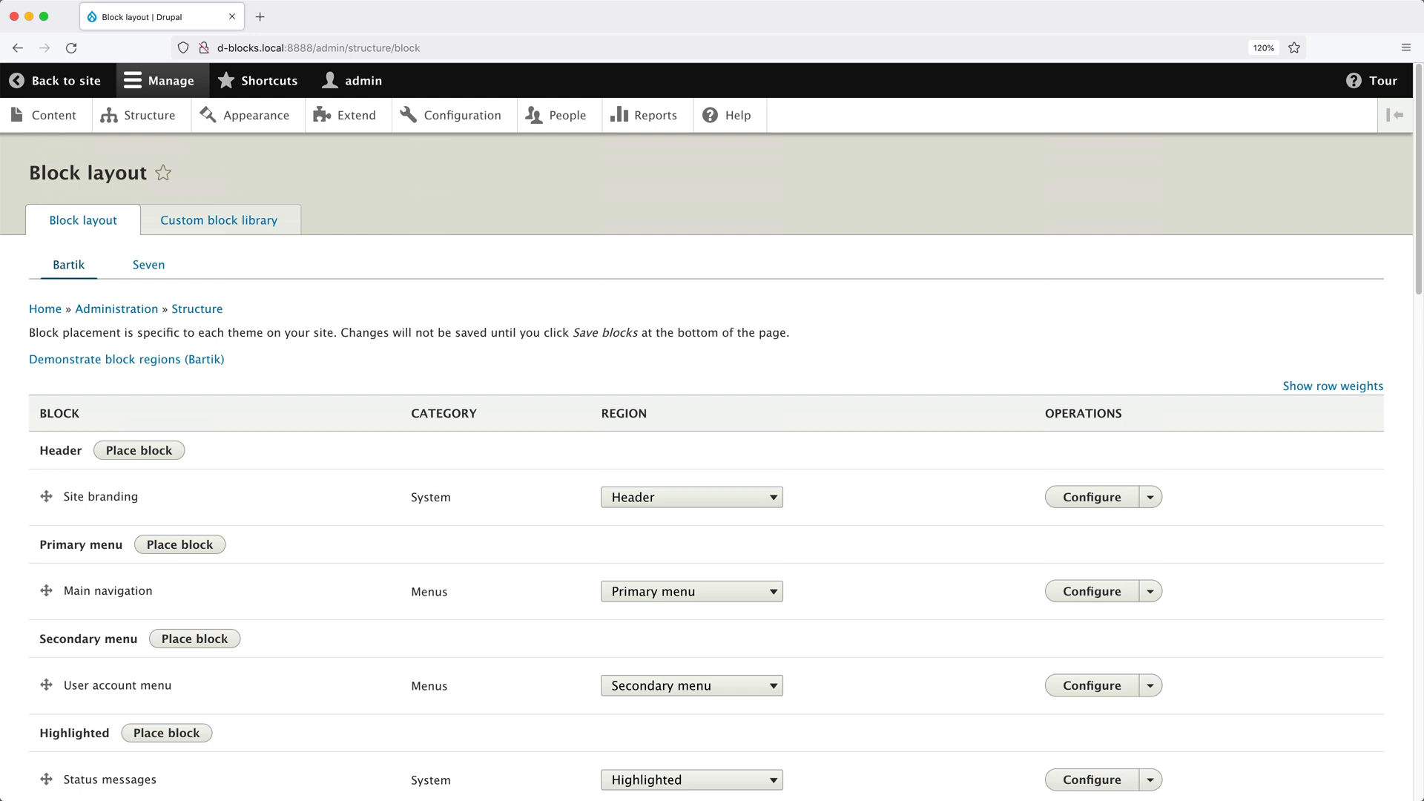
mouse_move(270, 314)
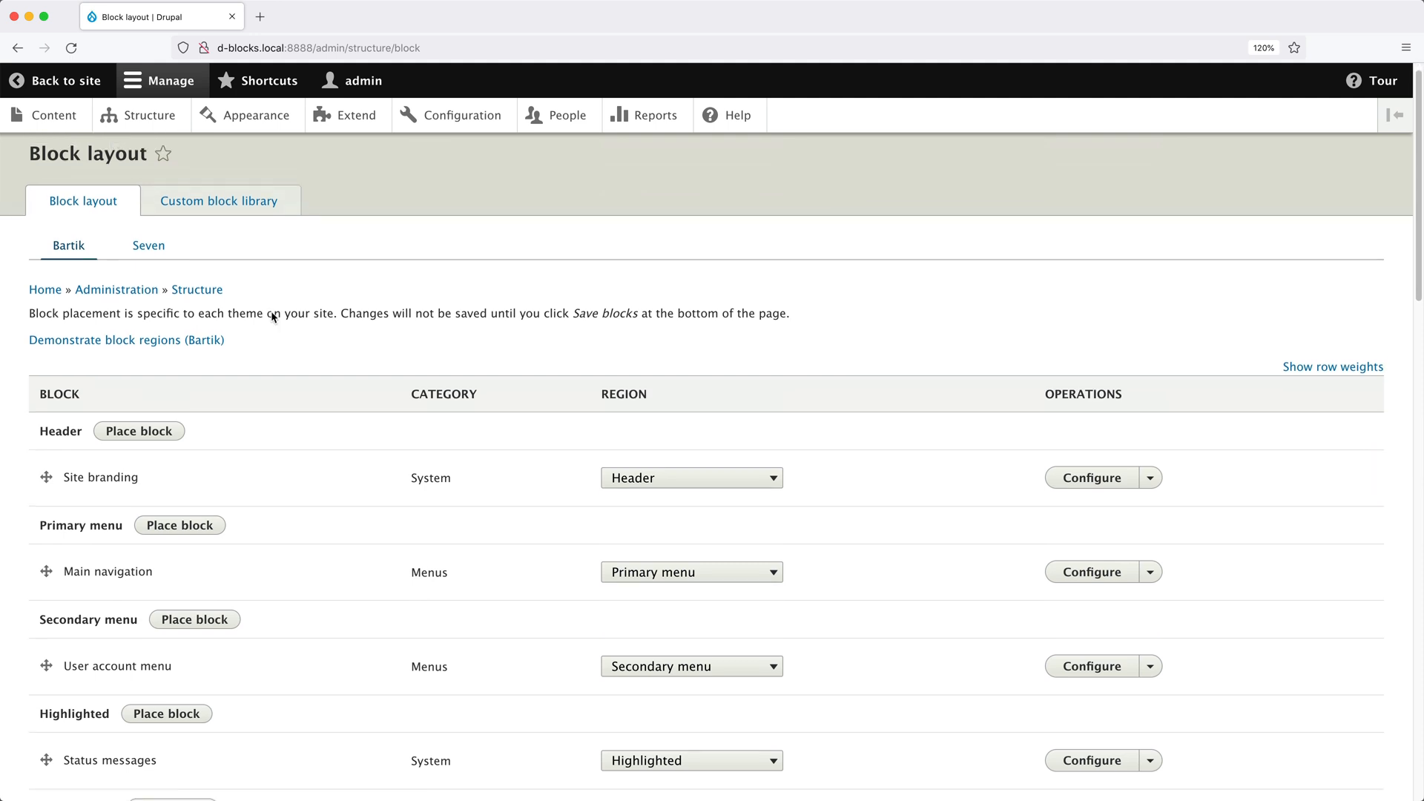
scroll(down, 3)
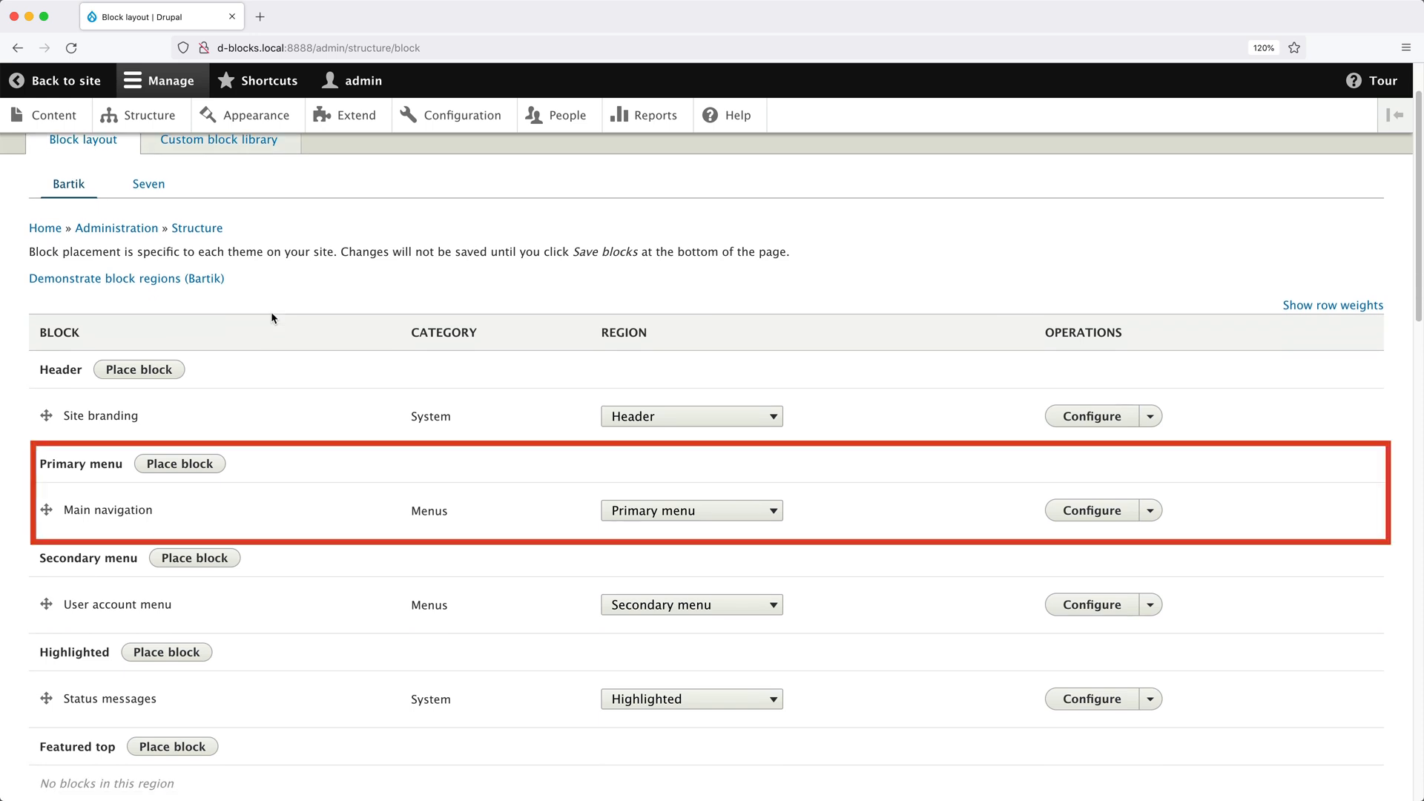
scroll(down, 3)
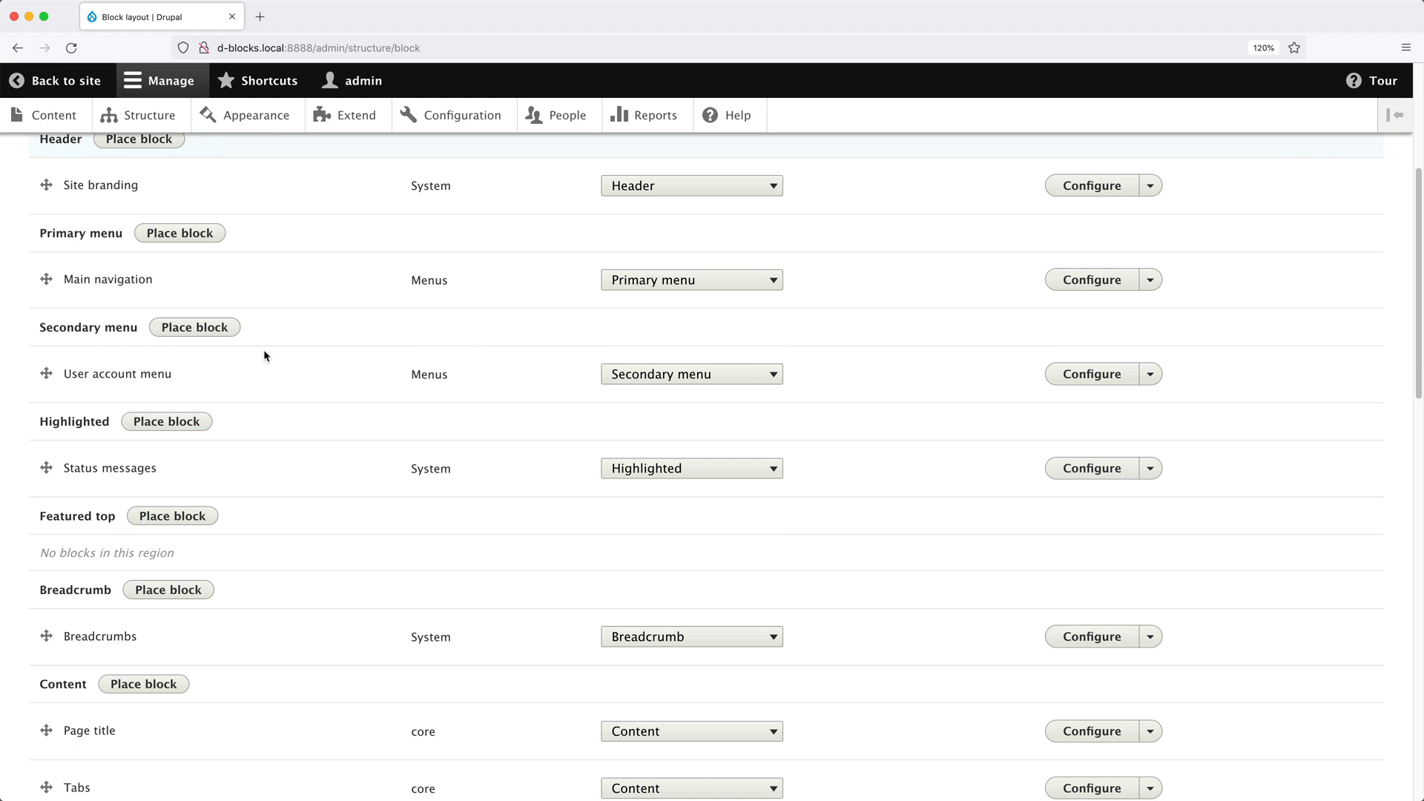
scroll(down, 3)
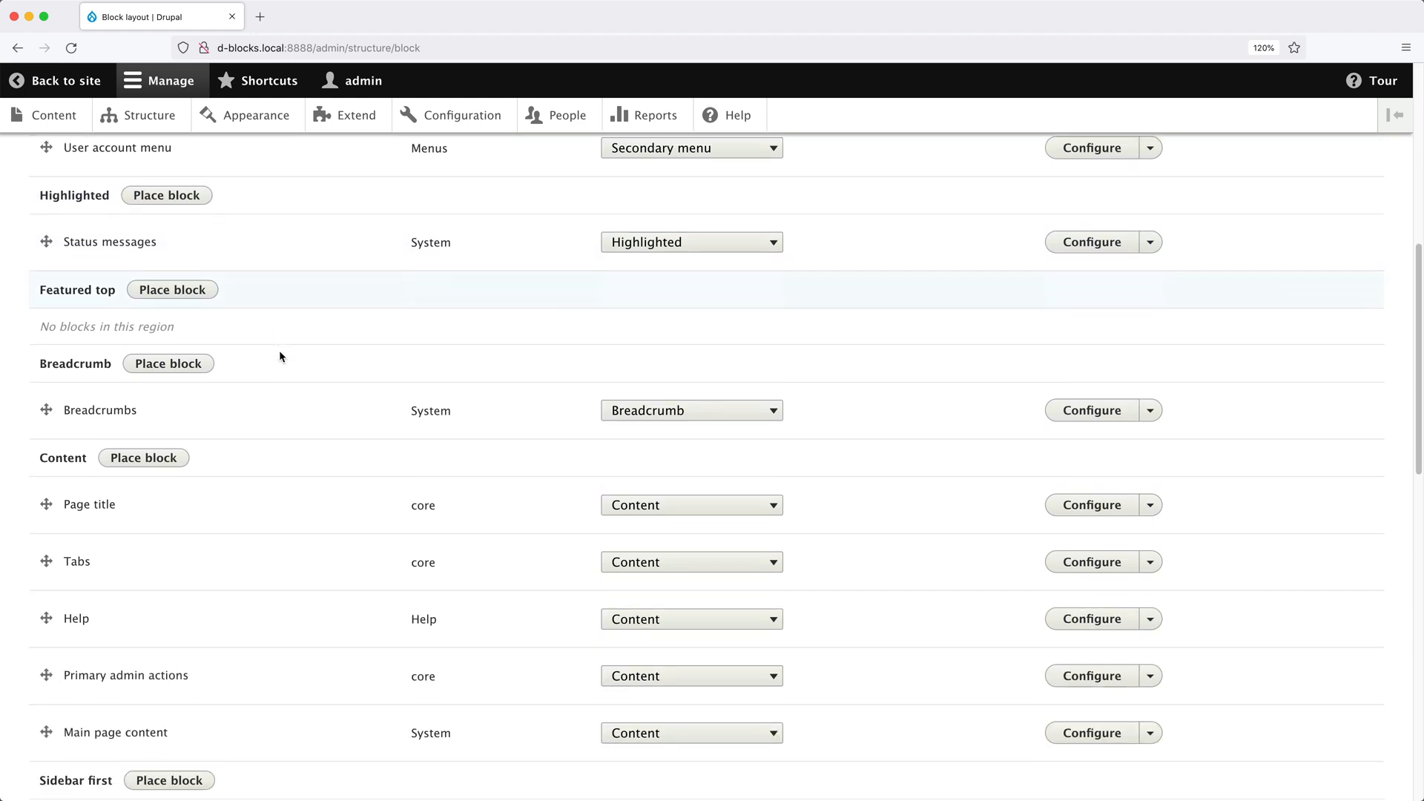
scroll(down, 3)
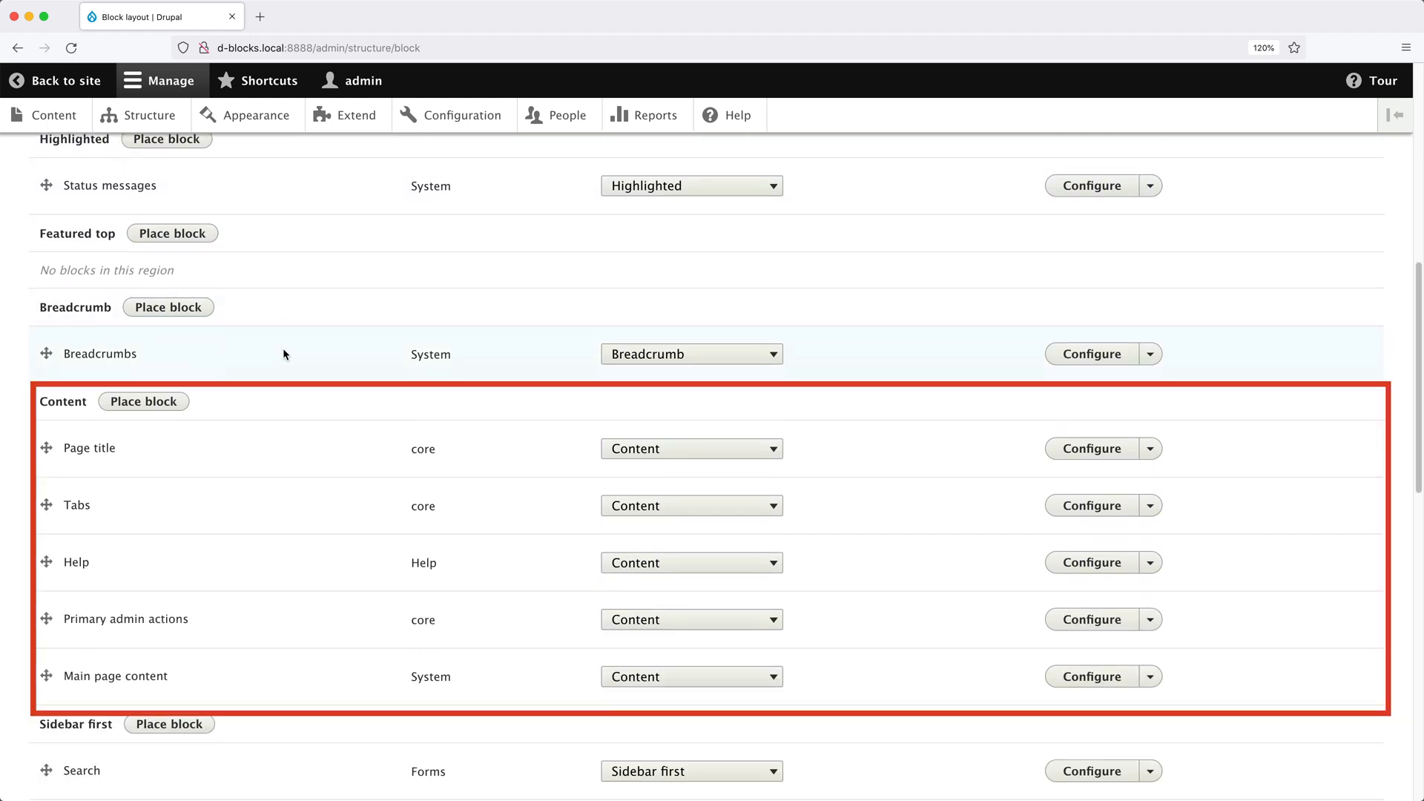
scroll(down, 3)
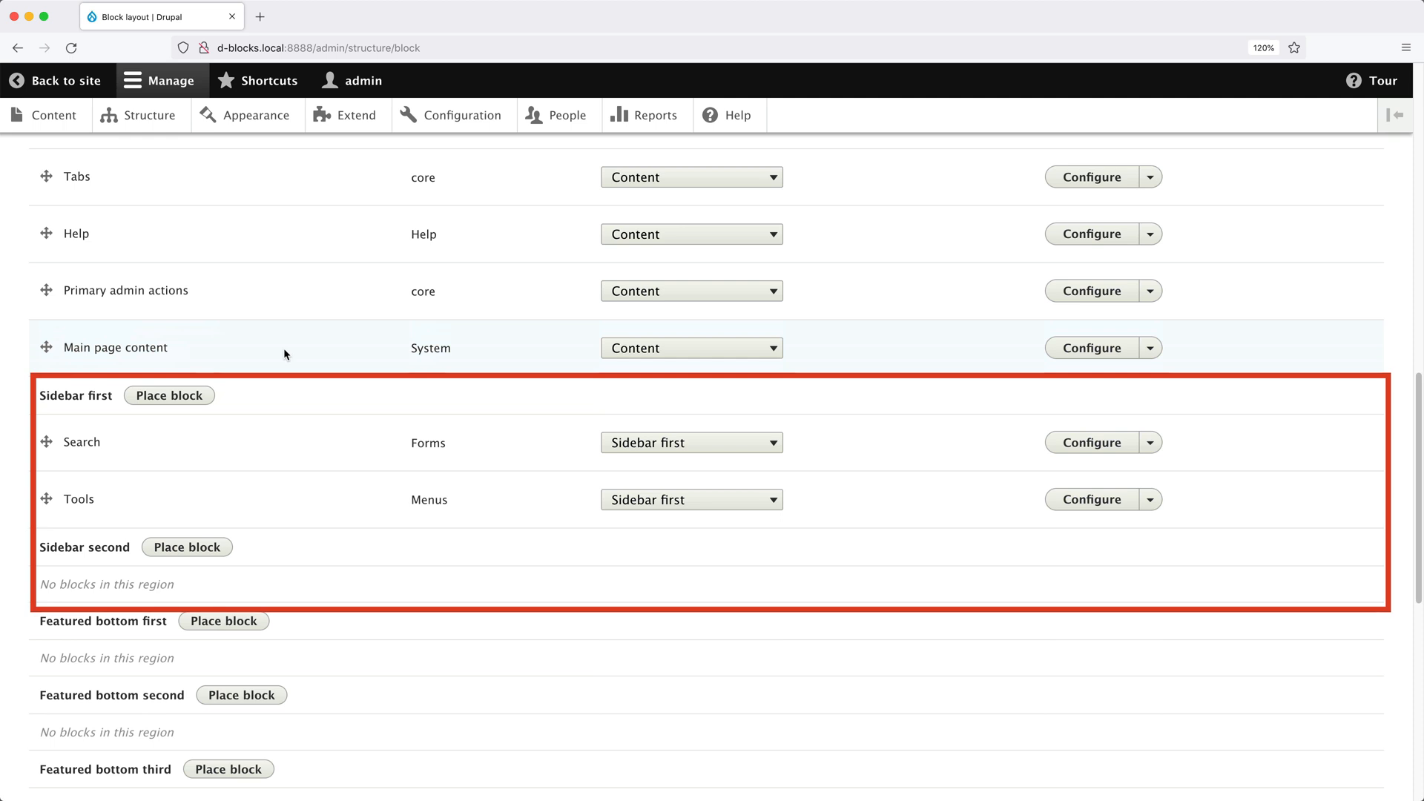
scroll(down, 3)
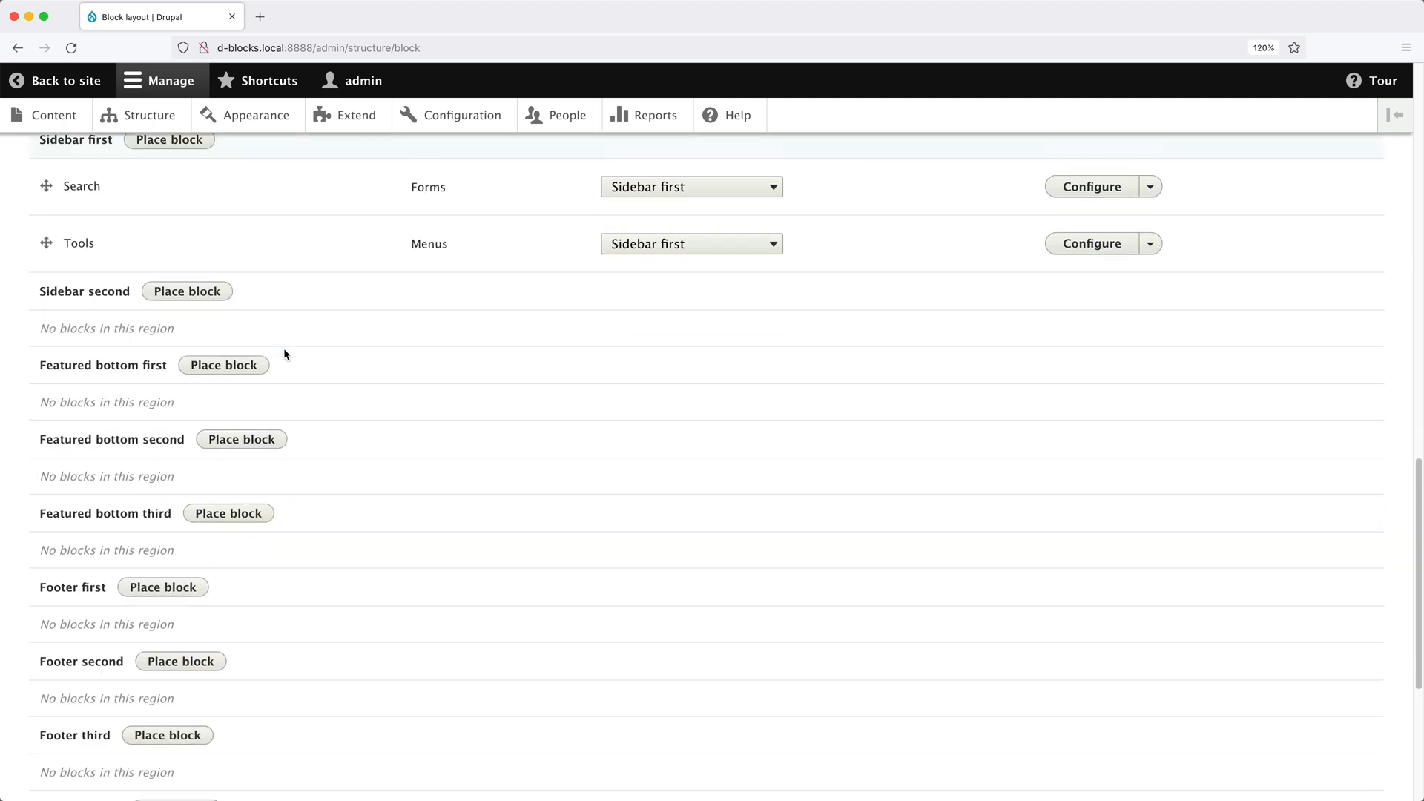
scroll(down, 3)
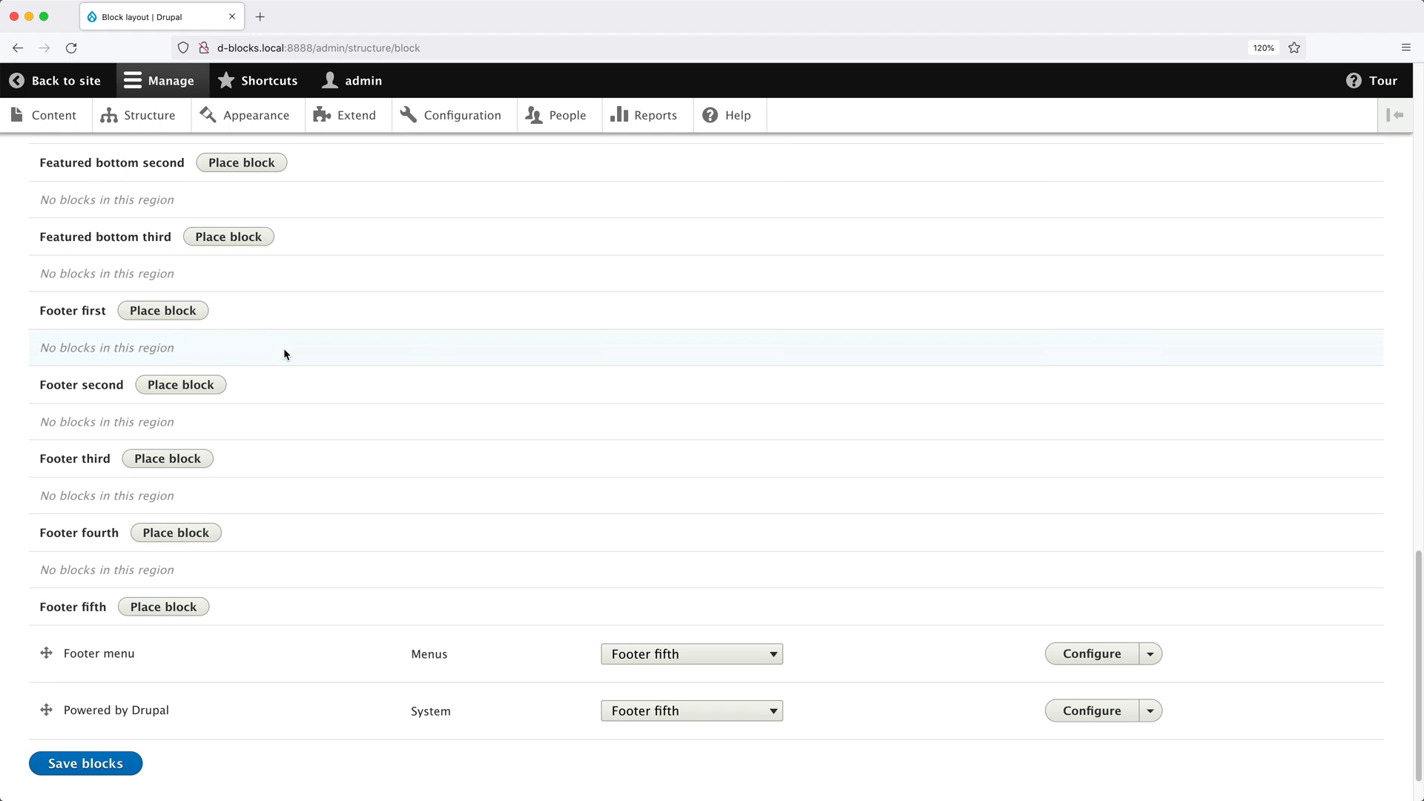
mouse_move(295, 359)
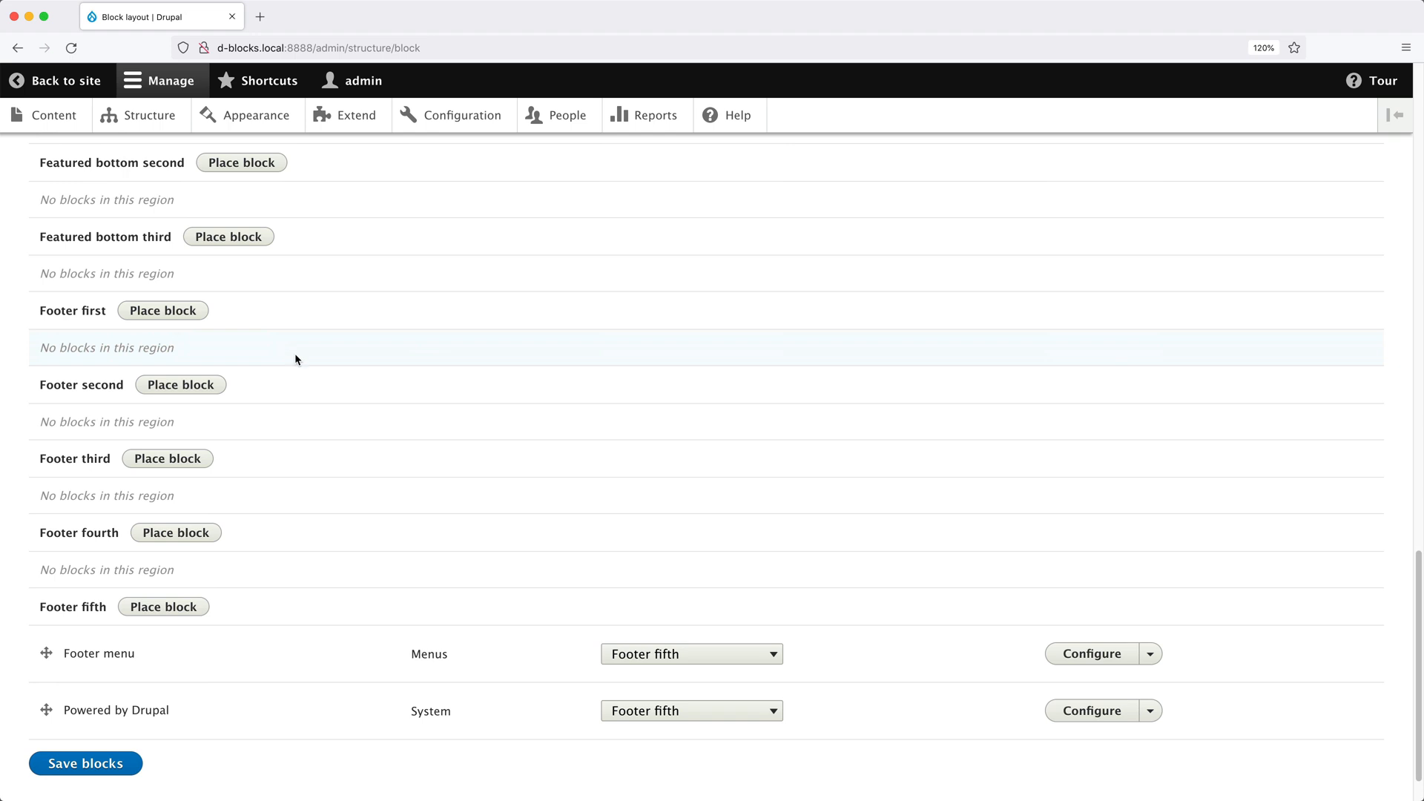
scroll(up, 3)
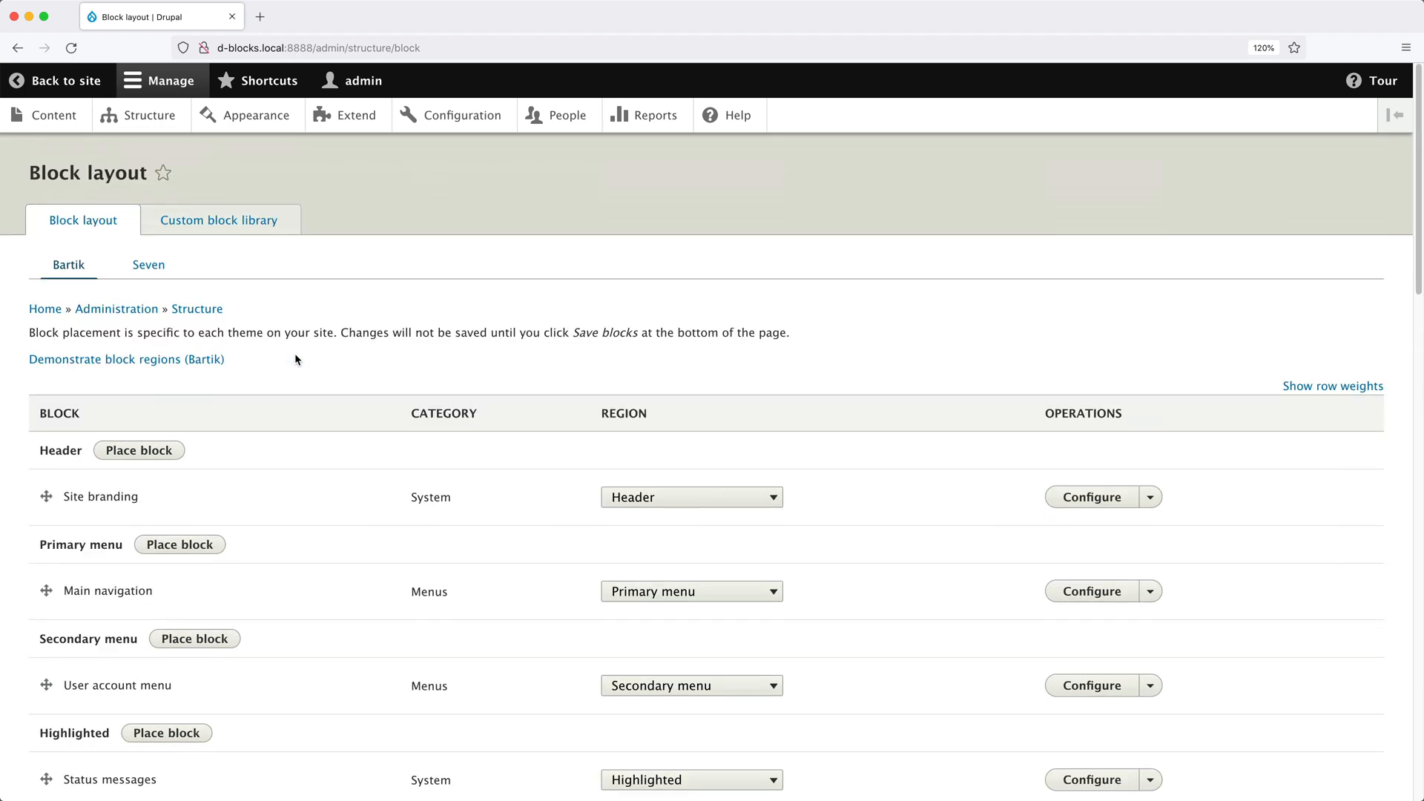
mouse_move(126, 359)
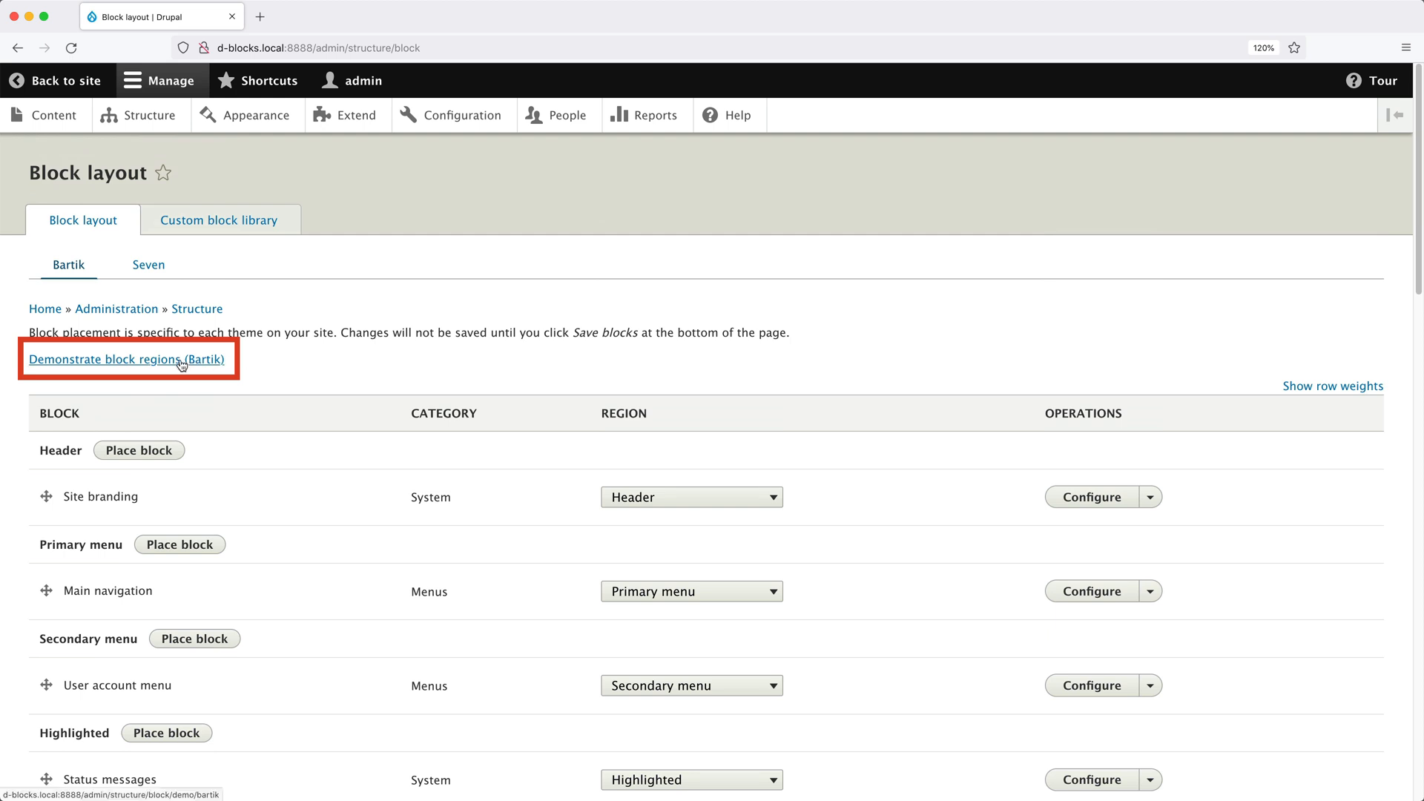
- Demonstrate Bartik's block regions and scroll through the marked regions
click(124, 359)
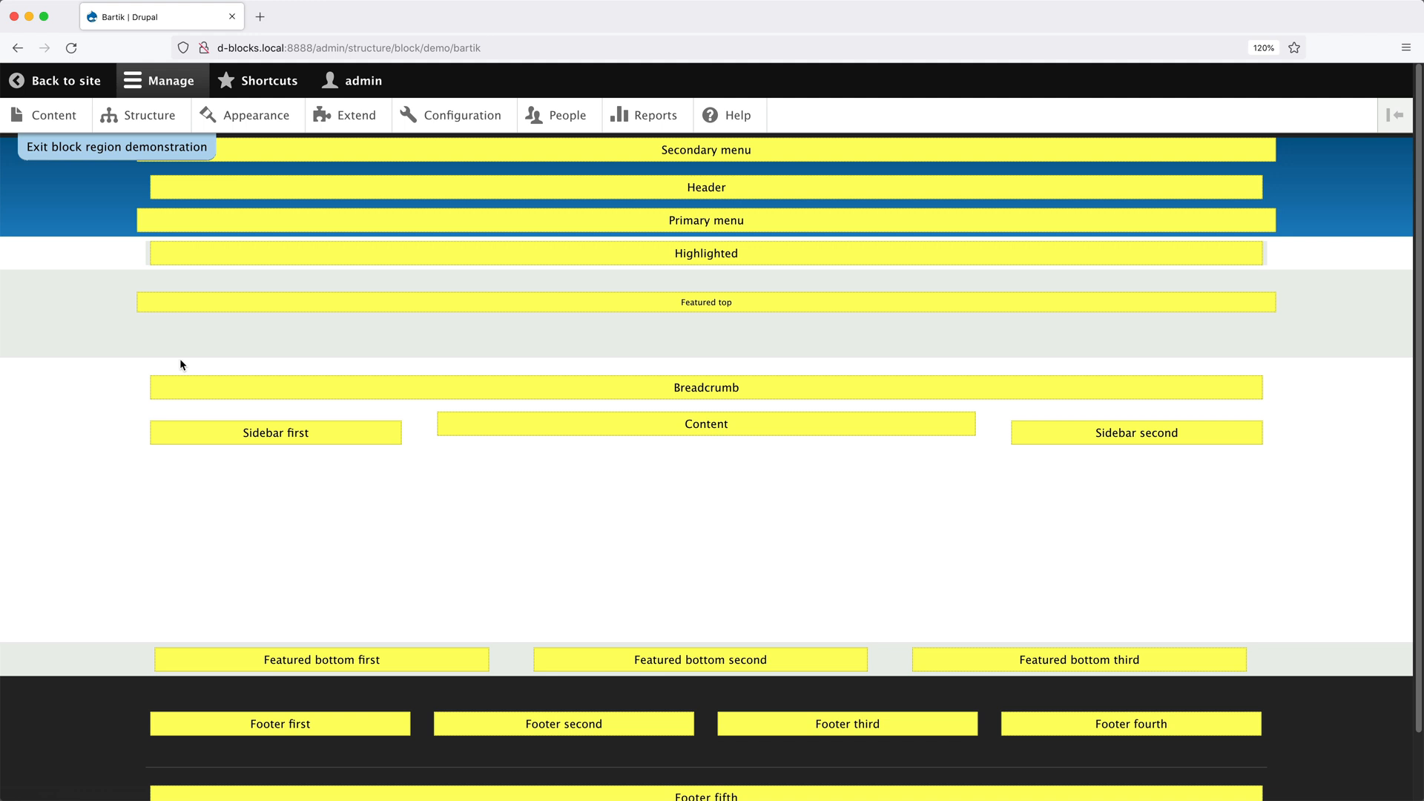
scroll(down, 3)
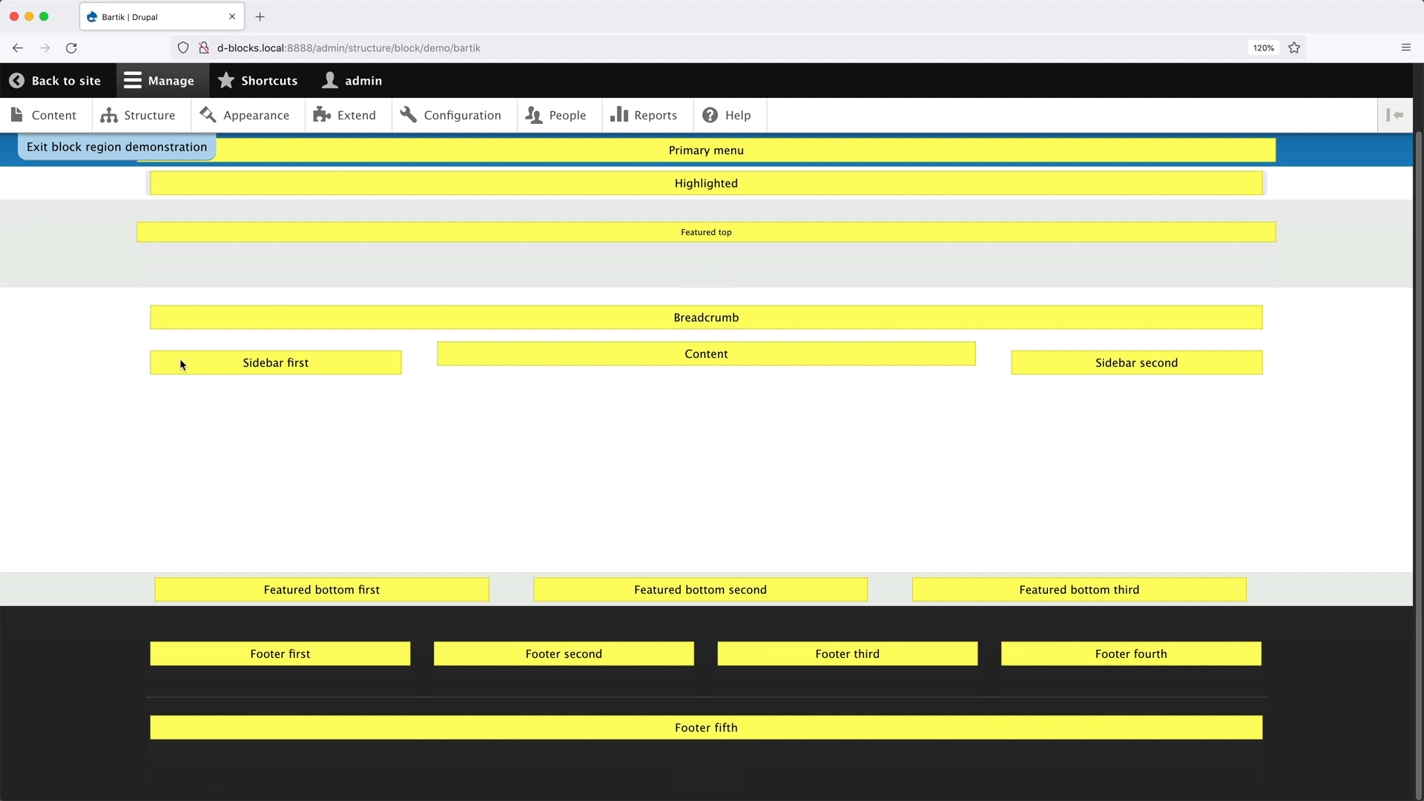
mouse_move(169, 150)
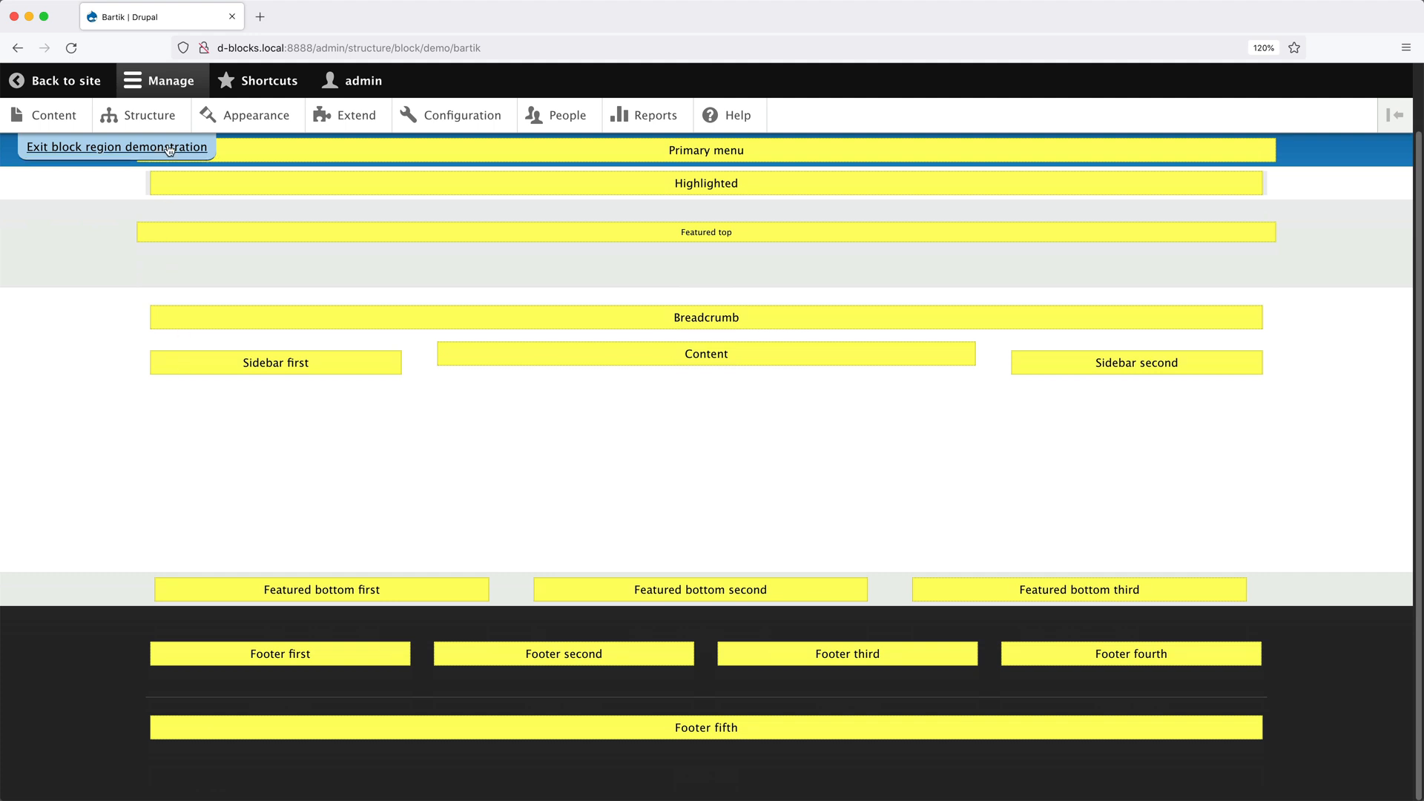
- Exit the region demonstration and scroll down to the Sidebar first region's blocks
click(116, 147)
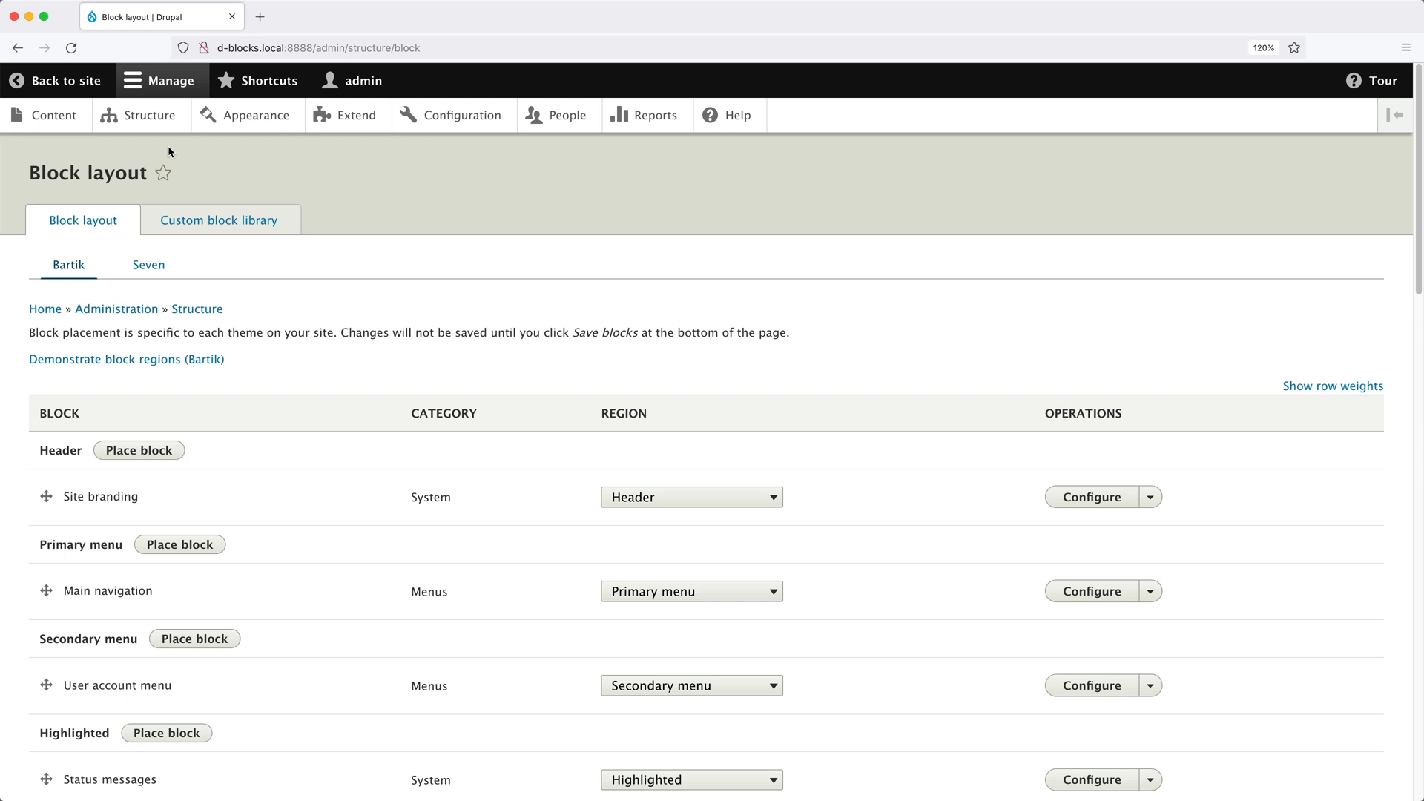
scroll(down, 3)
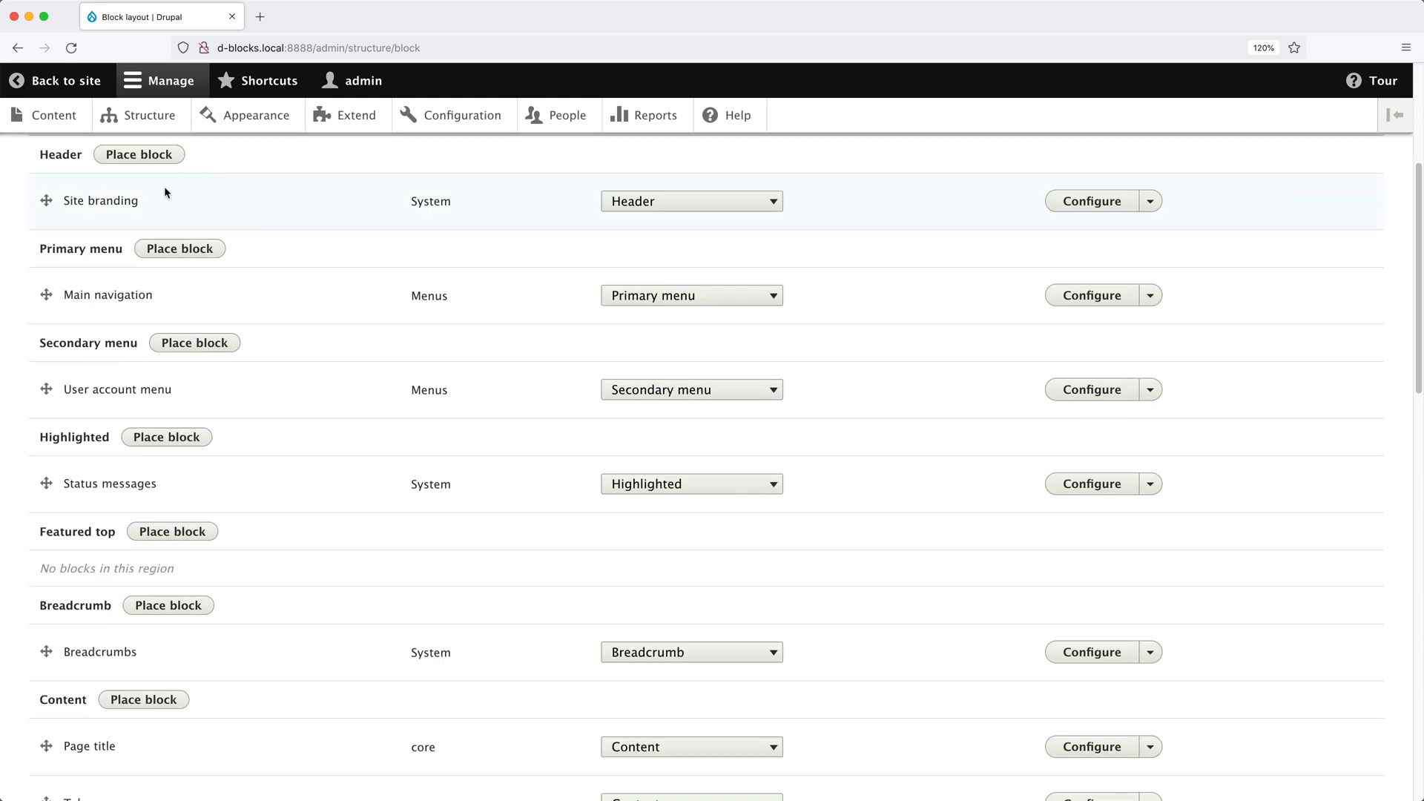
scroll(down, 3)
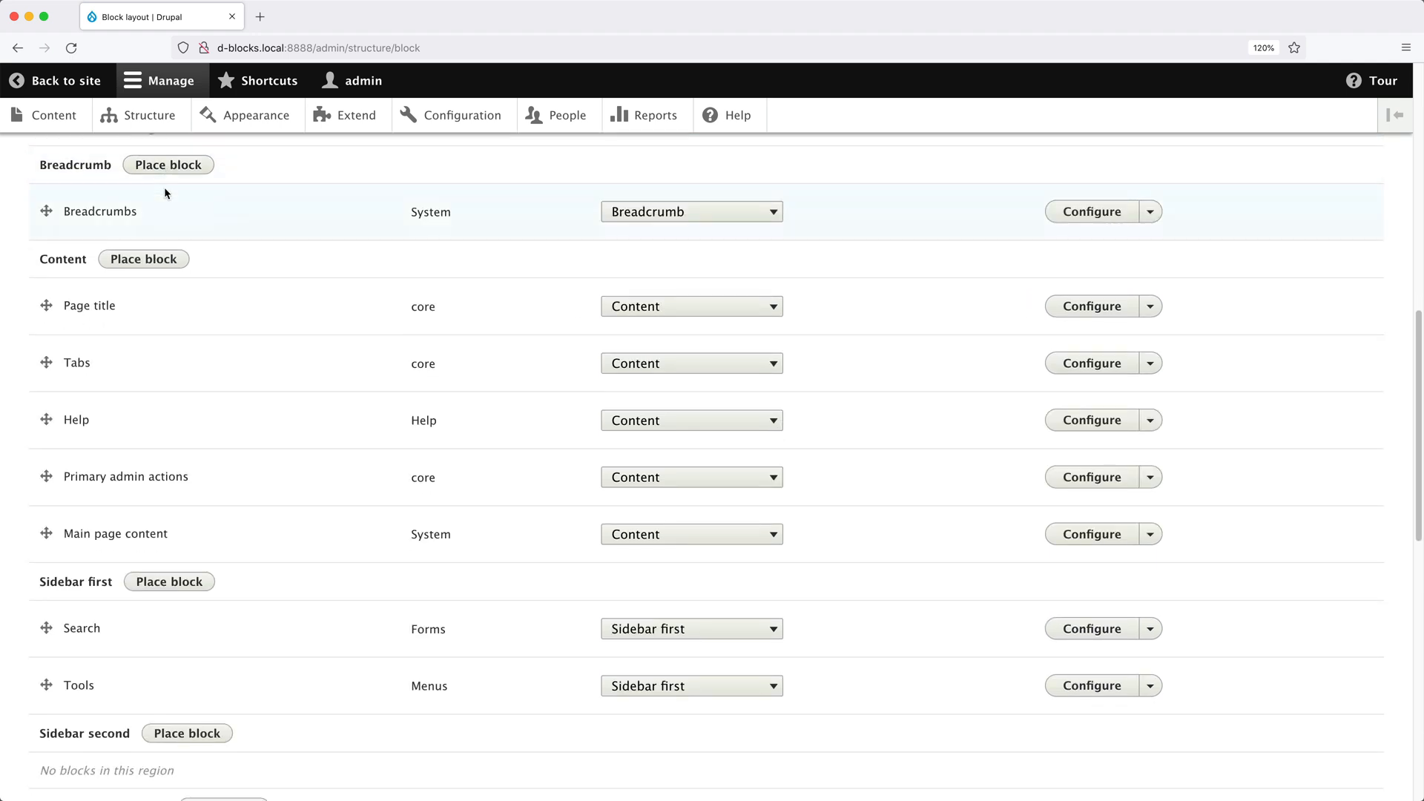
scroll(down, 3)
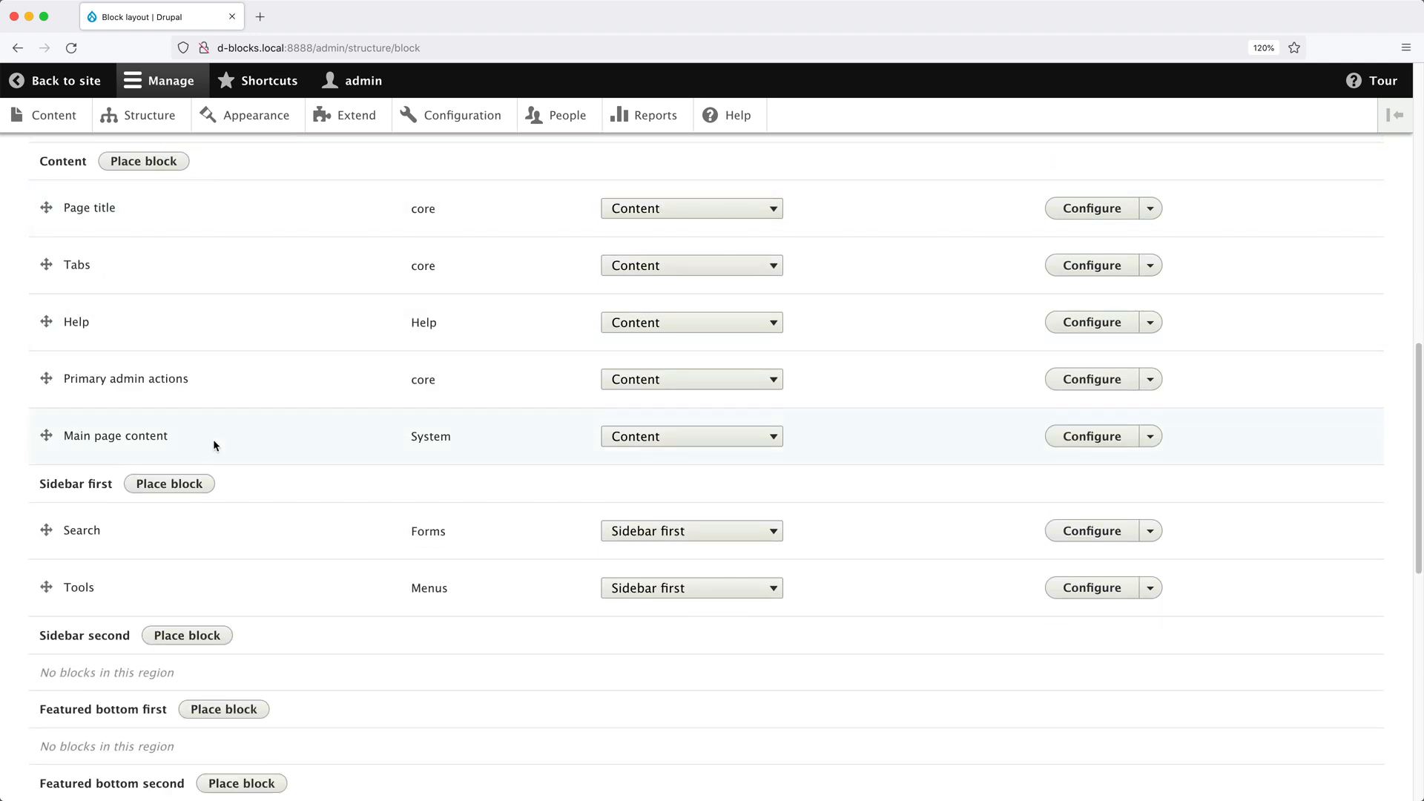
- Start placing a block in Sidebar first and filter the list by 'powered by drupal'
click(169, 484)
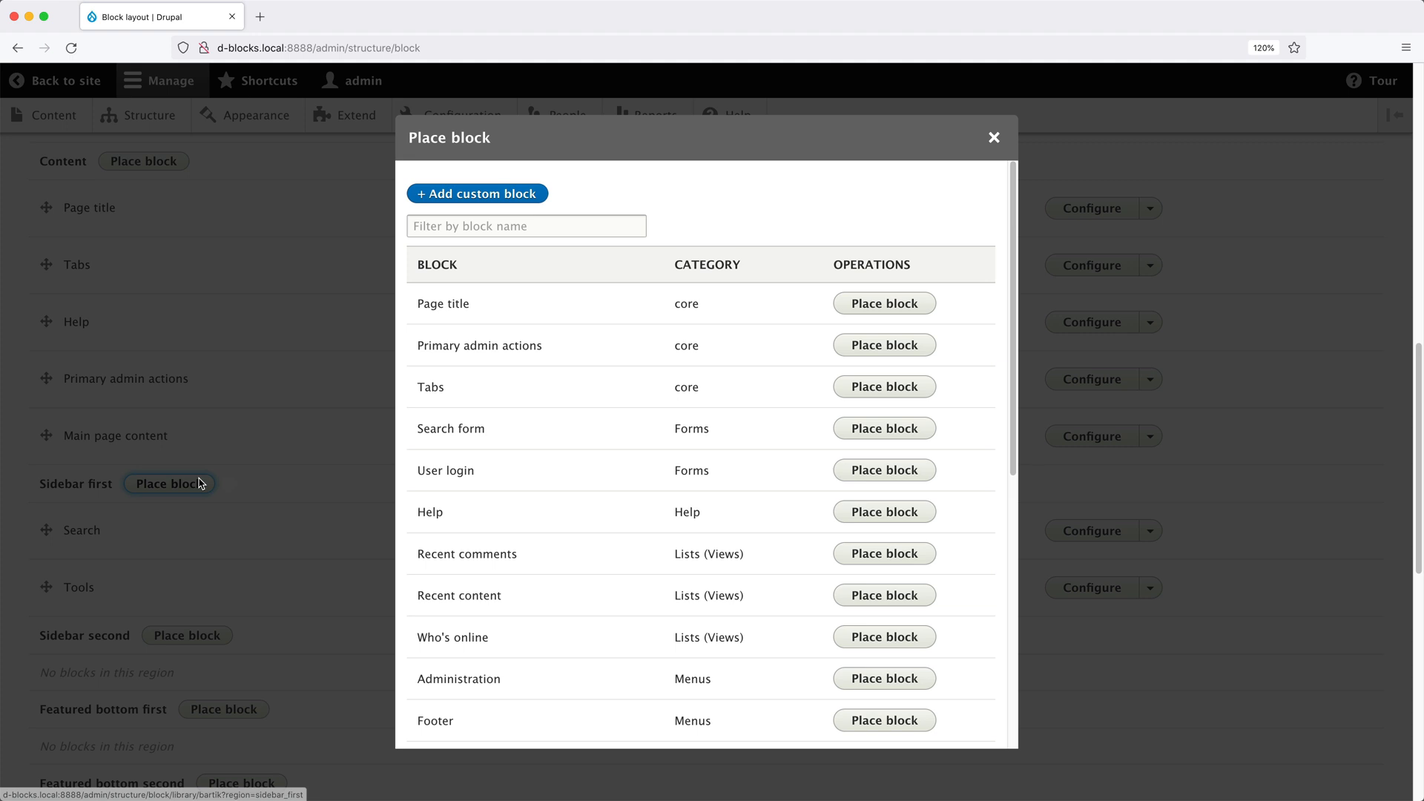
mouse_move(629, 254)
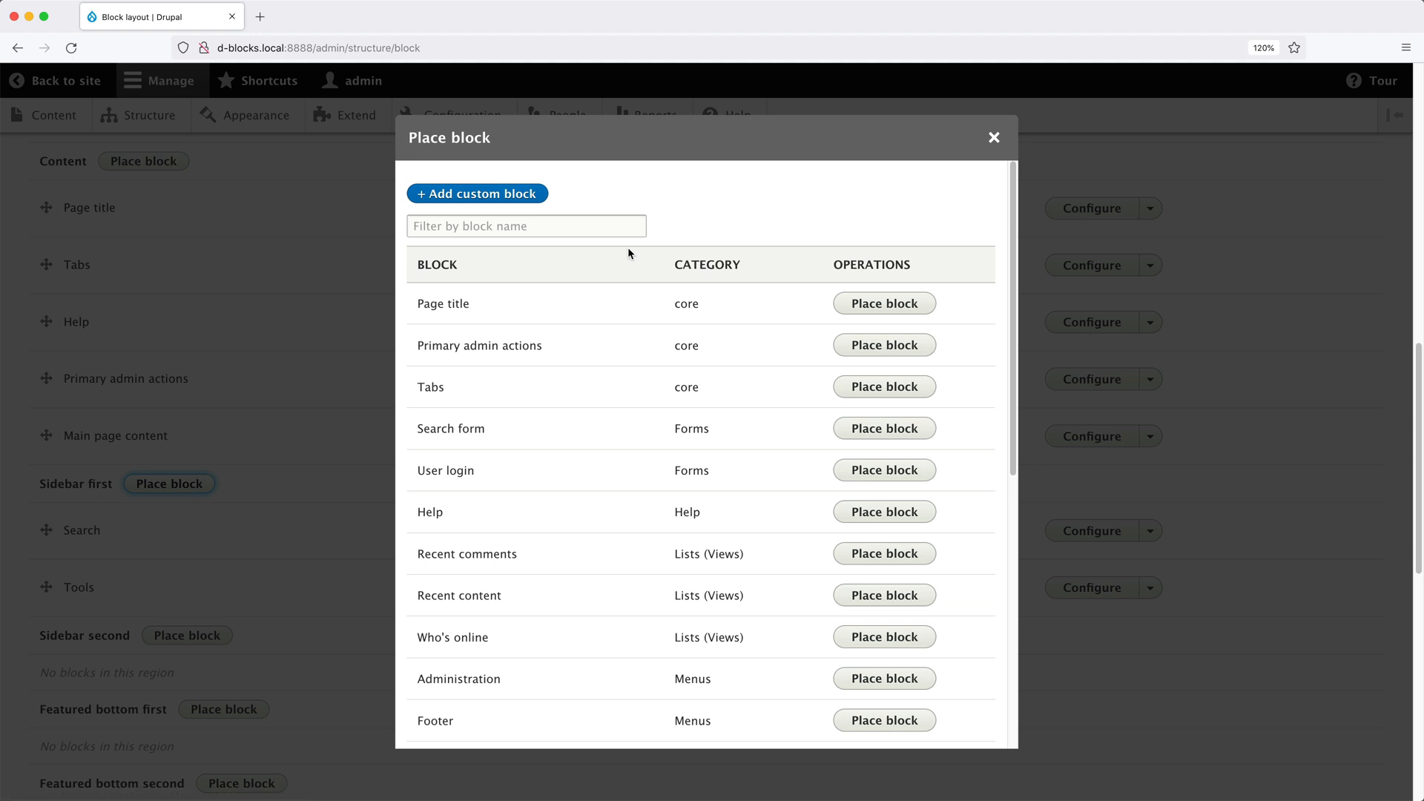
scroll(down, 3)
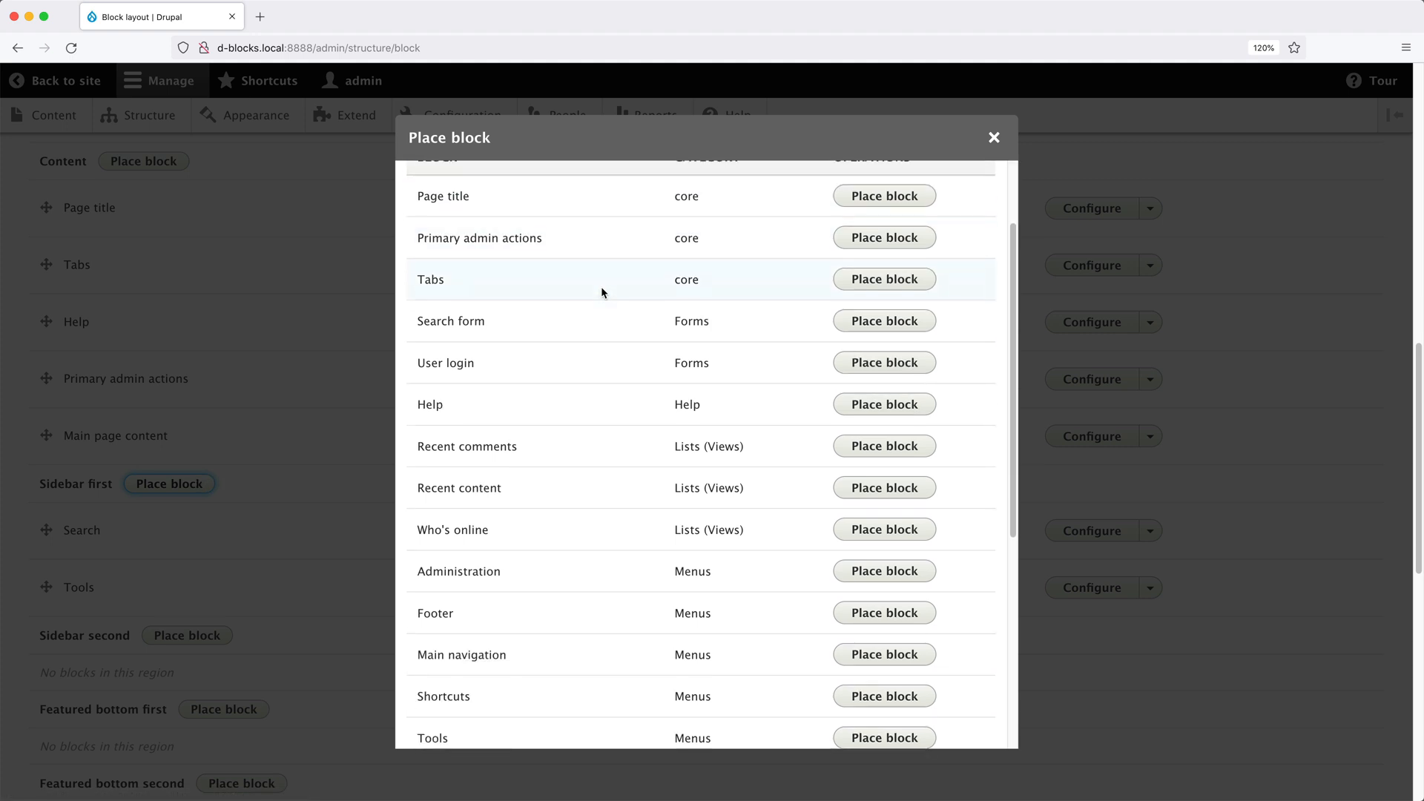
scroll(down, 3)
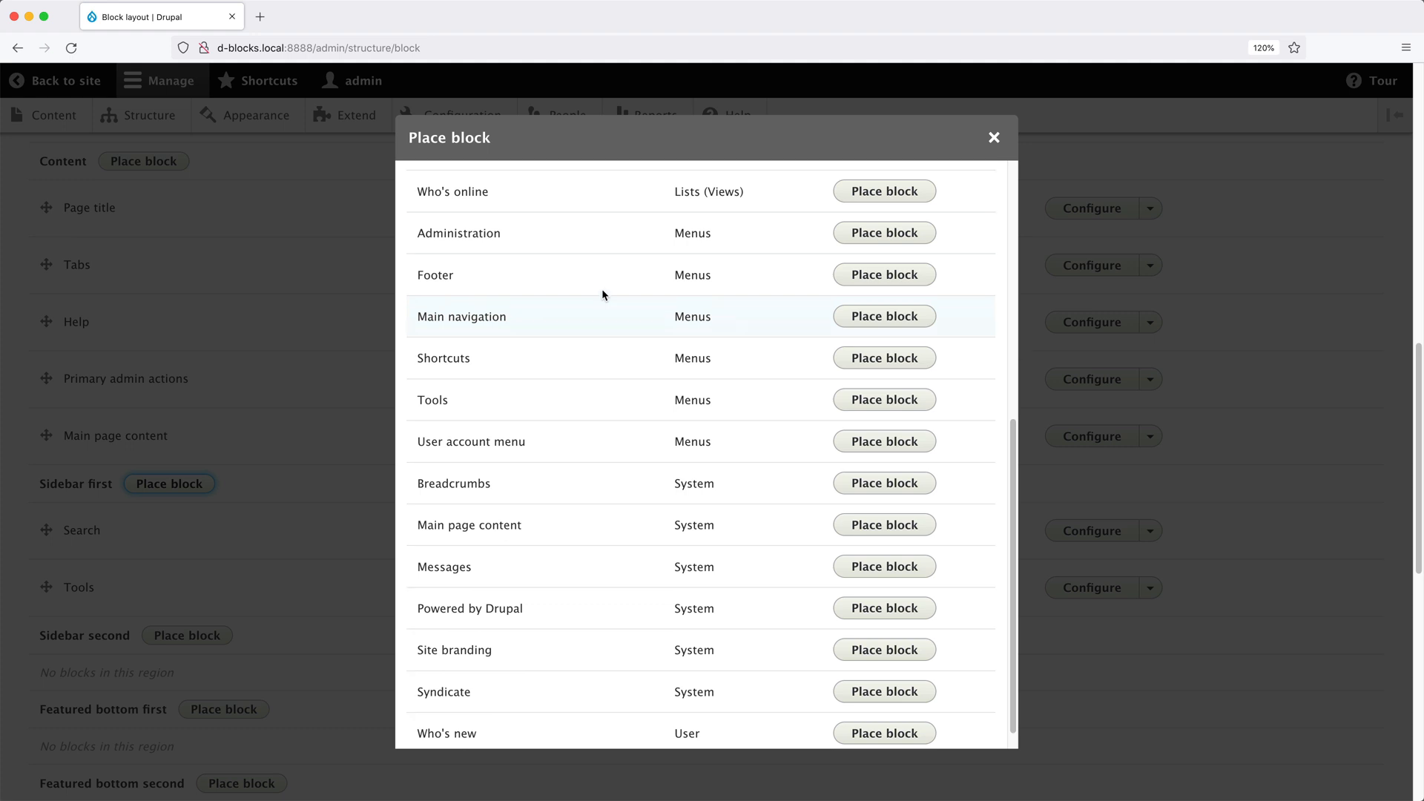
scroll(up, 3)
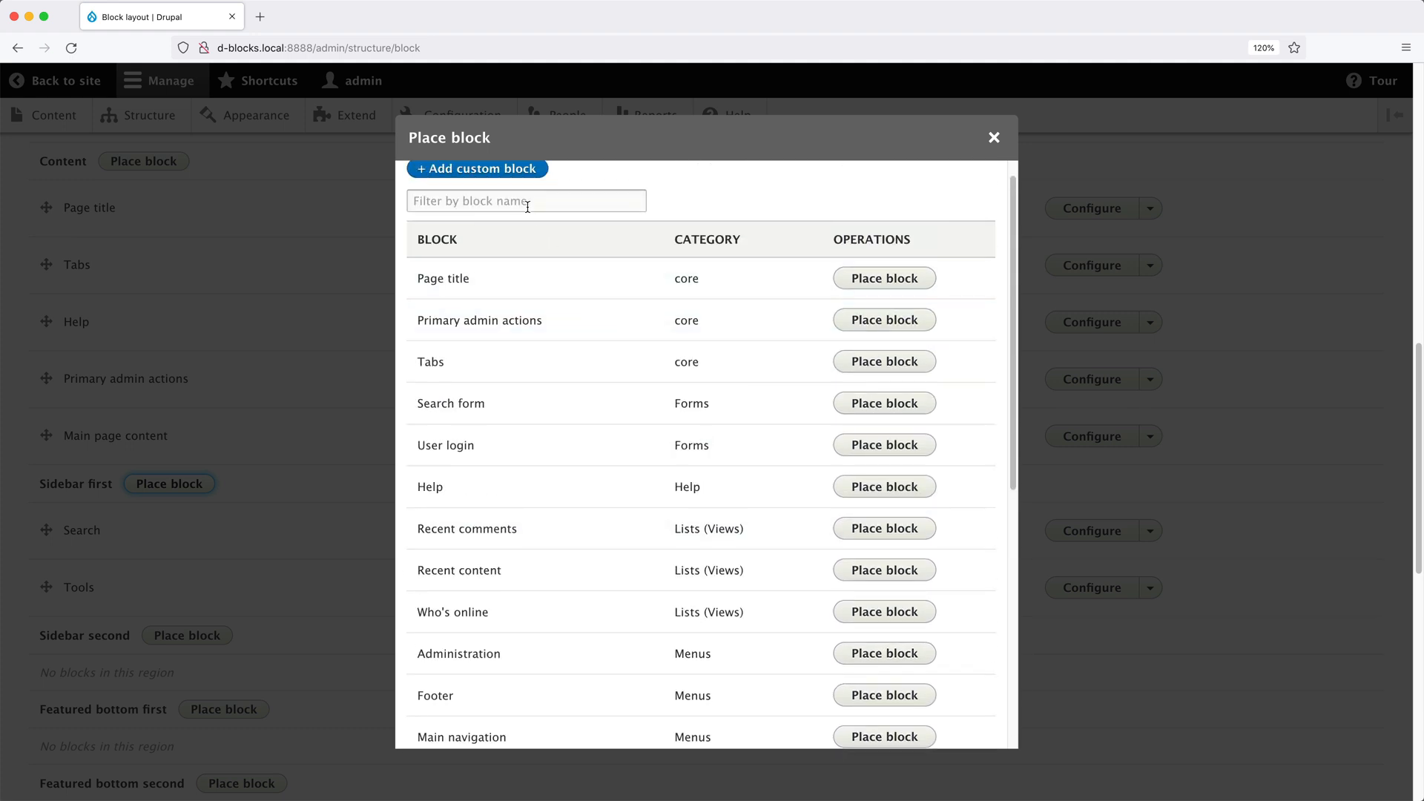
click(525, 200)
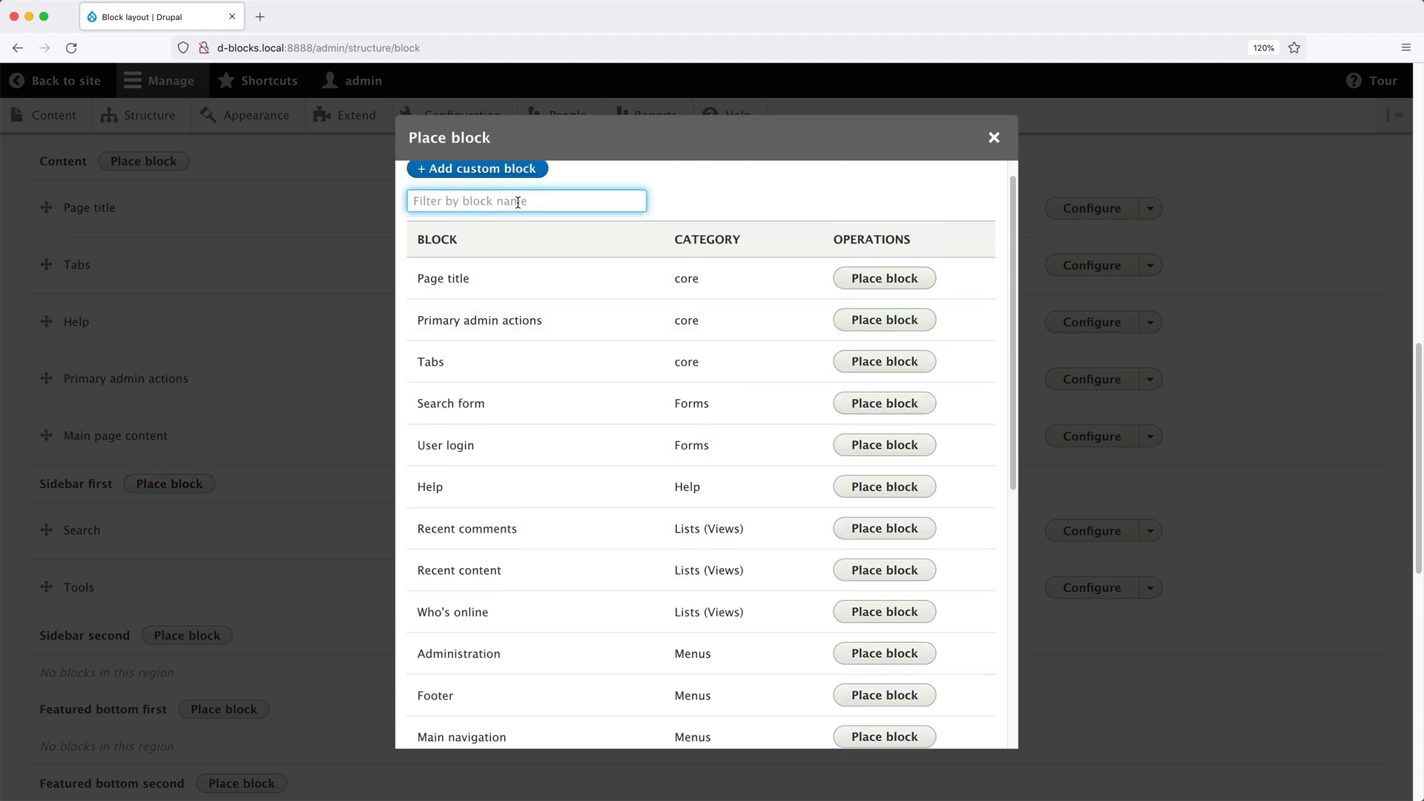
text(powered by drupal)
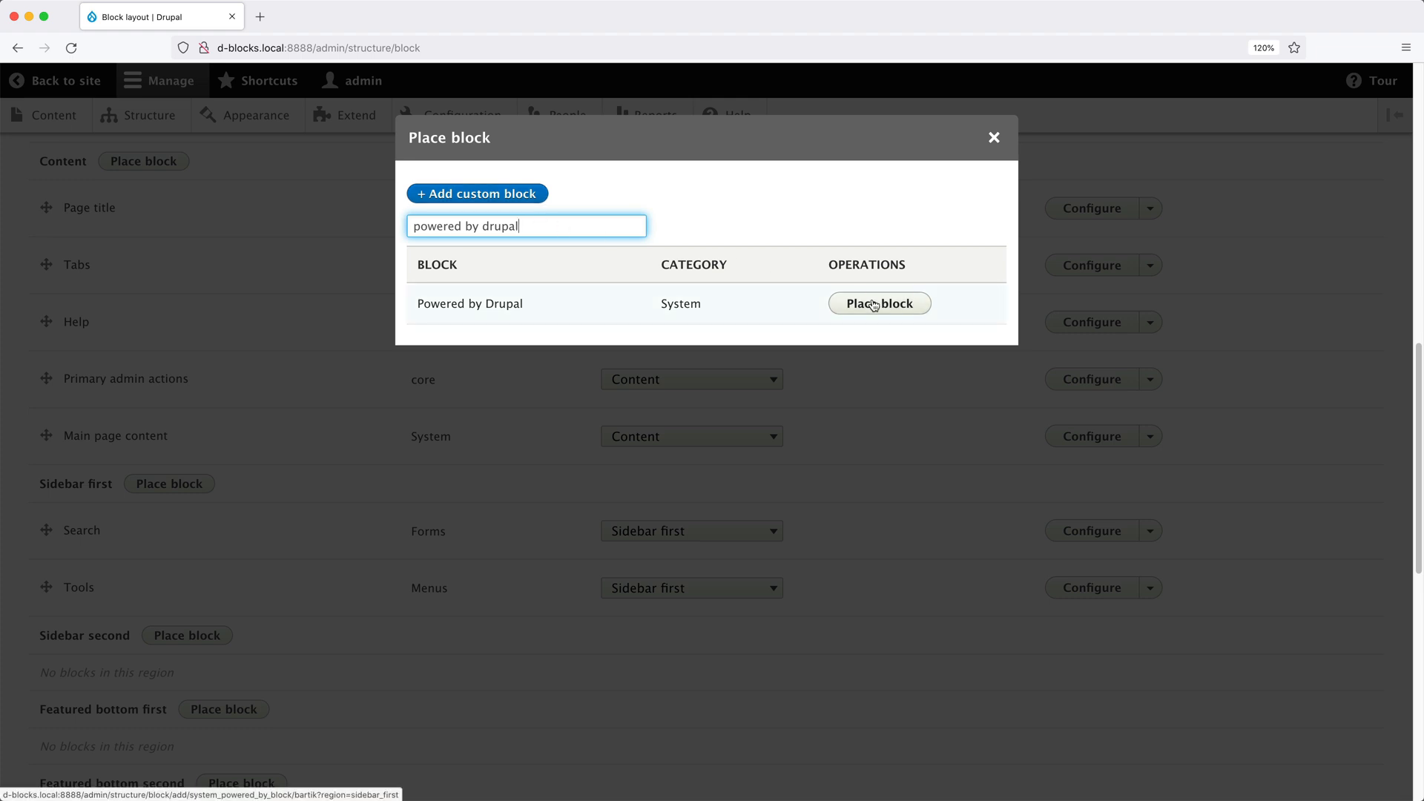
- Place Powered by Drupal in Sidebar first with its title hidden and save the block
click(878, 303)
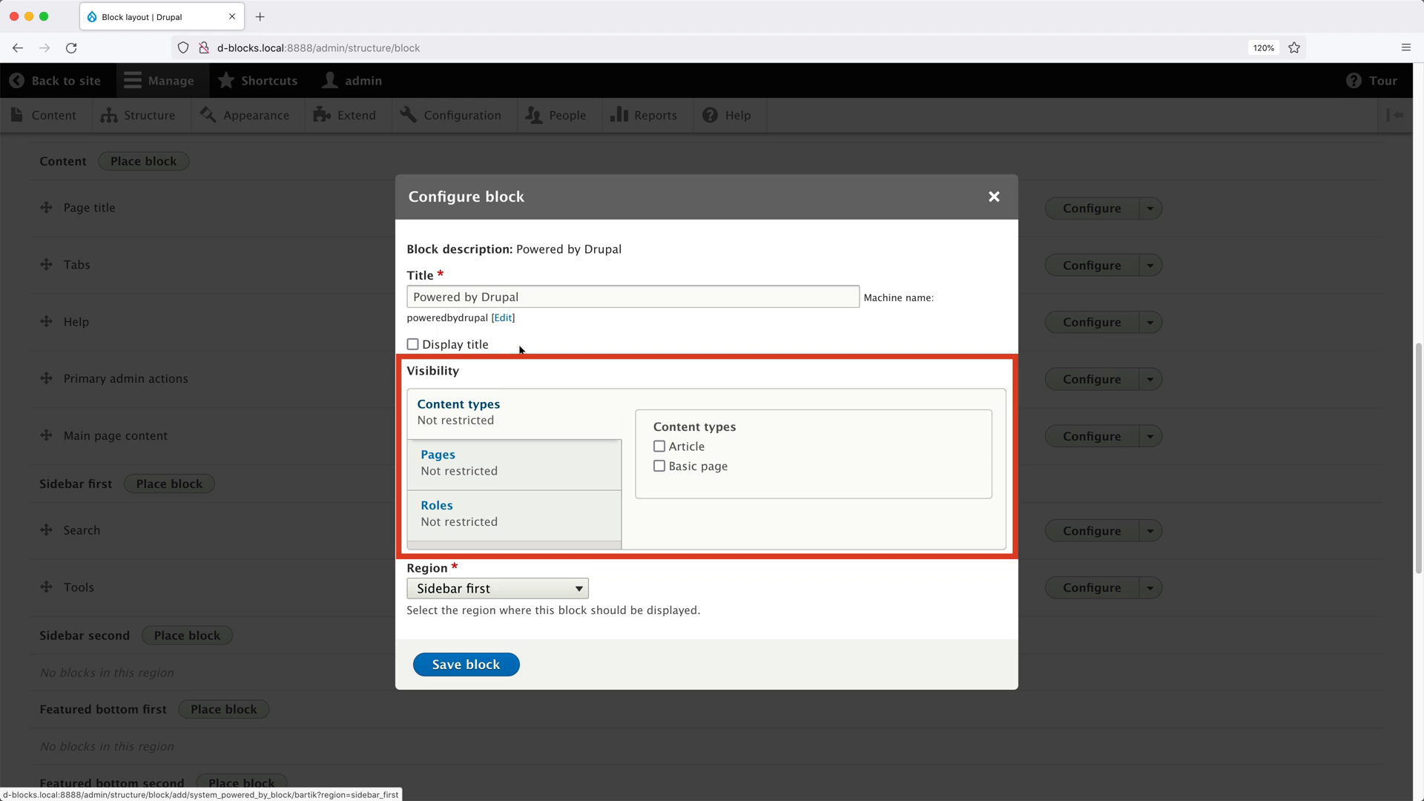
mouse_move(556, 336)
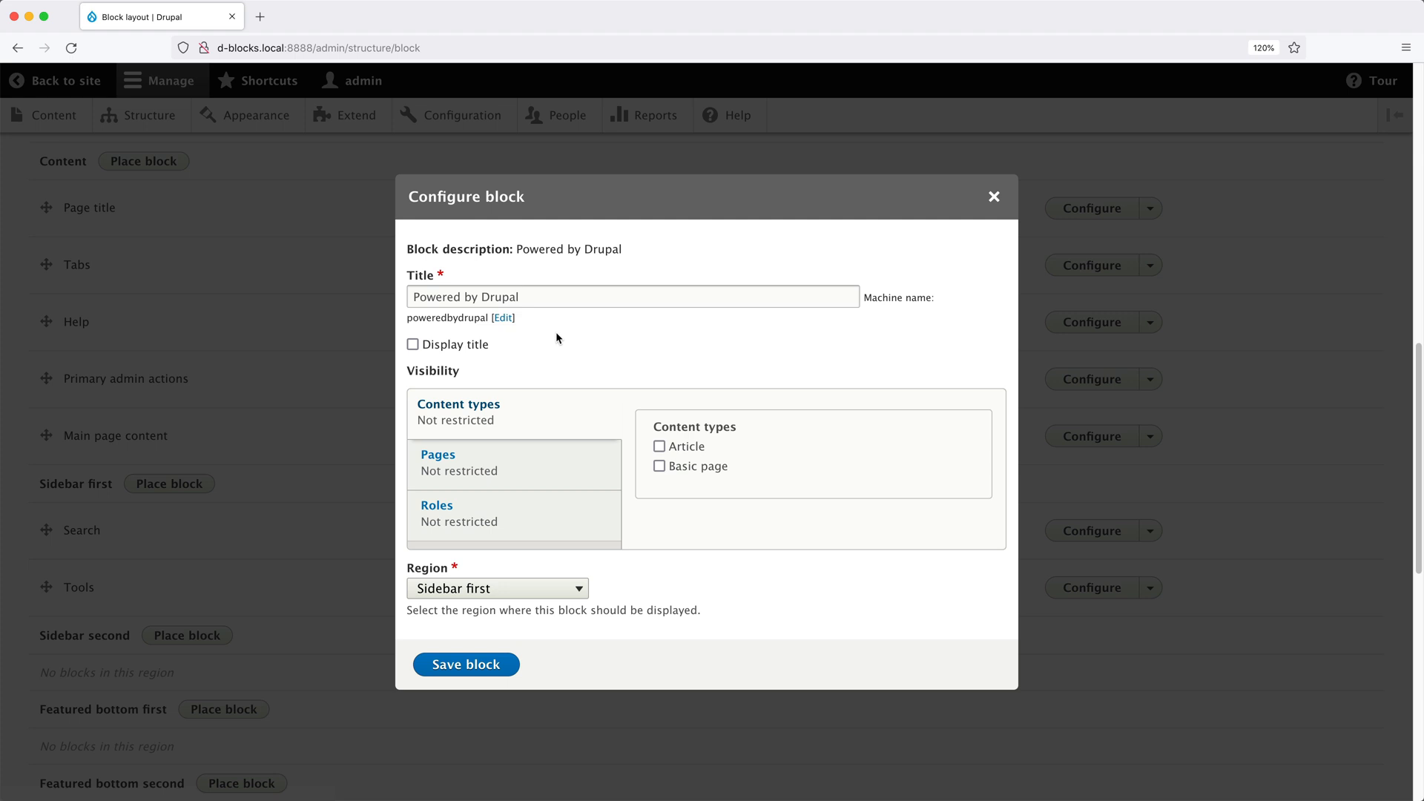
click(465, 664)
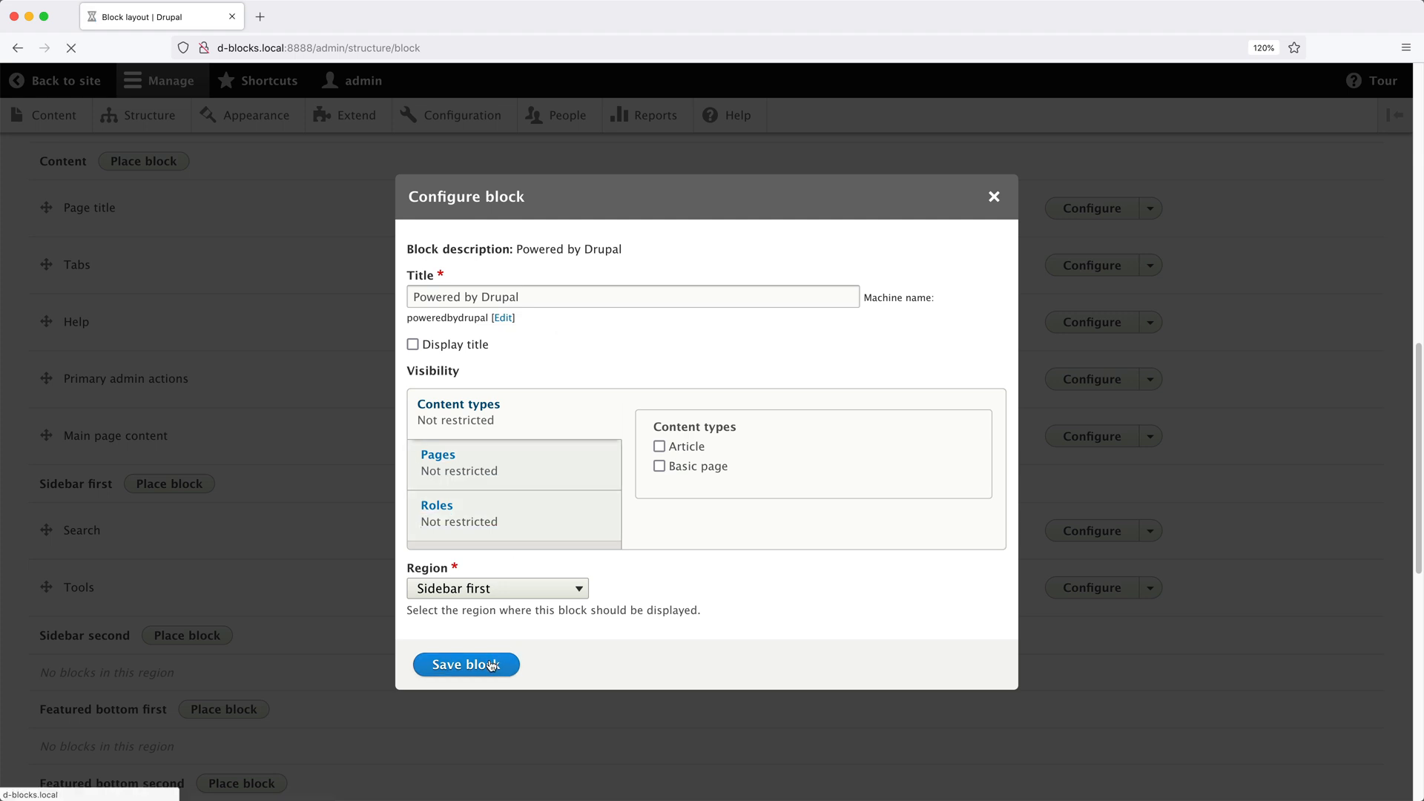
- Save the block layout with Powered by Drupal under Sidebar first
click(465, 664)
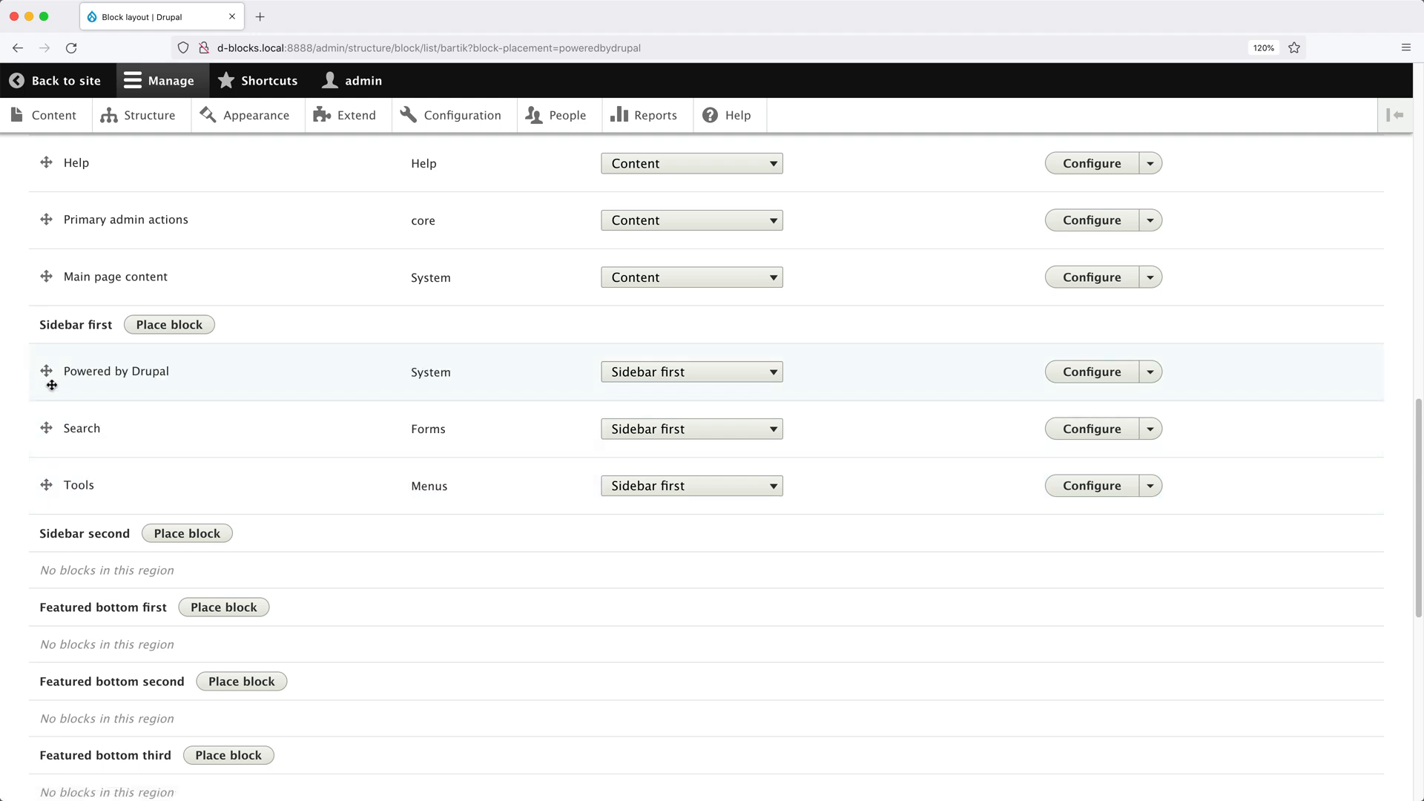
scroll(down, 3)
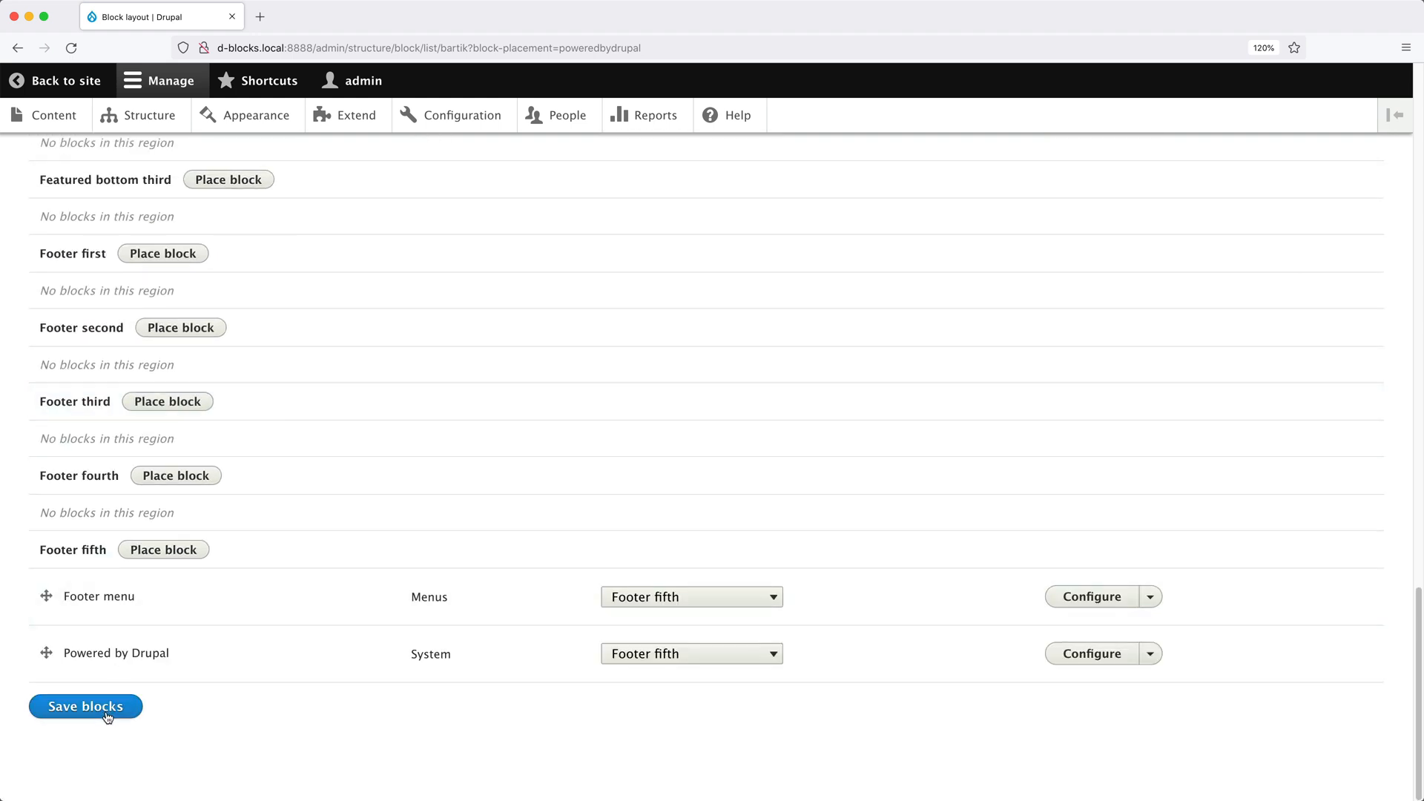
click(86, 706)
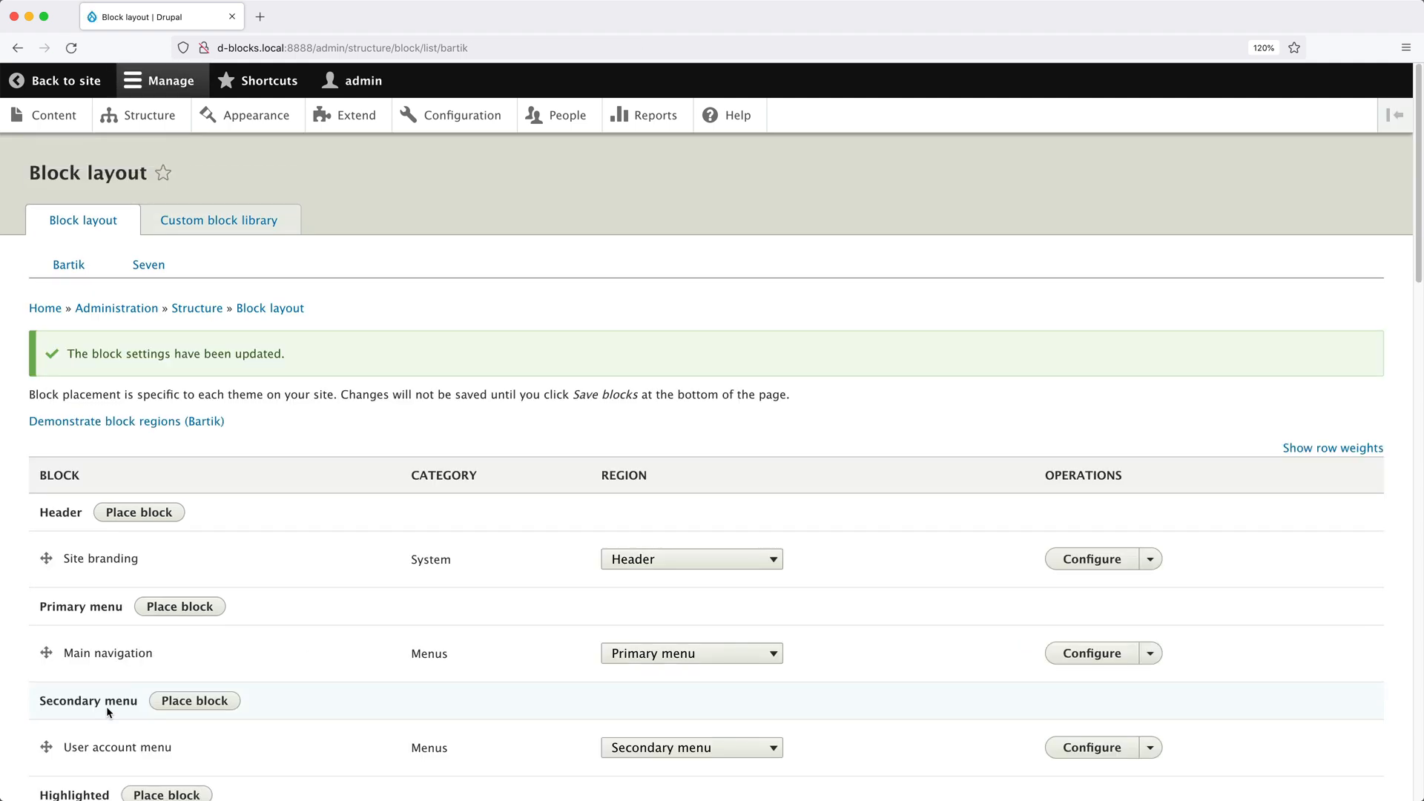
mouse_move(64, 80)
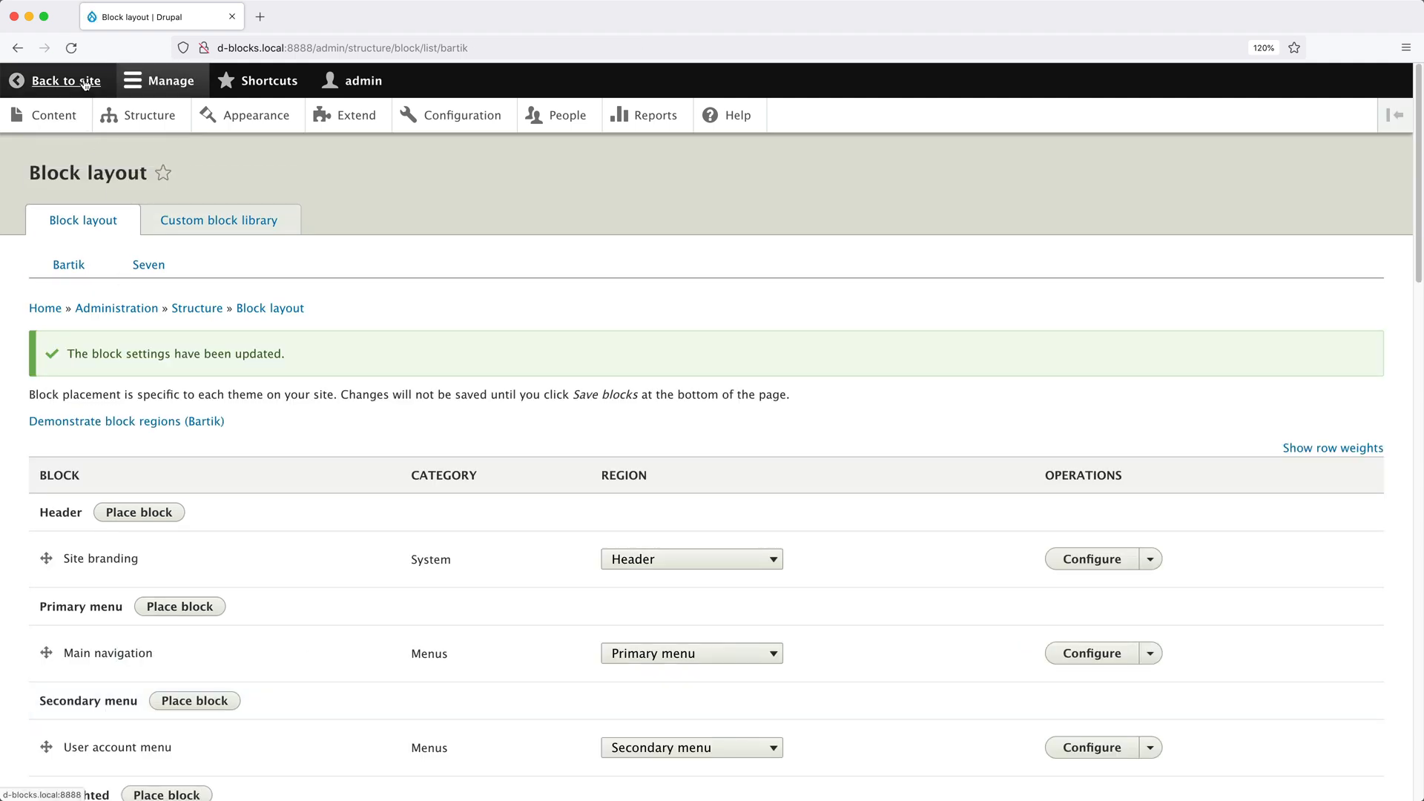
- Go back to the front page, where Powered by Drupal now sits in the left sidebar
click(64, 81)
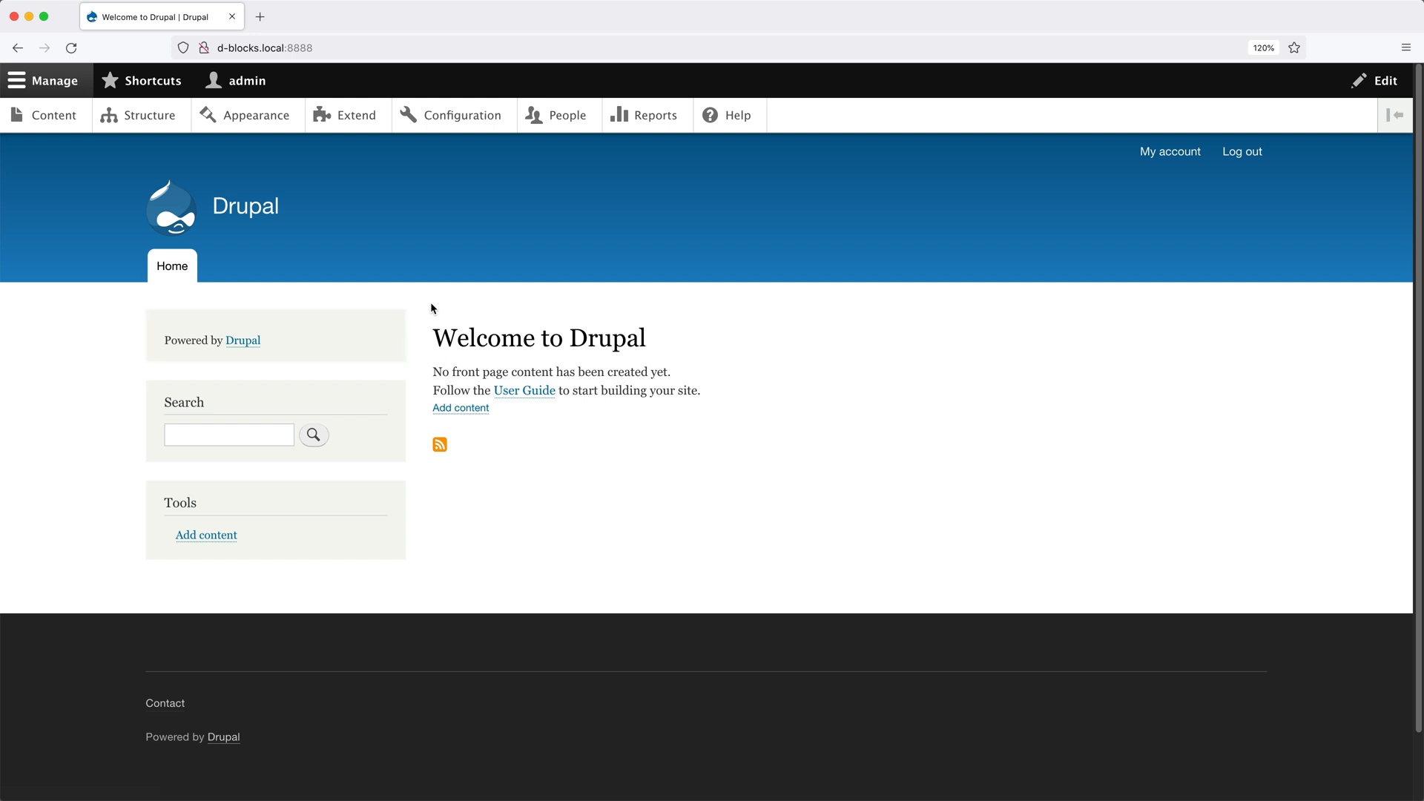
mouse_move(420, 329)
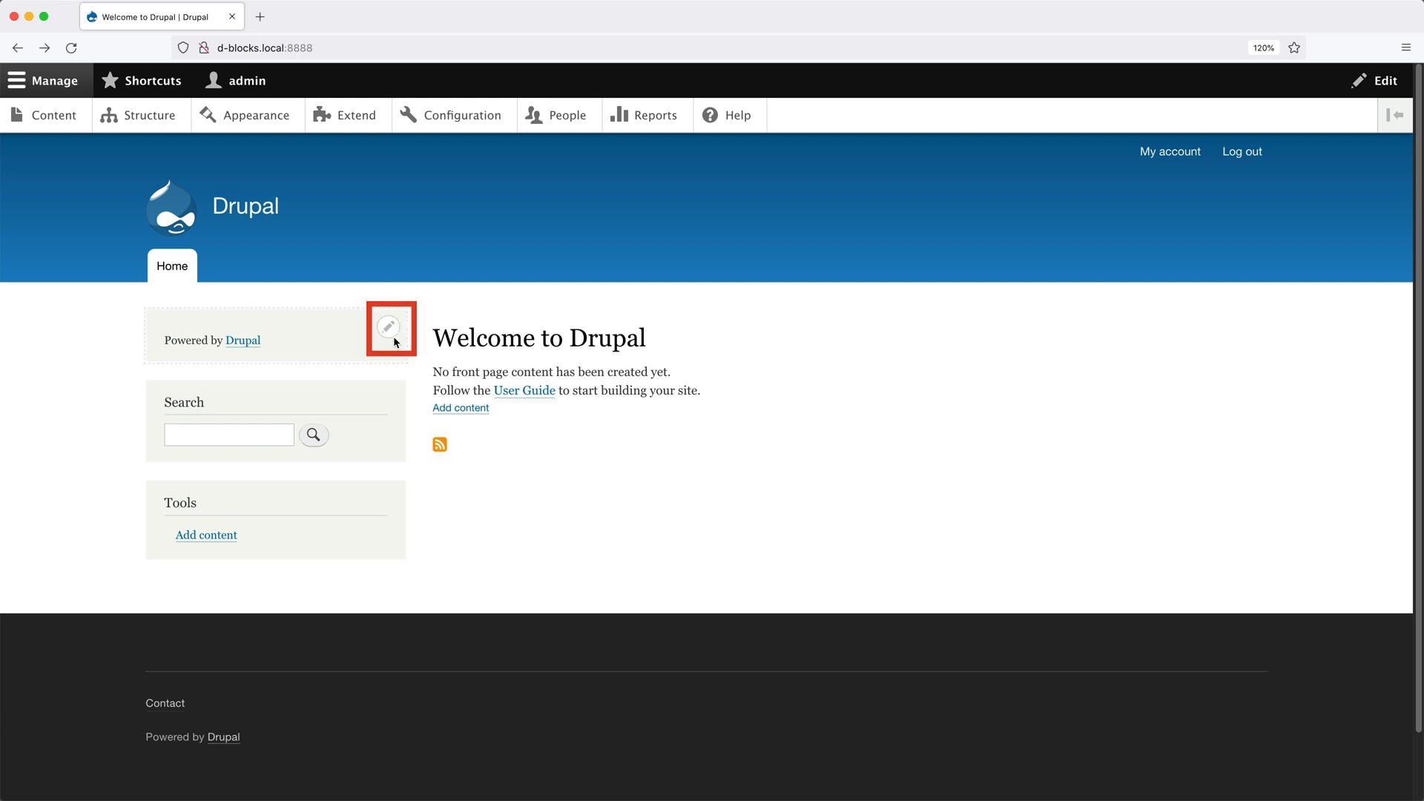
mouse_move(389, 328)
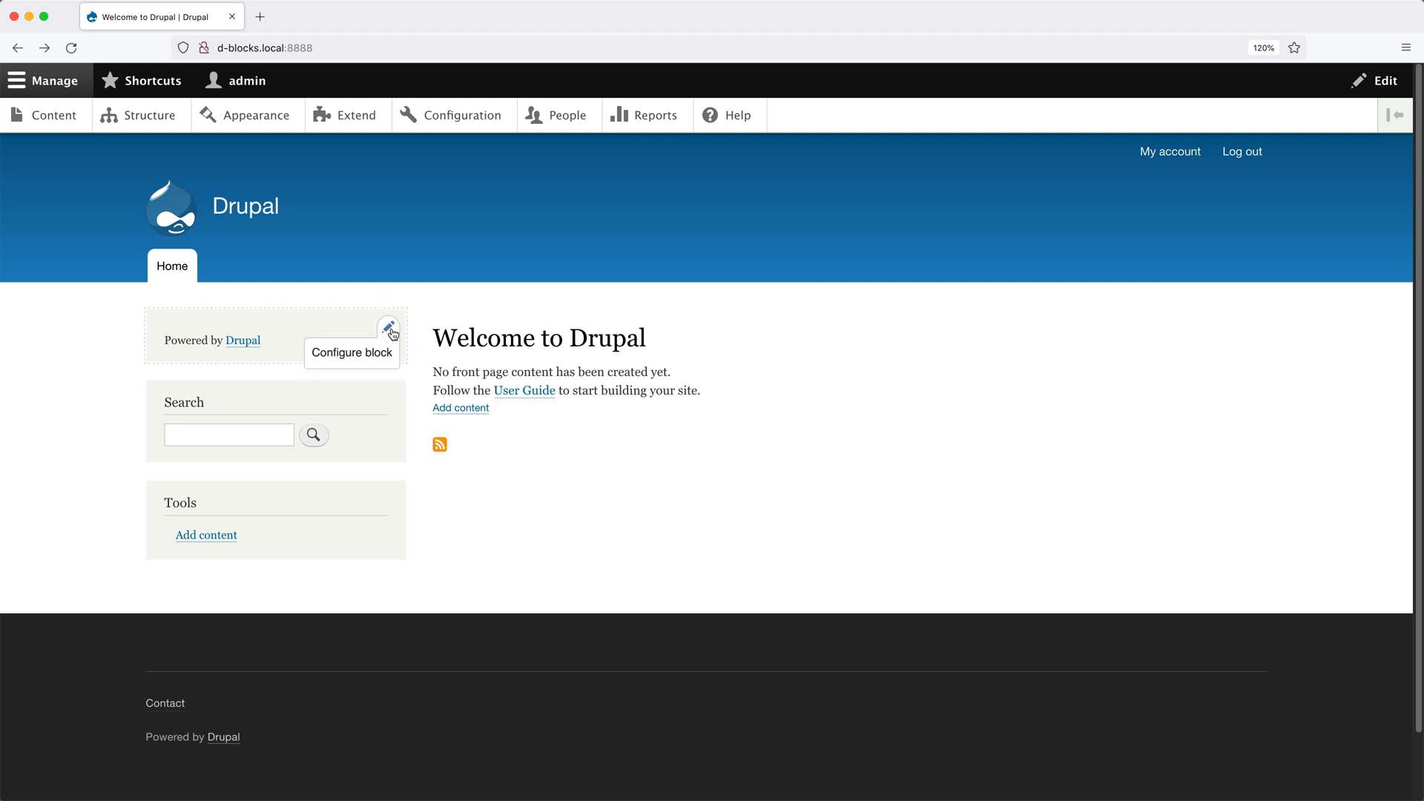
mouse_move(387, 346)
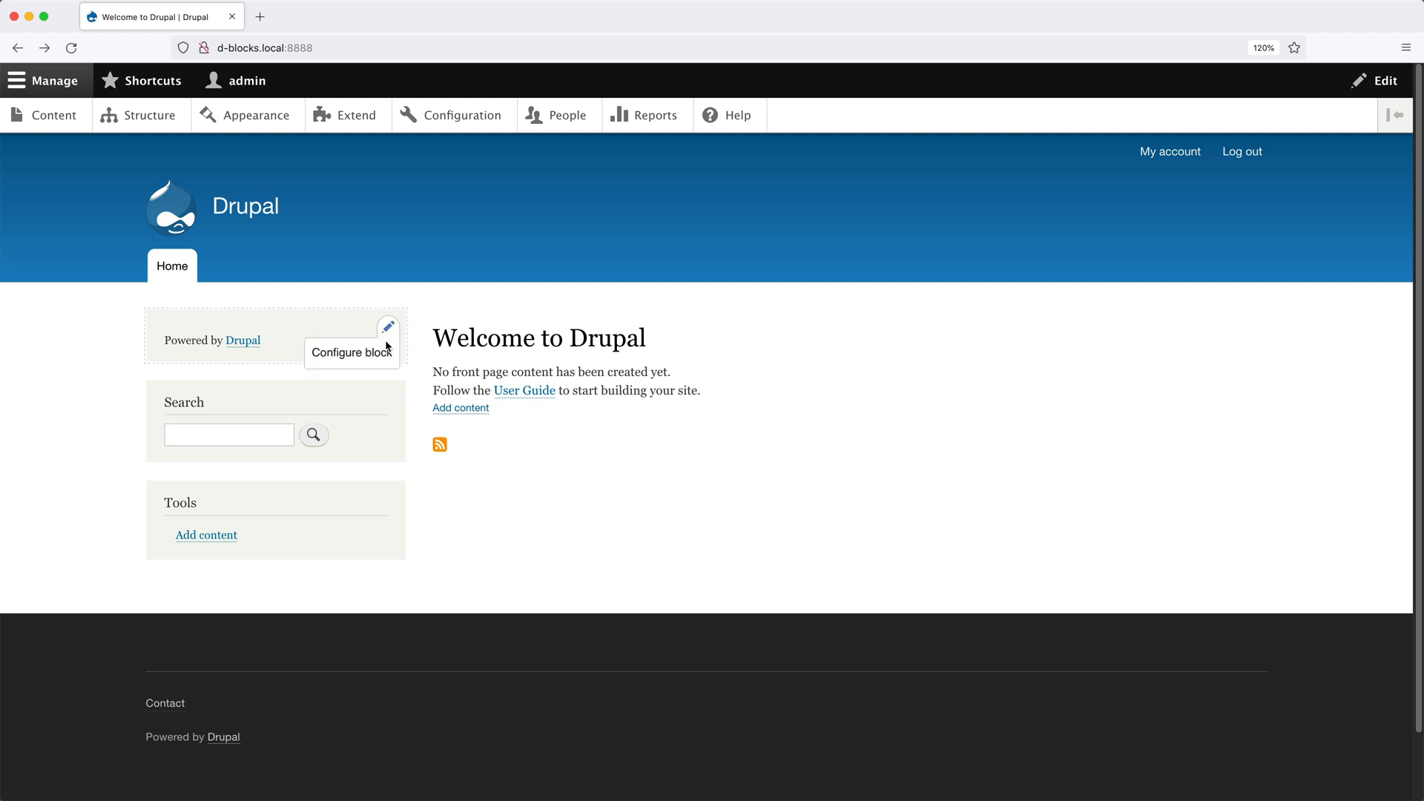
- Configure the Powered by Drupal block to display its title and save it
click(350, 353)
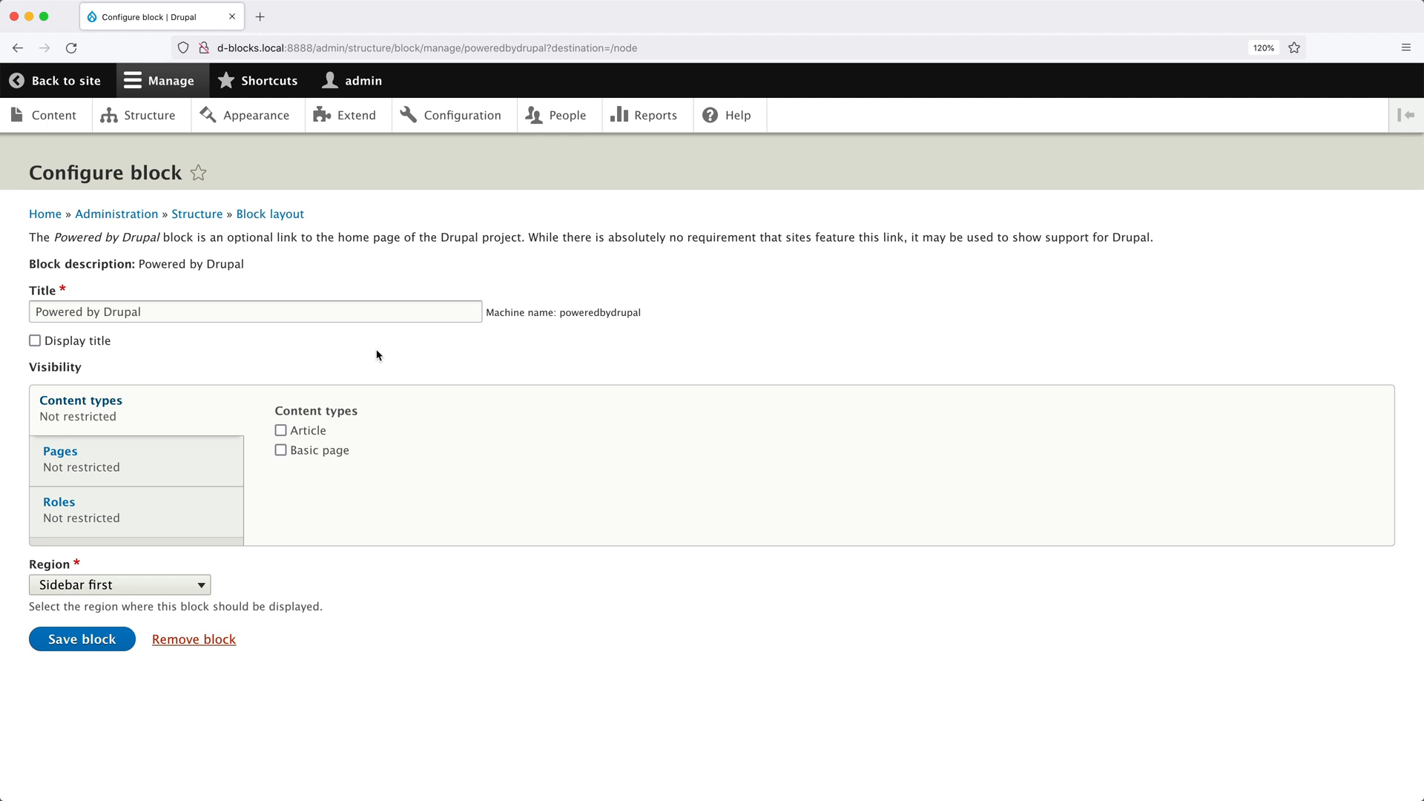
click(34, 341)
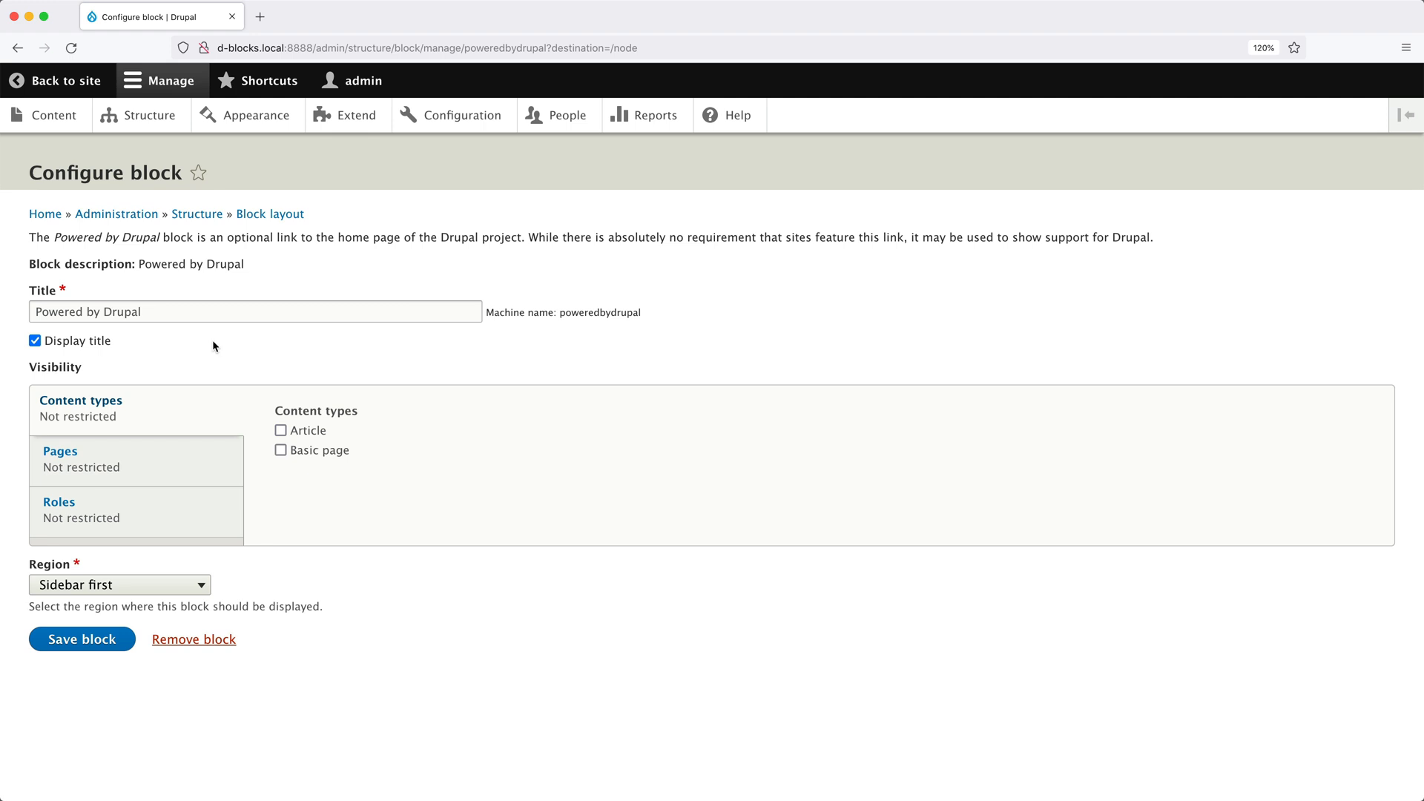
click(80, 638)
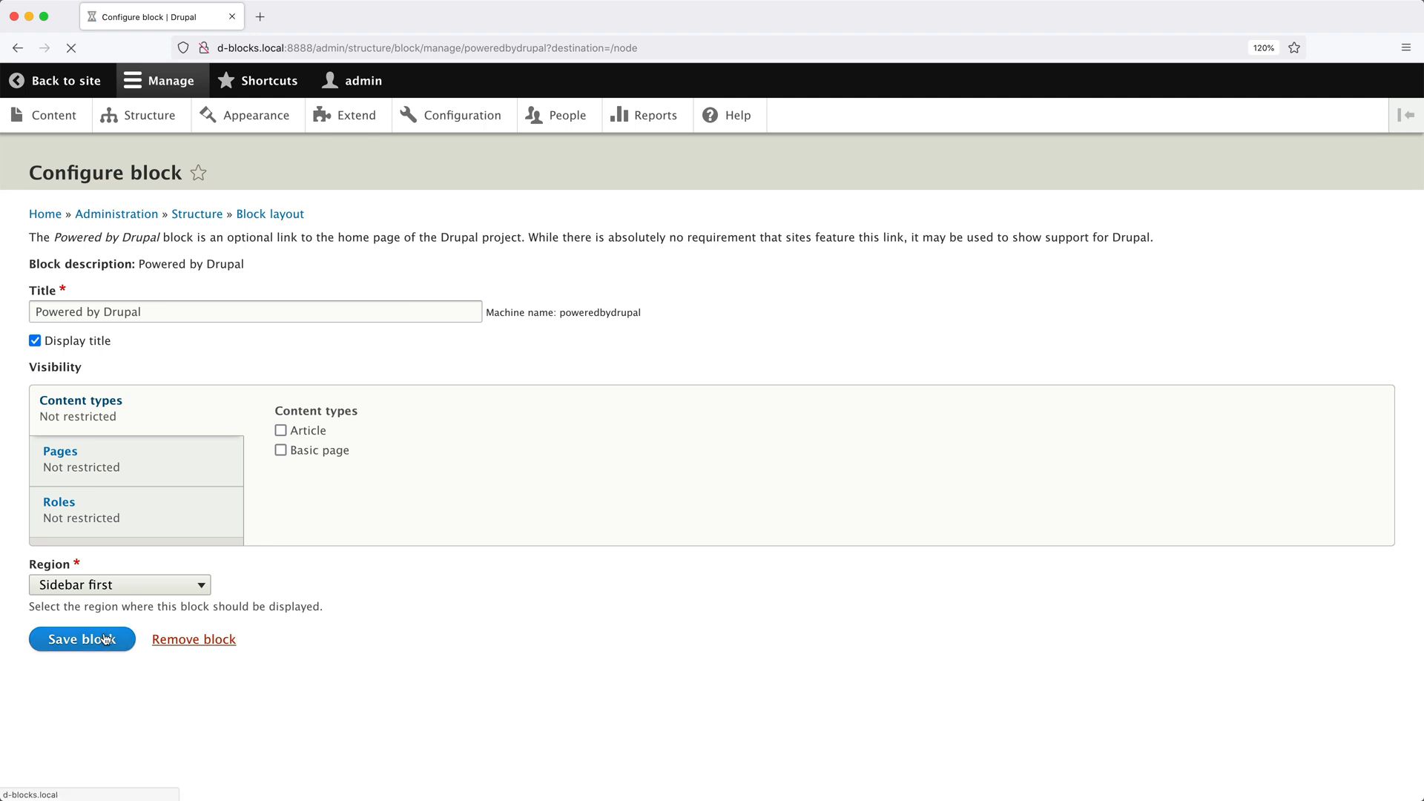
click(80, 637)
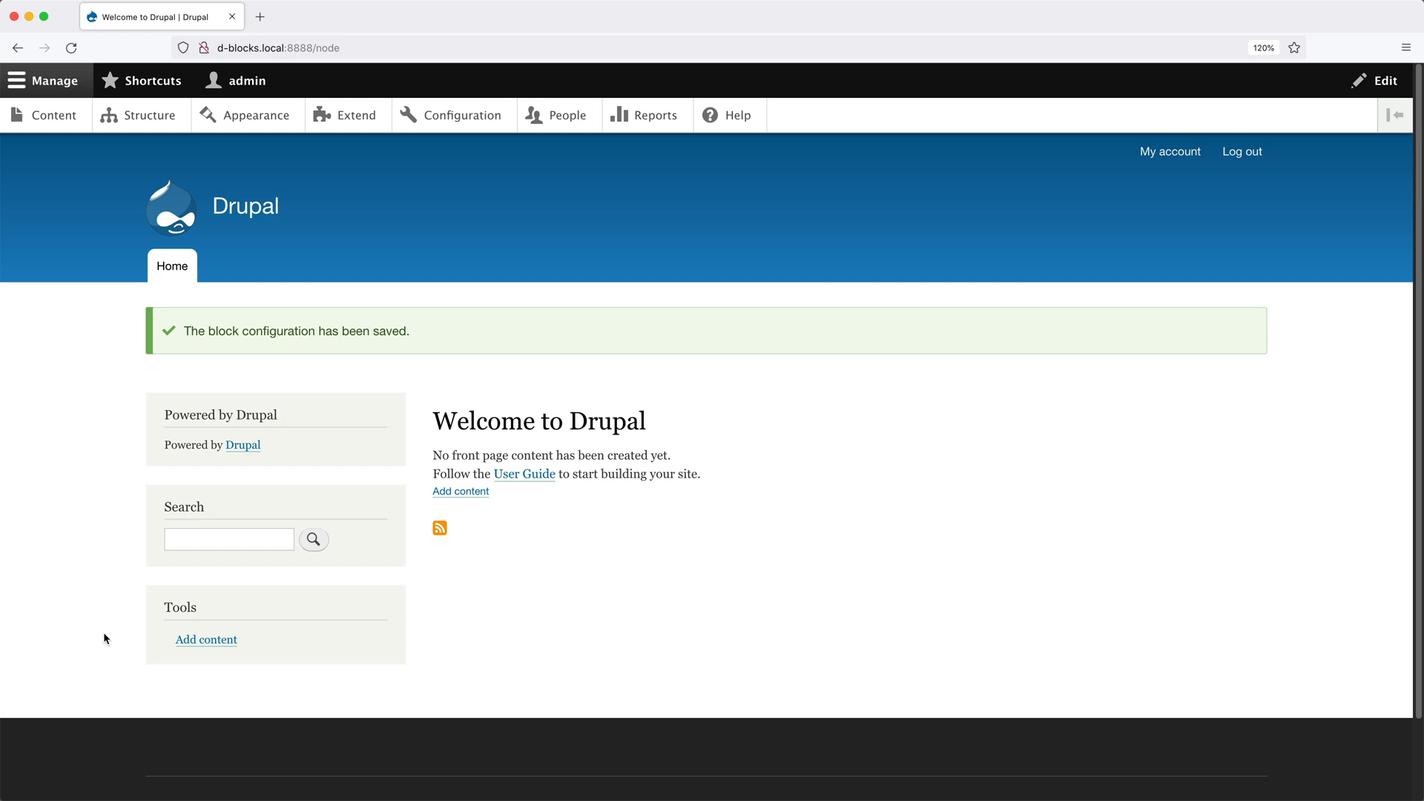
click(150, 116)
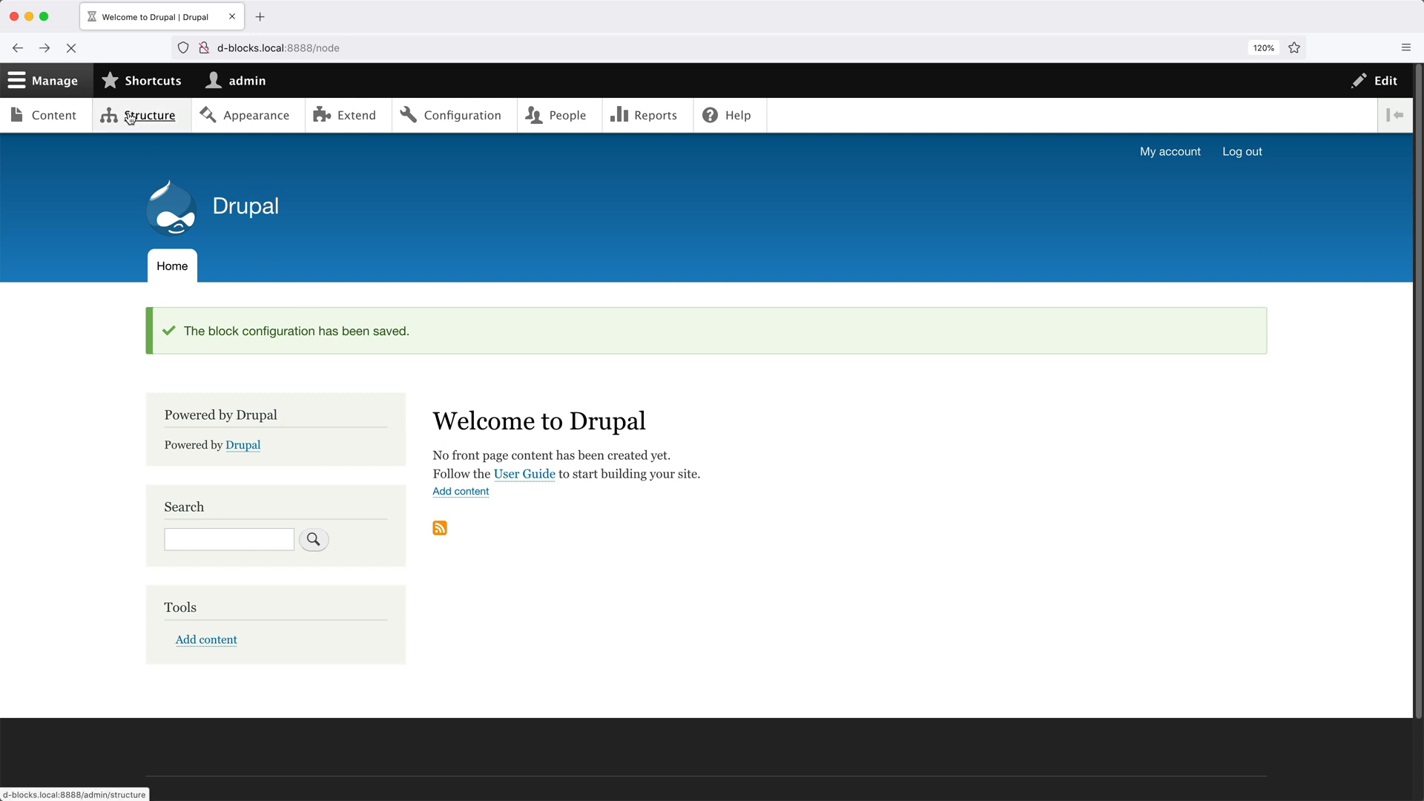
click(151, 115)
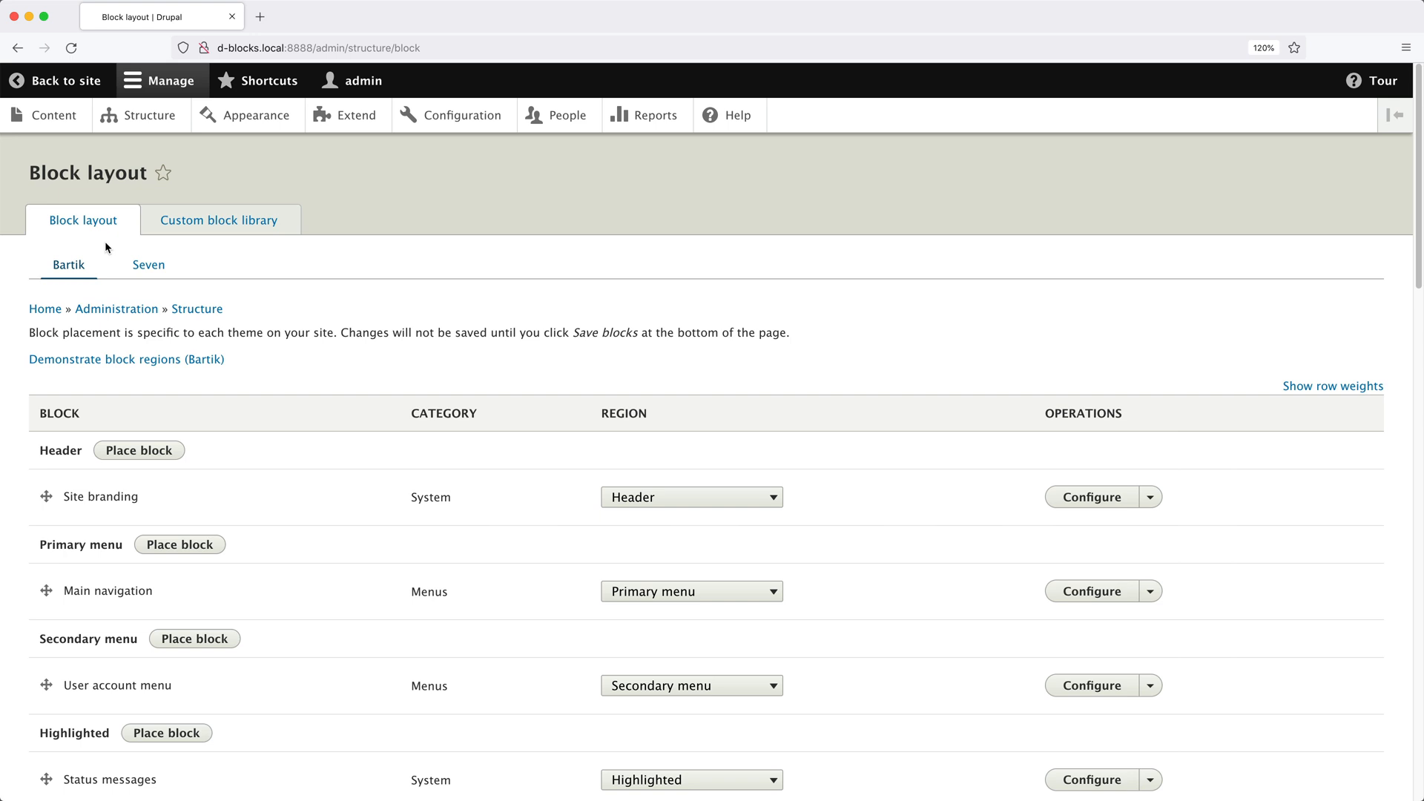
scroll(down, 3)
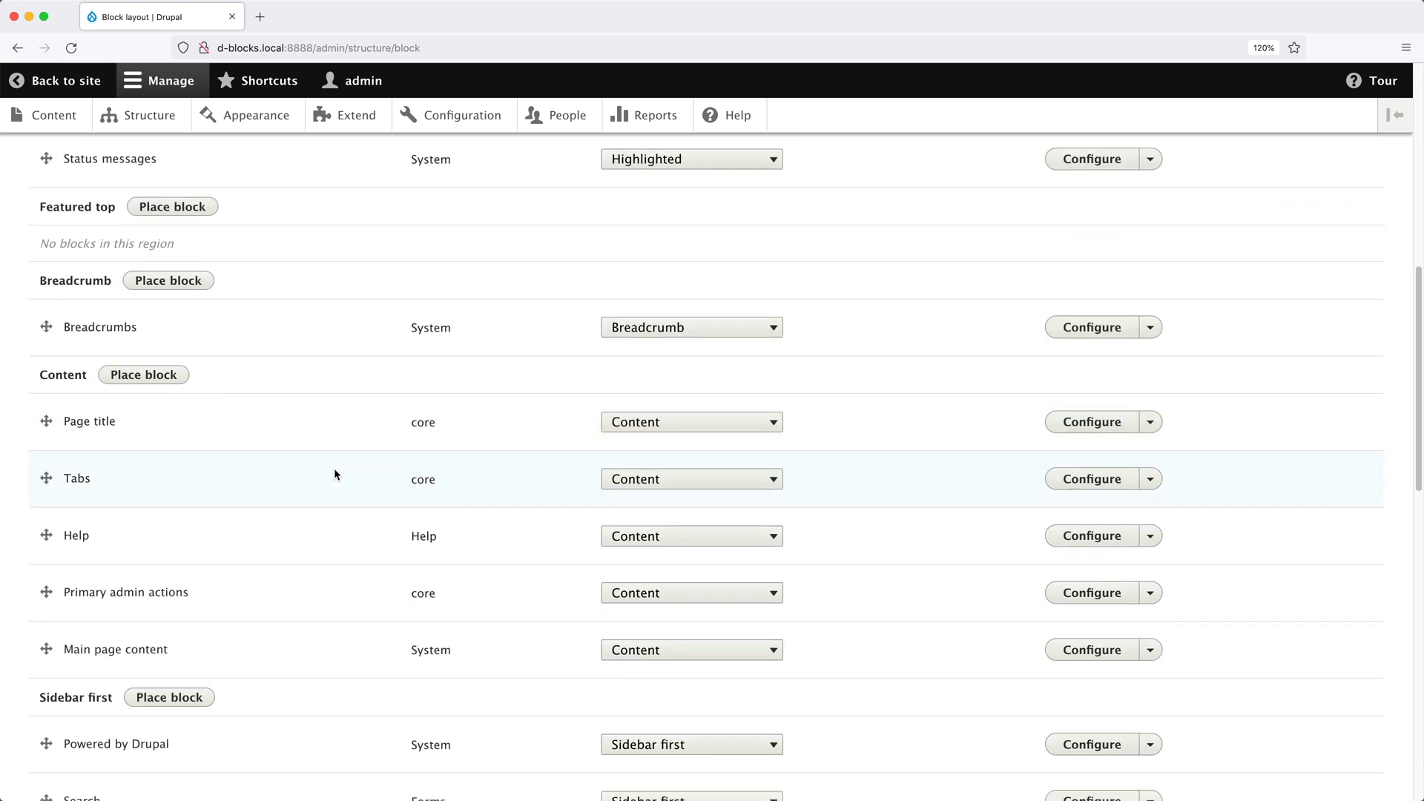
scroll(down, 3)
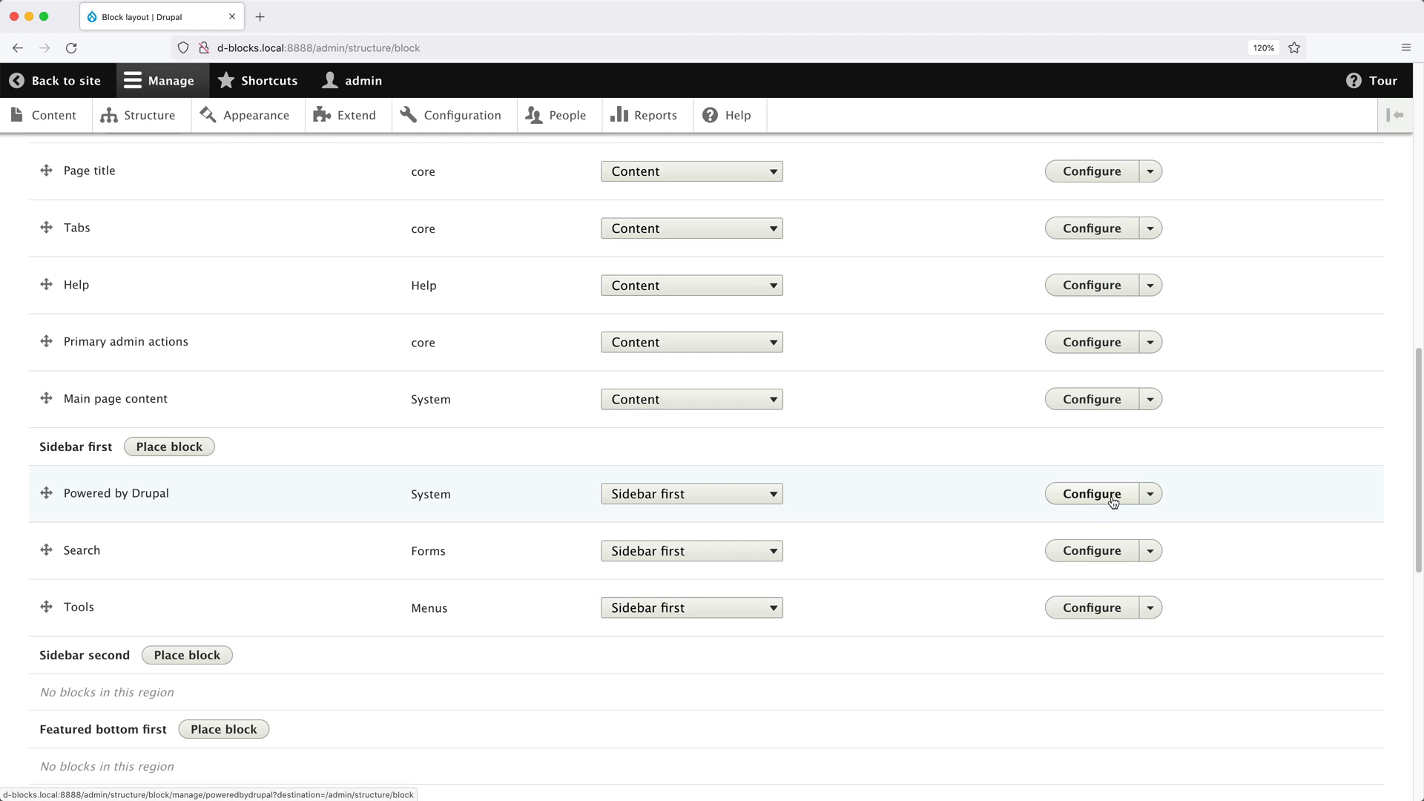
click(1088, 492)
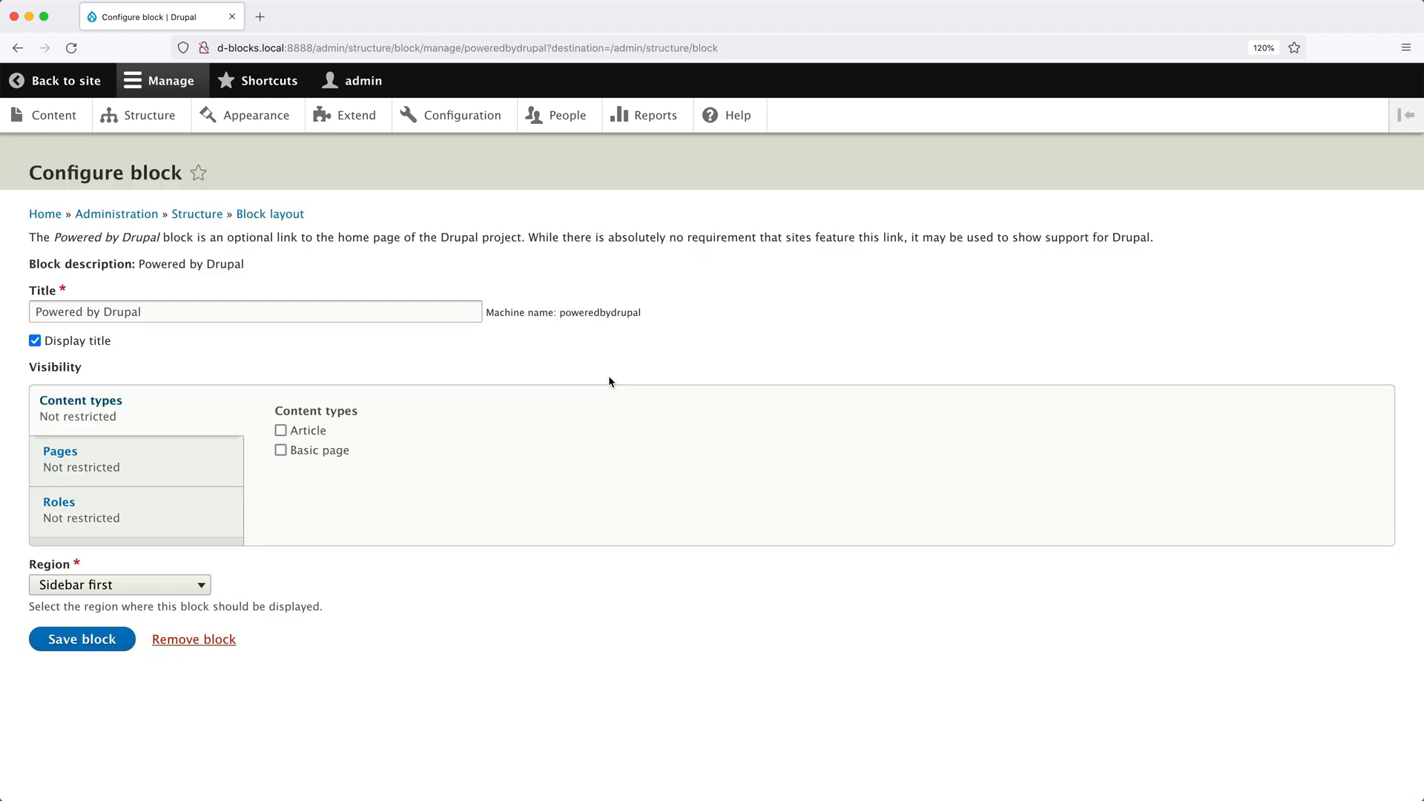
click(80, 637)
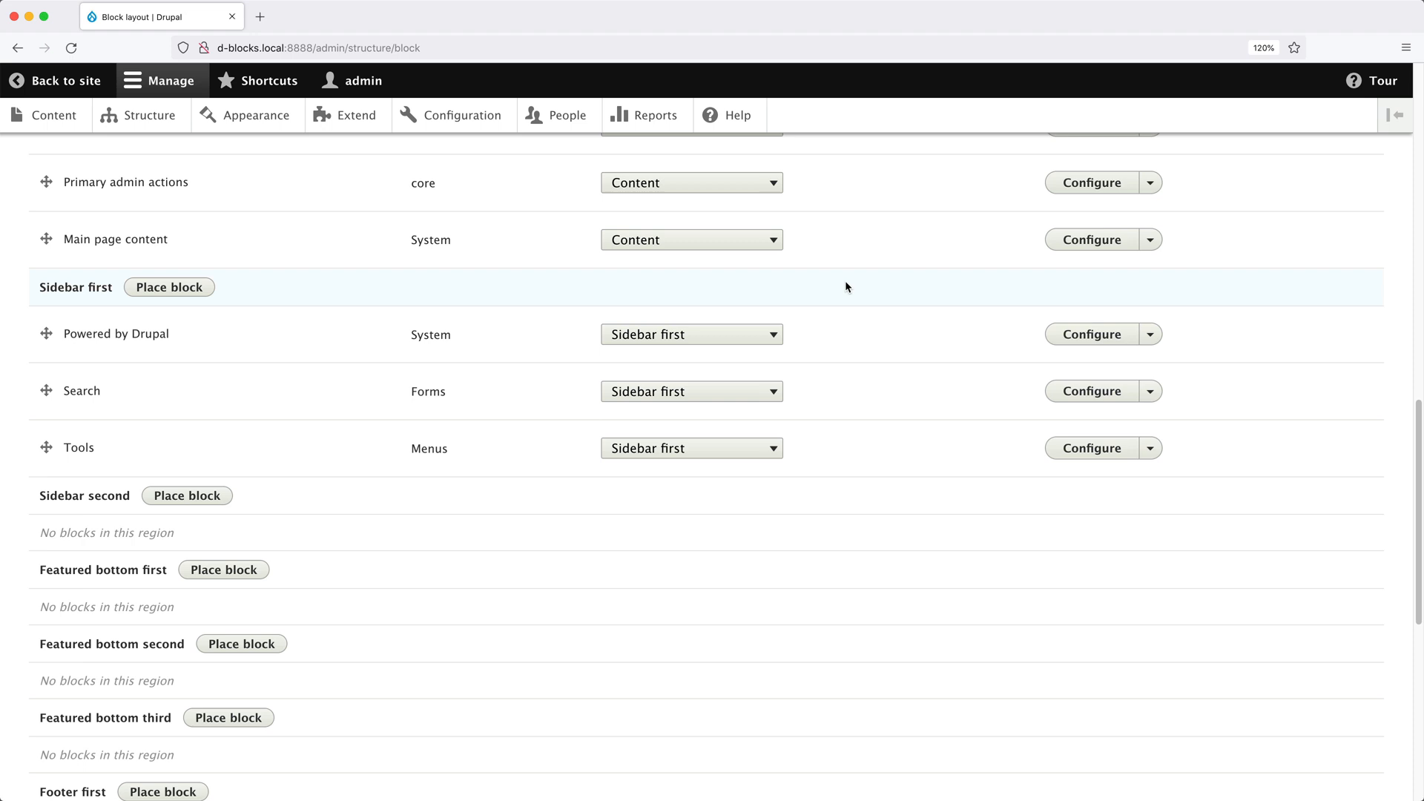
mouse_move(977, 297)
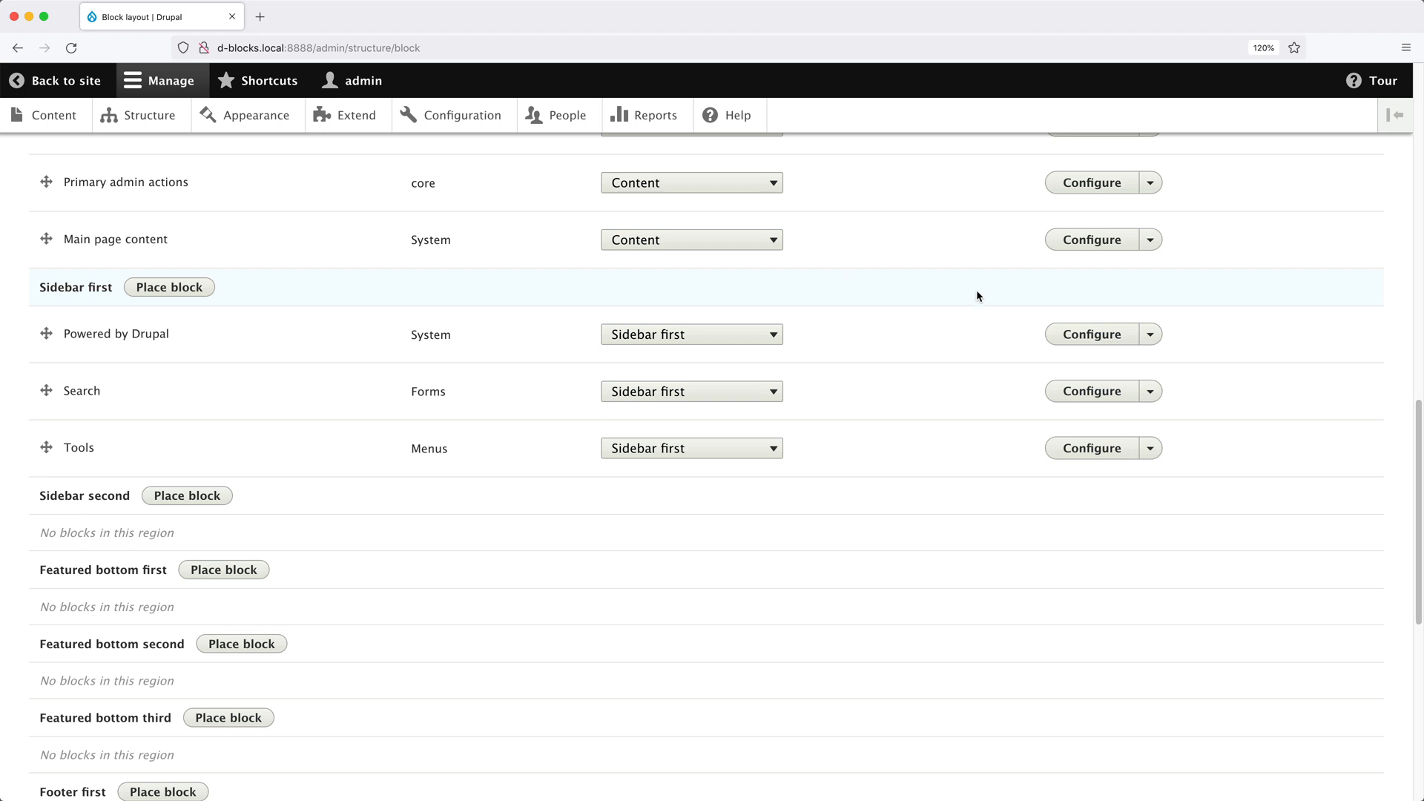
- Disable Powered by Drupal from its operations dropdown in Sidebar first
click(1151, 334)
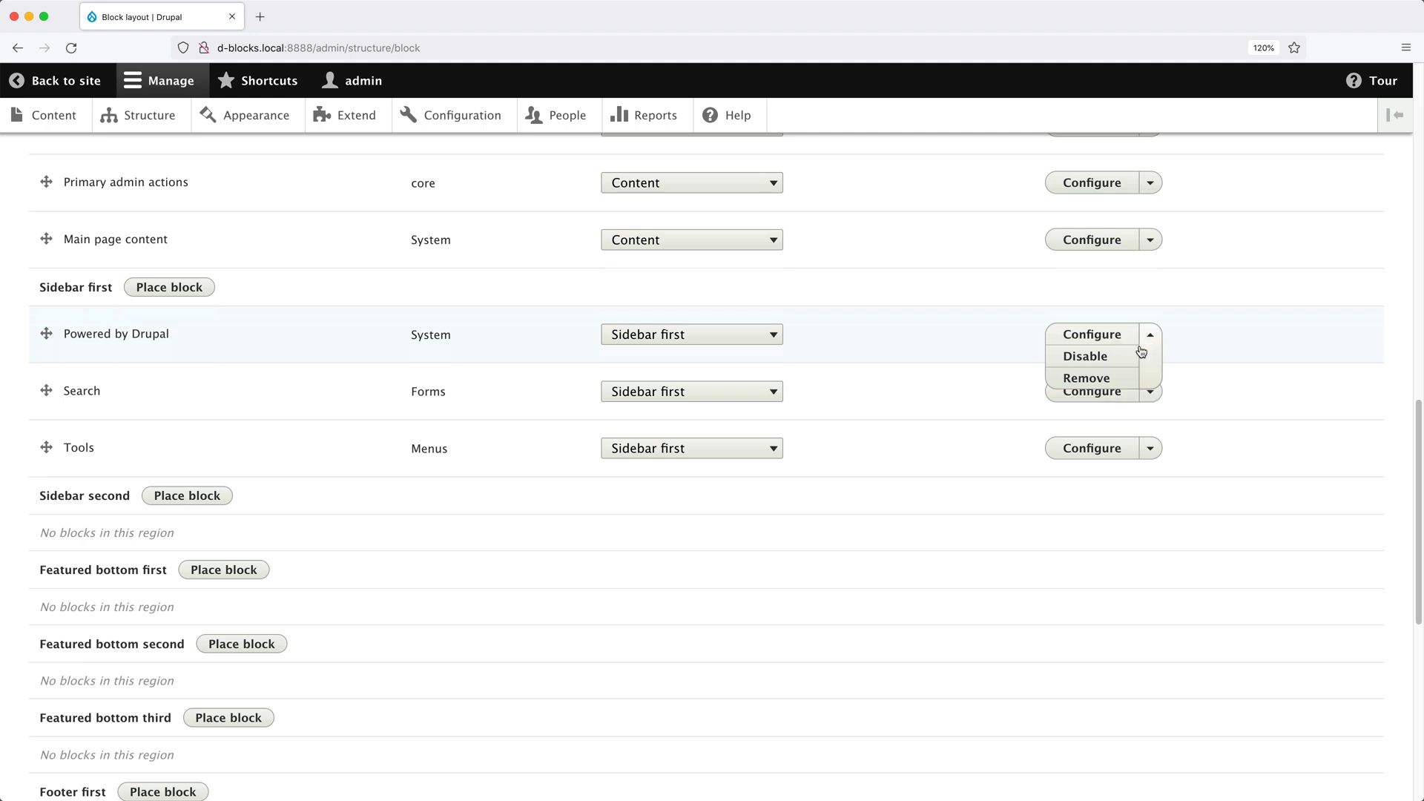
click(1084, 355)
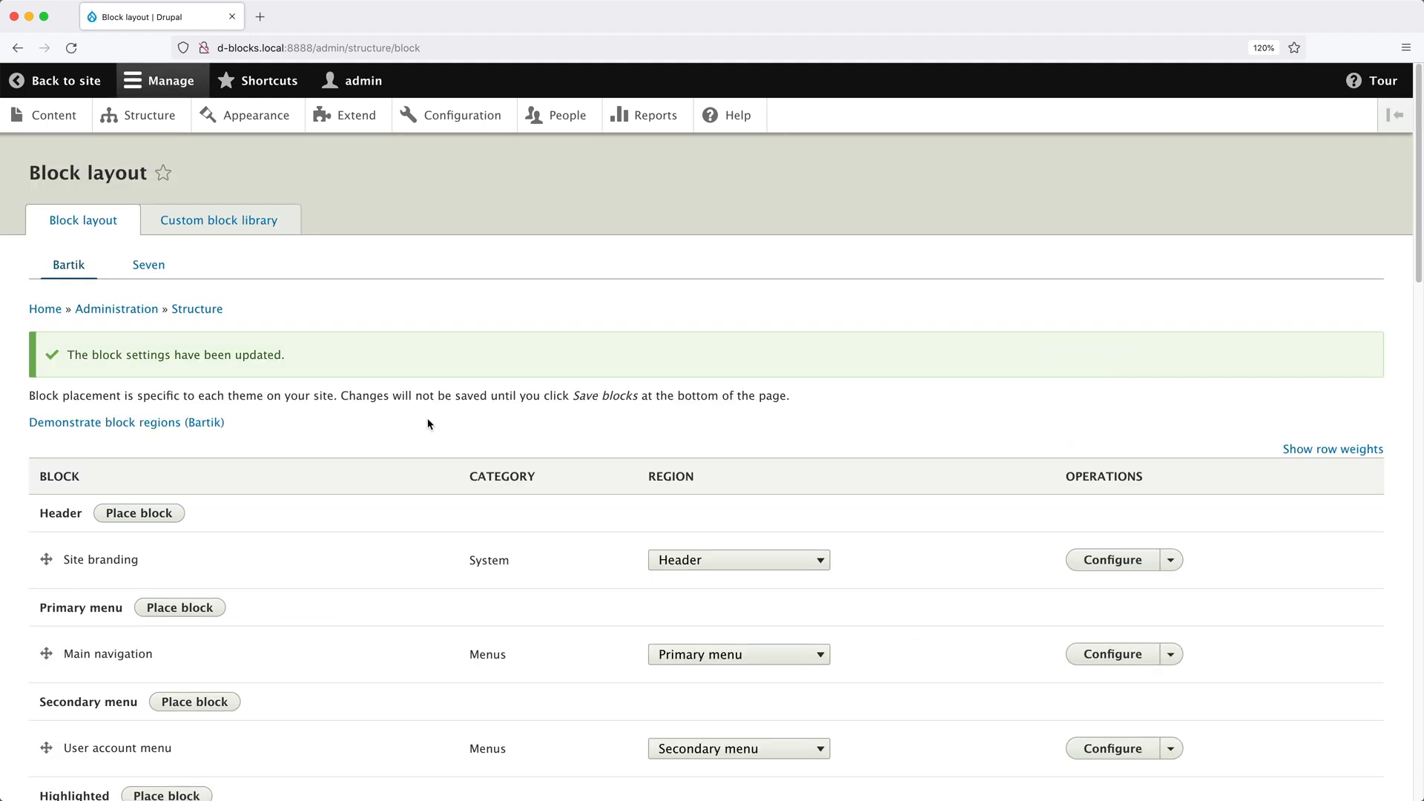
scroll(down, 3)
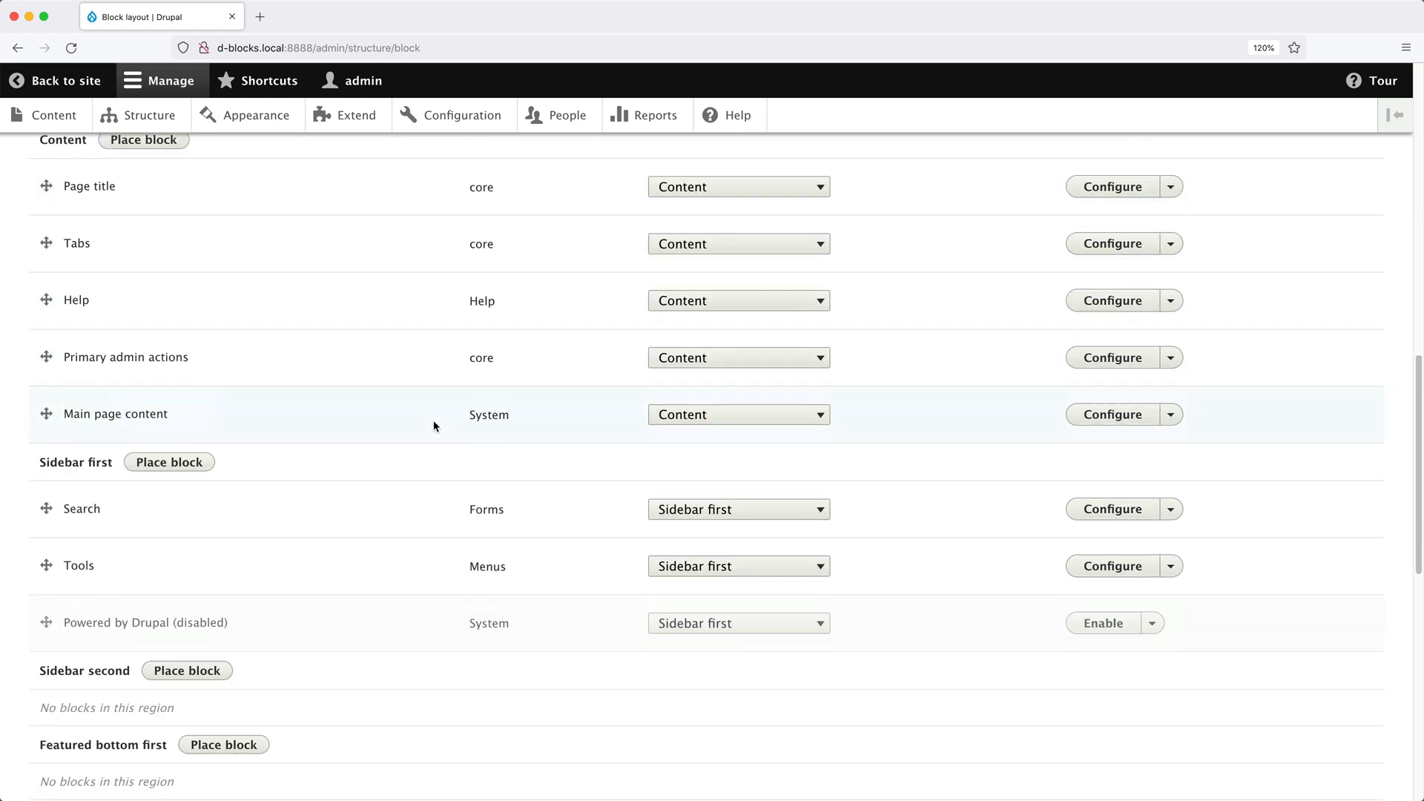
scroll(down, 3)
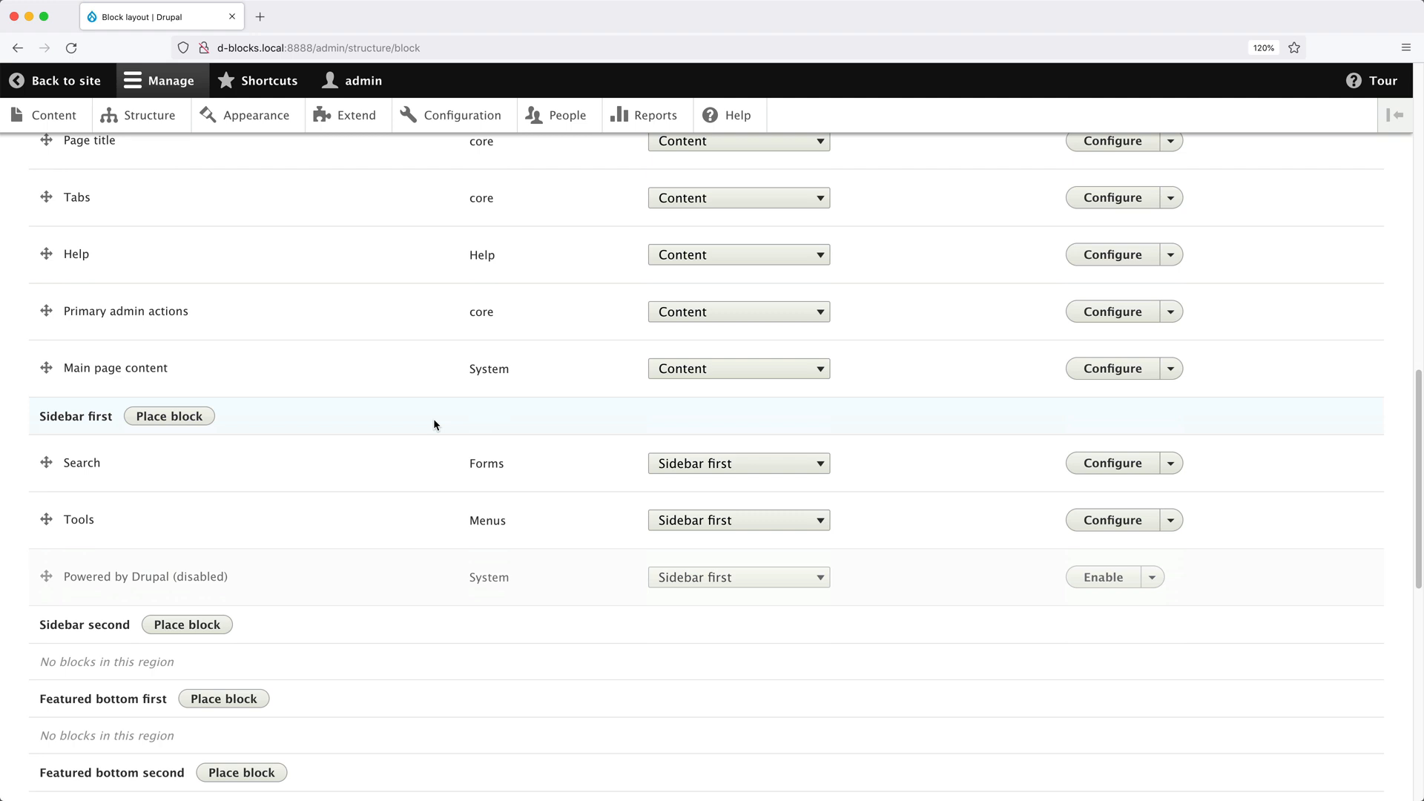
mouse_move(1124, 584)
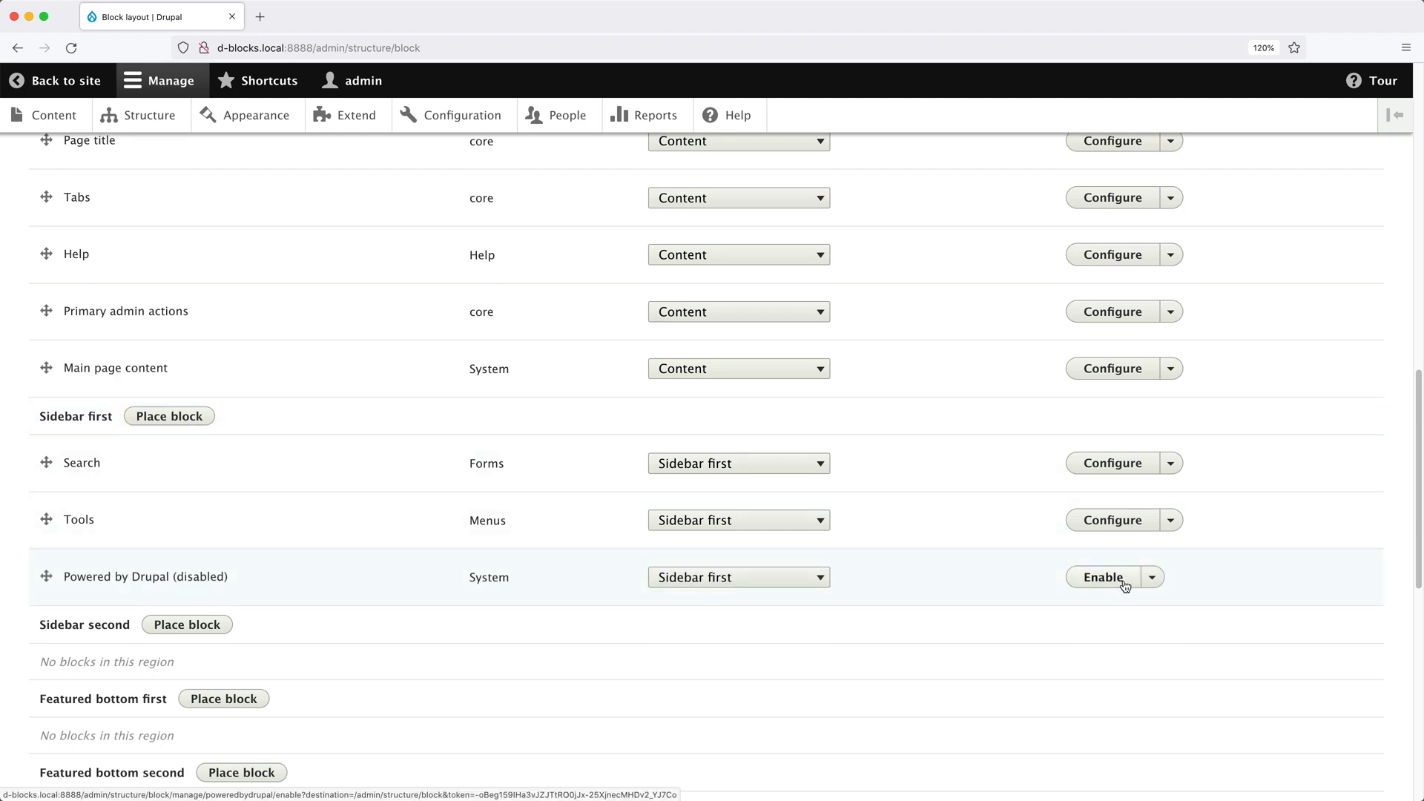
- Enable the disabled Powered by Drupal block so it is active in Sidebar first again
click(1102, 577)
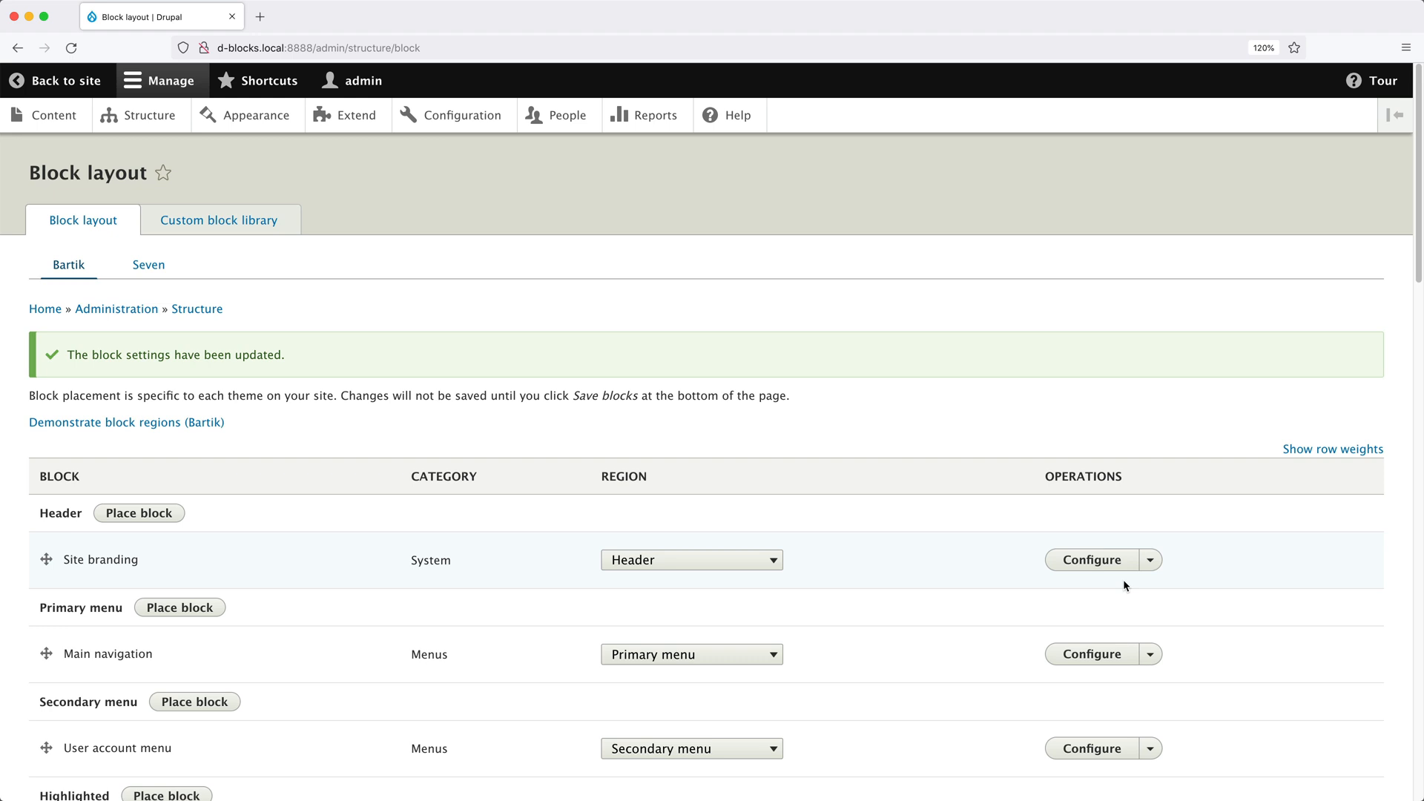
scroll(down, 3)
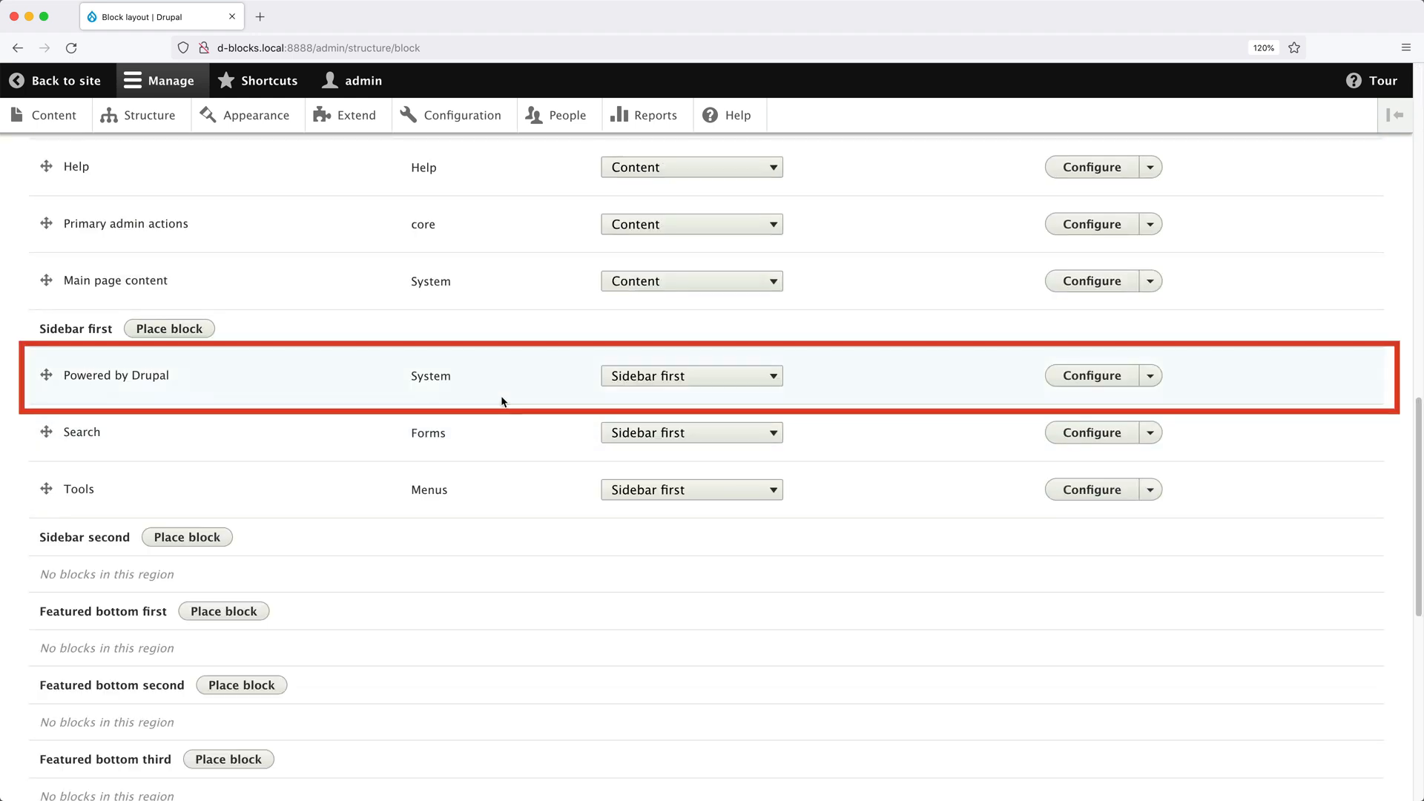
mouse_move(1047, 353)
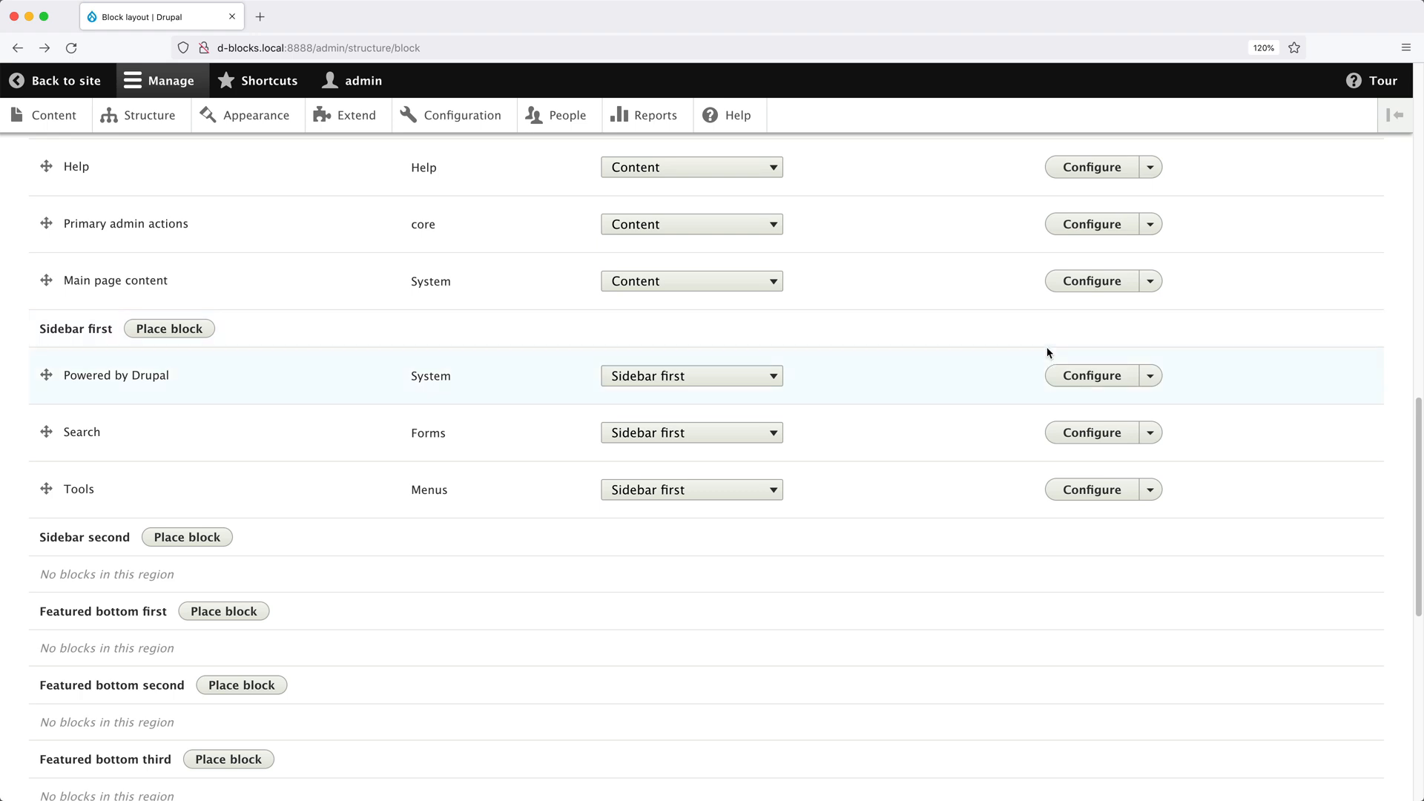
- Remove the Powered by Drupal block from Sidebar first via its operations dropdown and confirm
click(1149, 376)
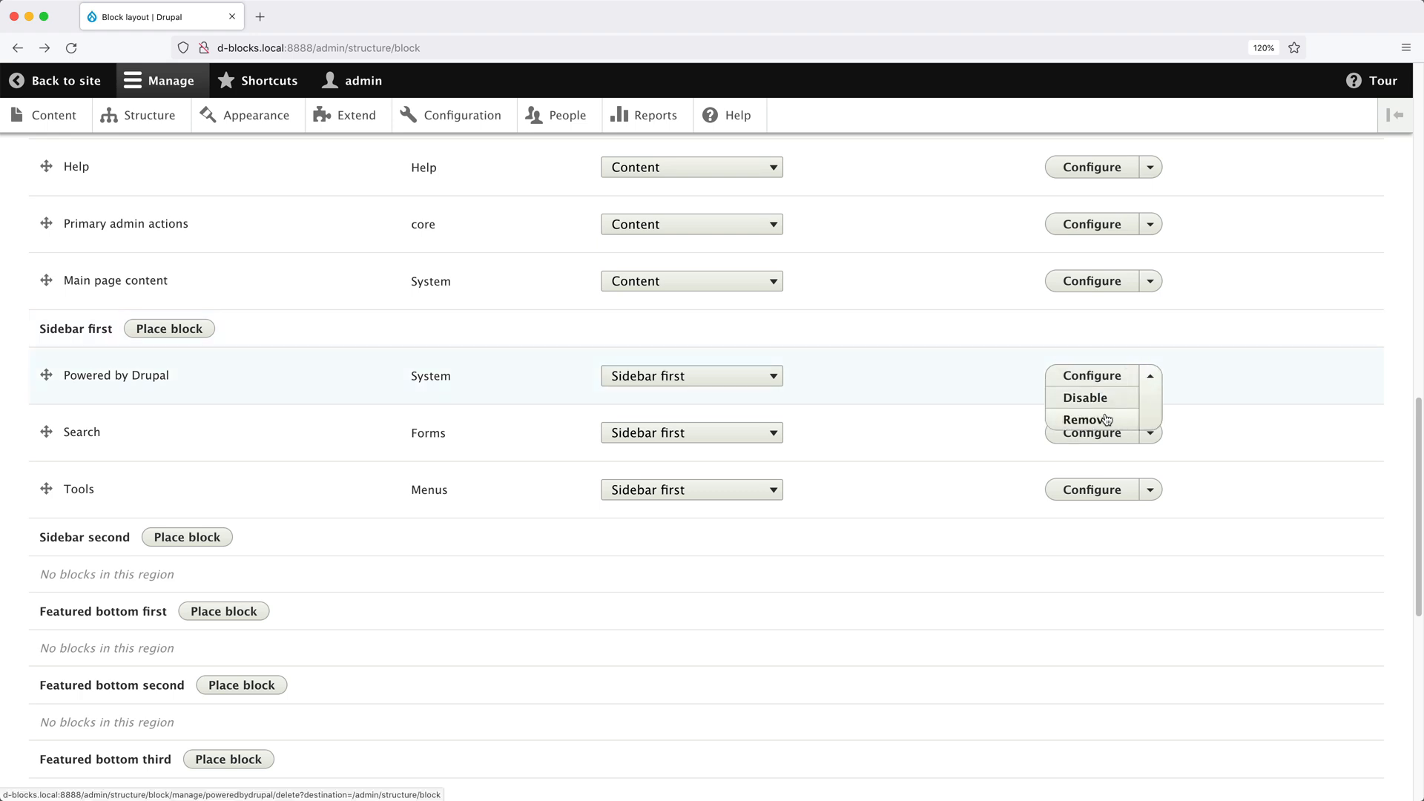
click(1086, 418)
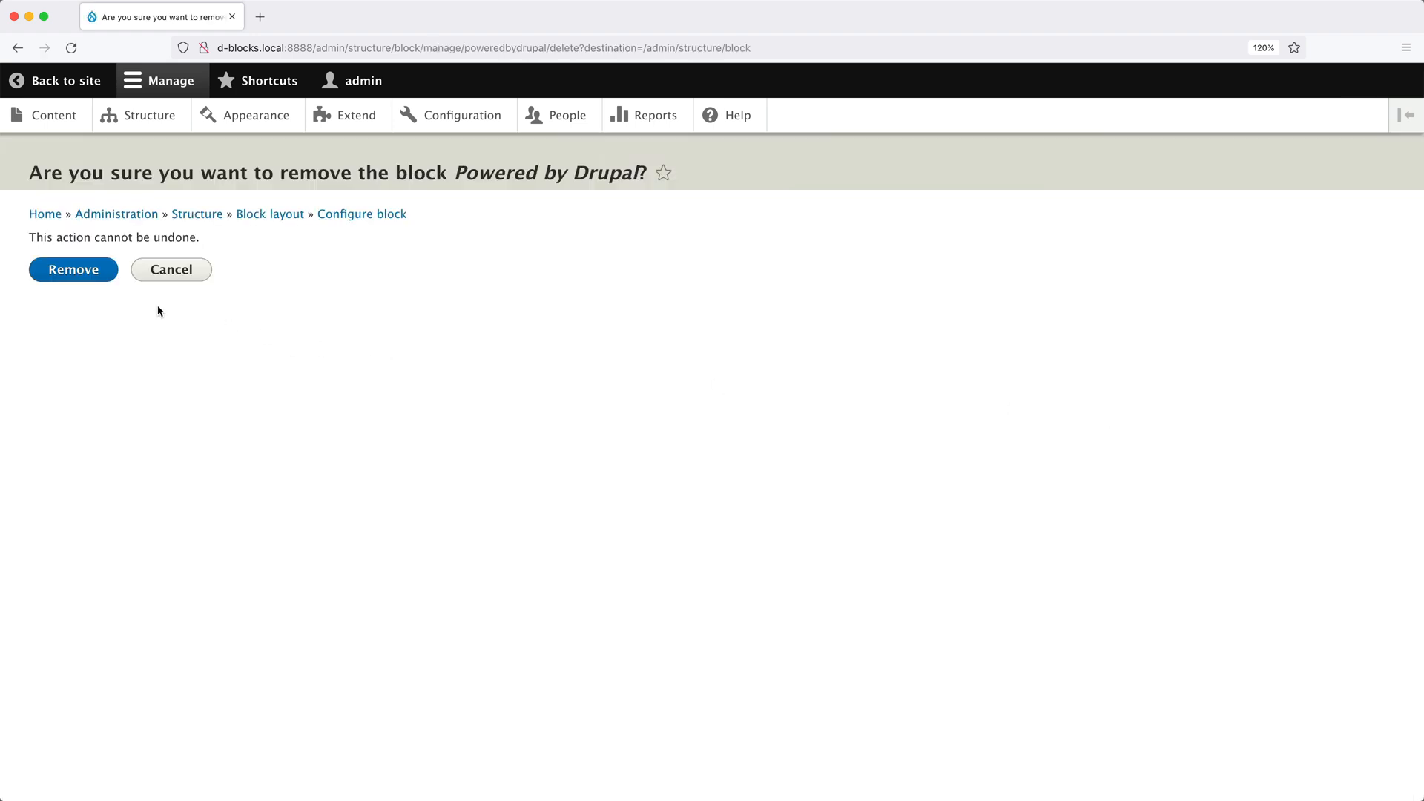
click(73, 268)
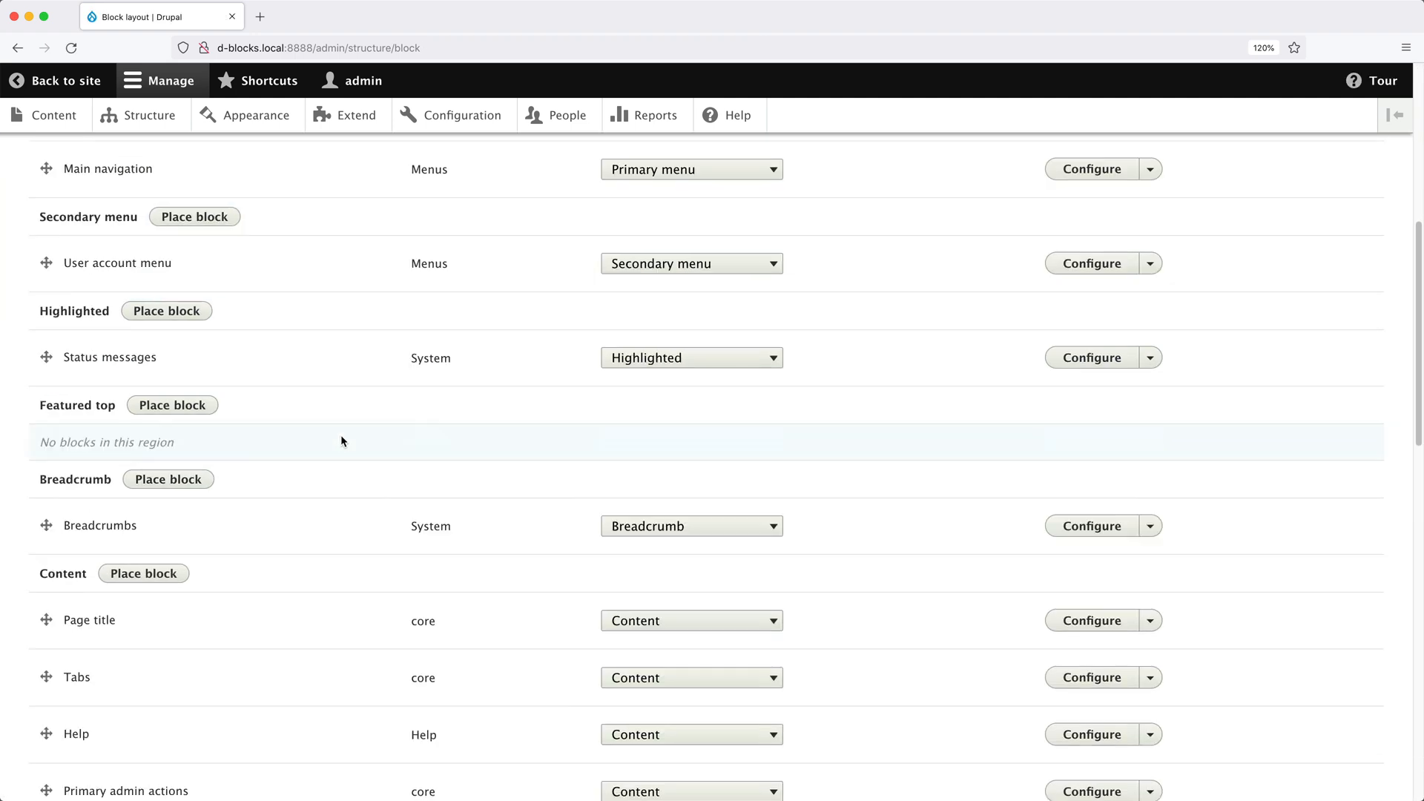
scroll(down, 3)
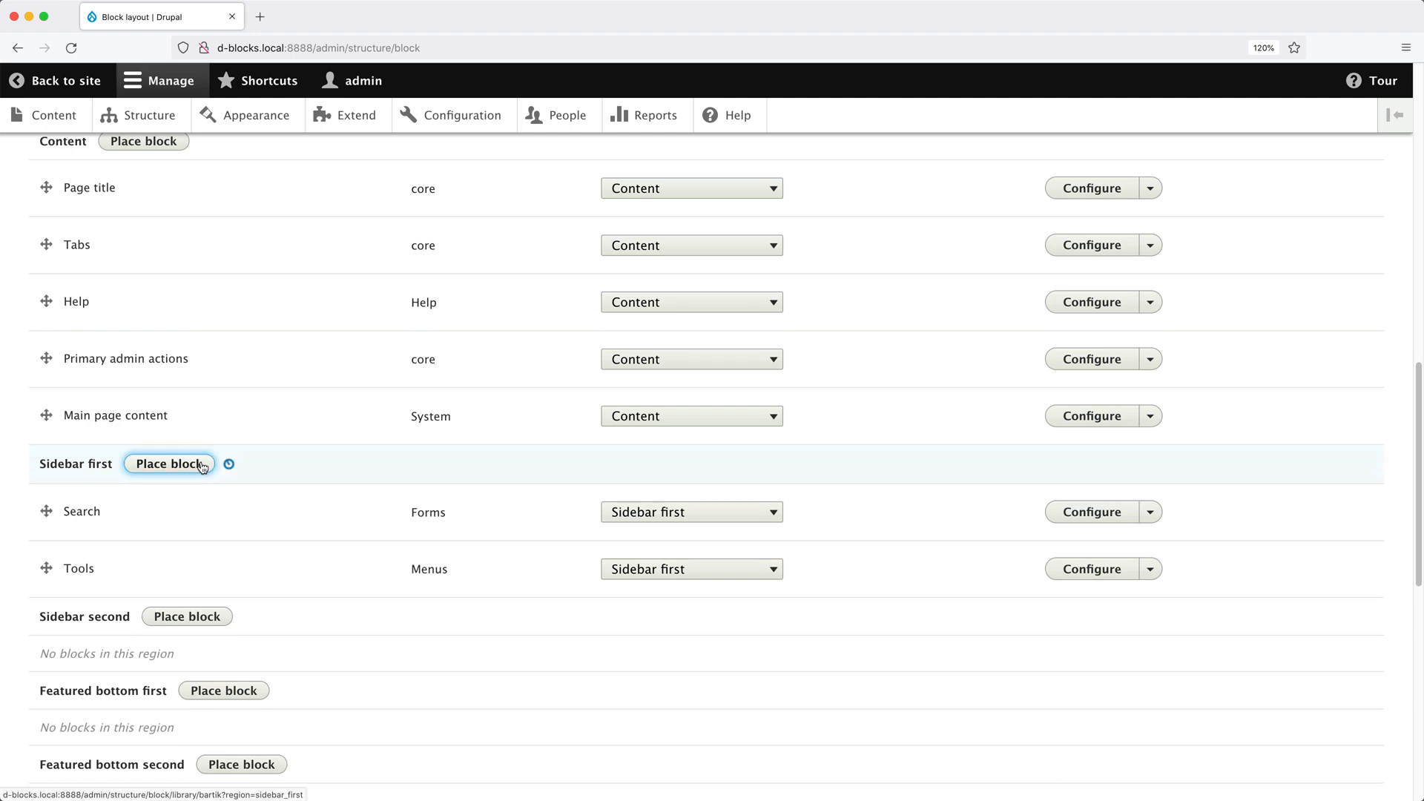
- Place Powered by Drupal into Sidebar first again, filtering the block list by 'power', and save it
click(169, 463)
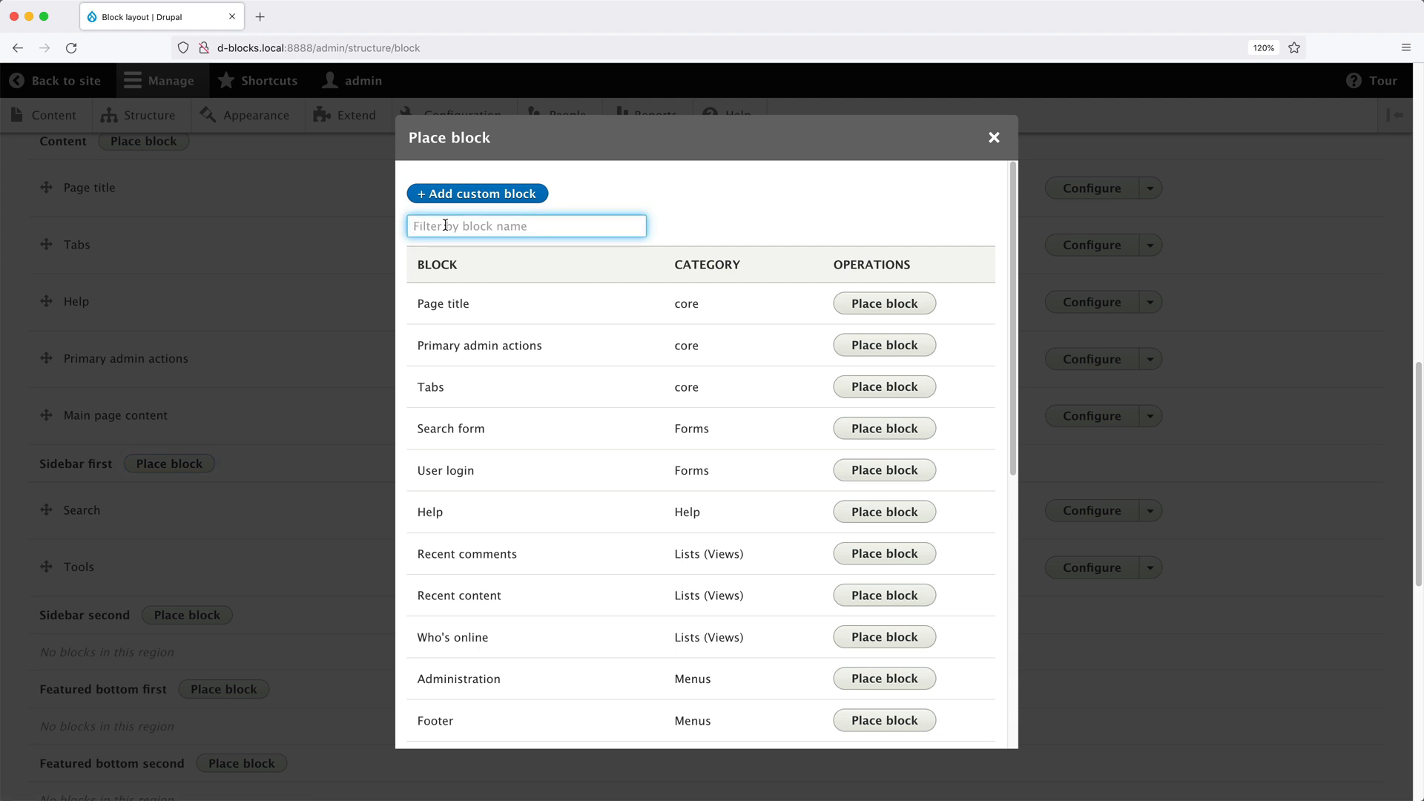
text(po)
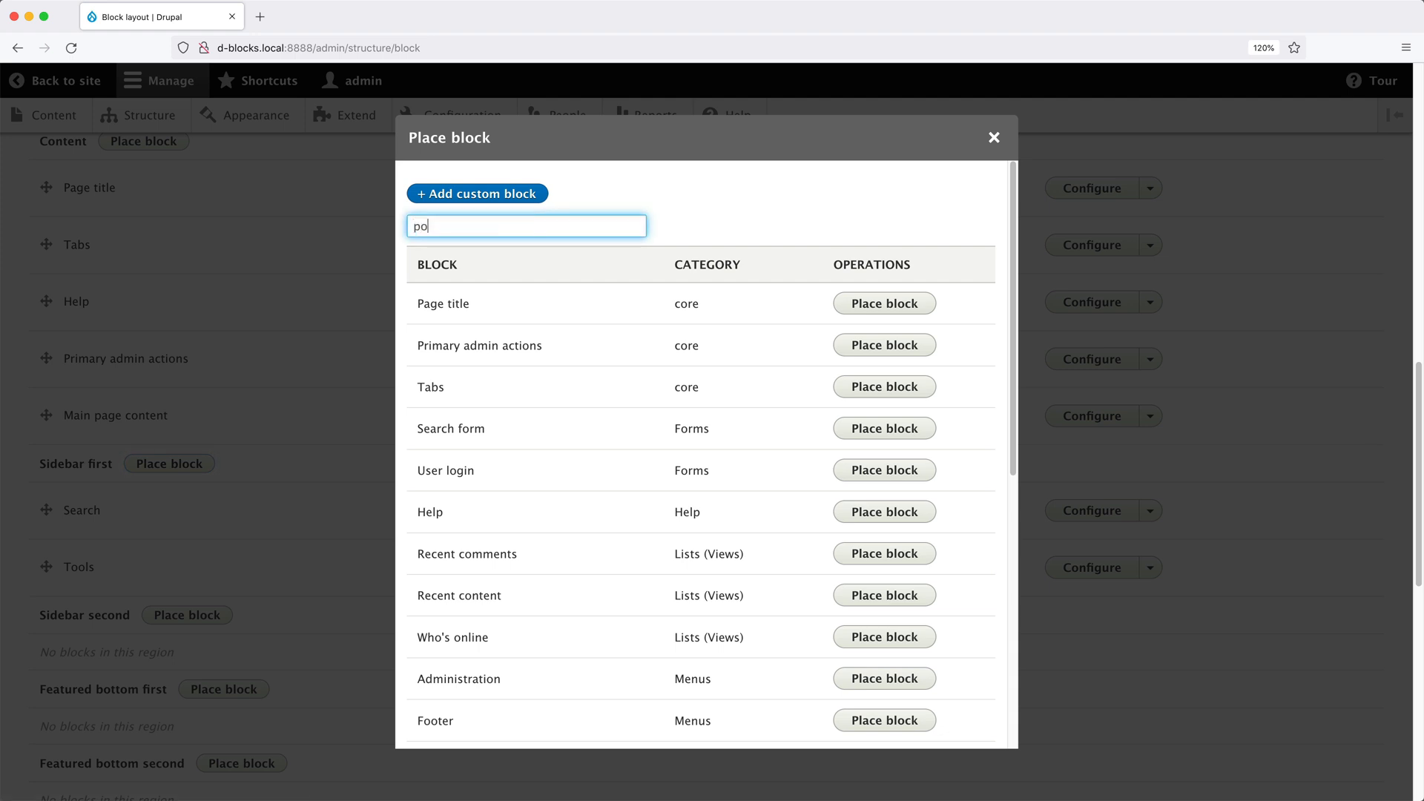
text(wer)
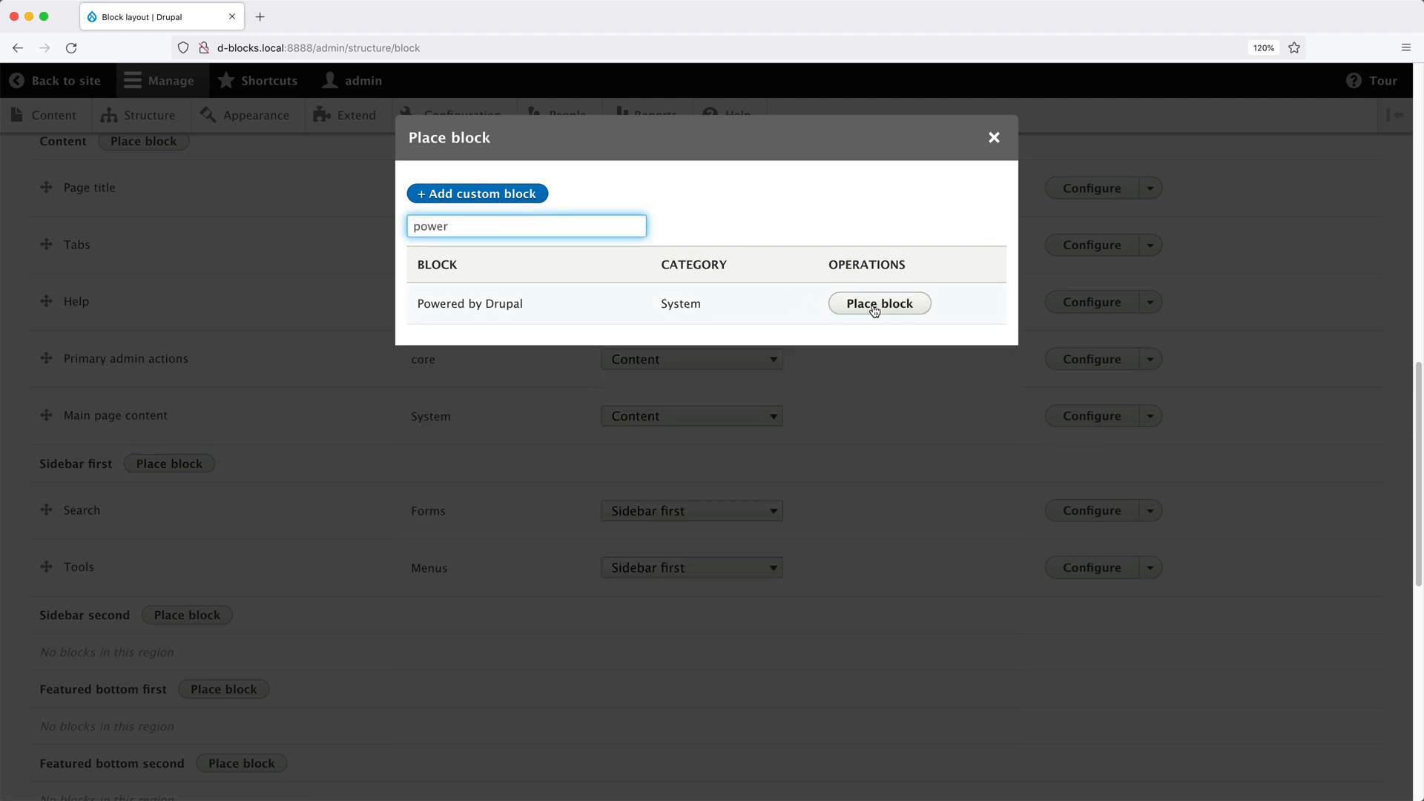
click(876, 303)
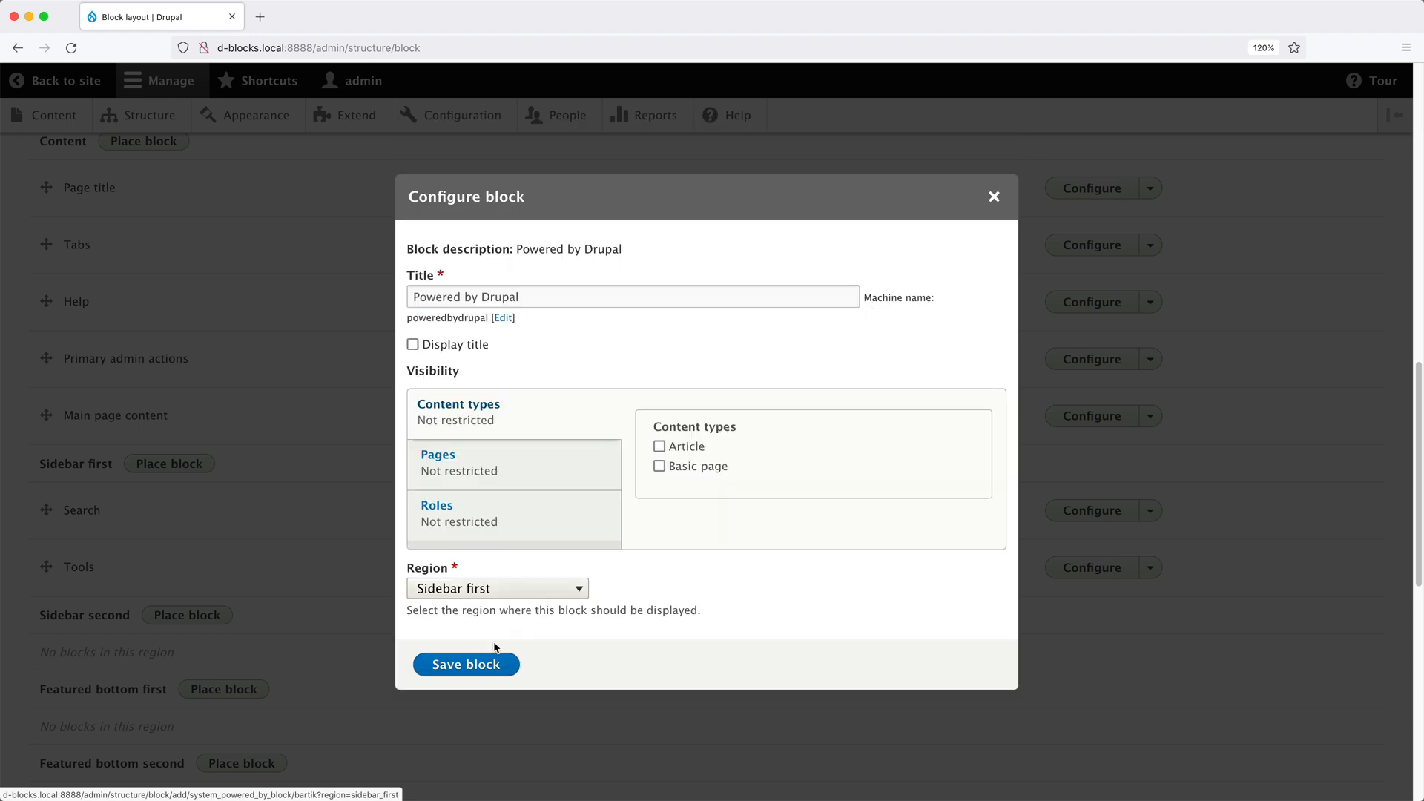
click(464, 664)
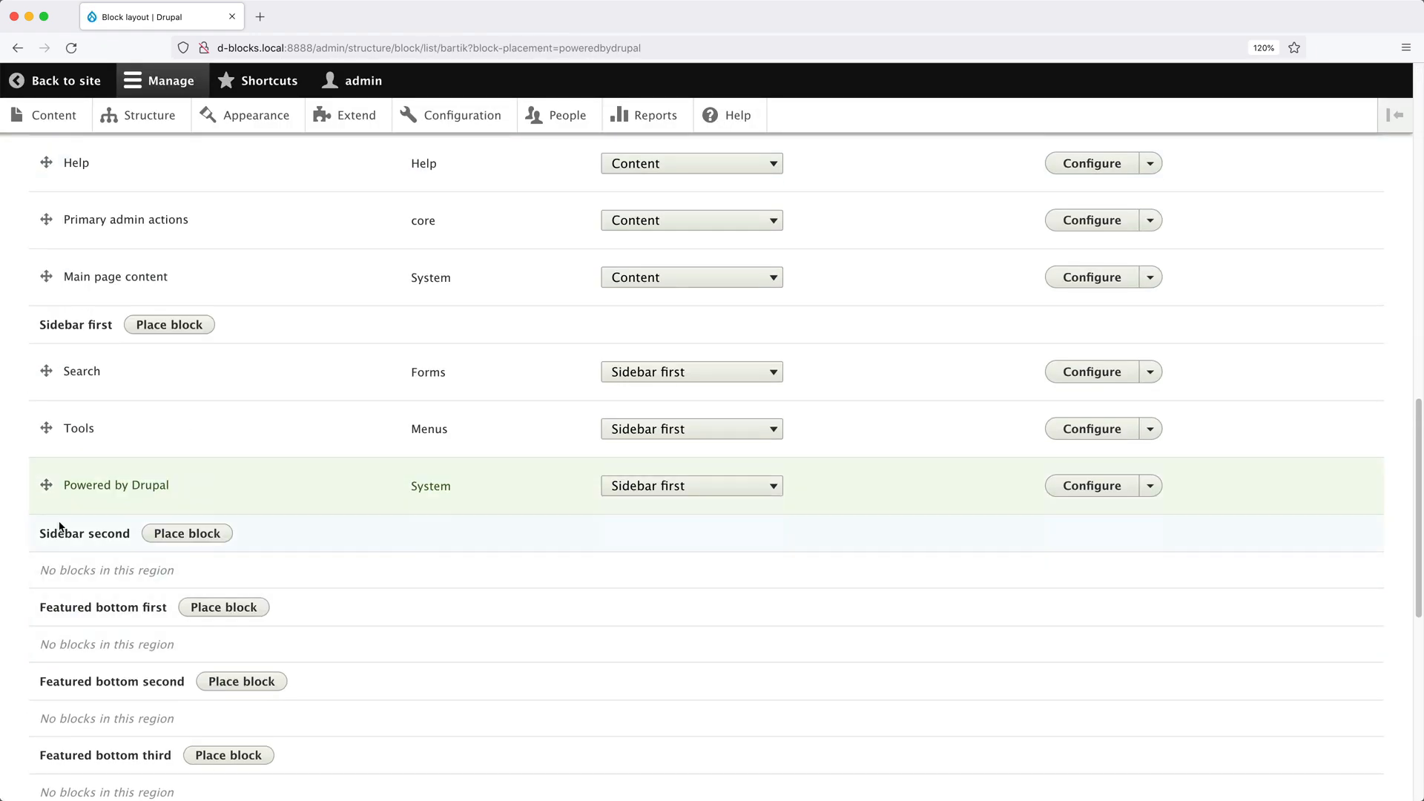